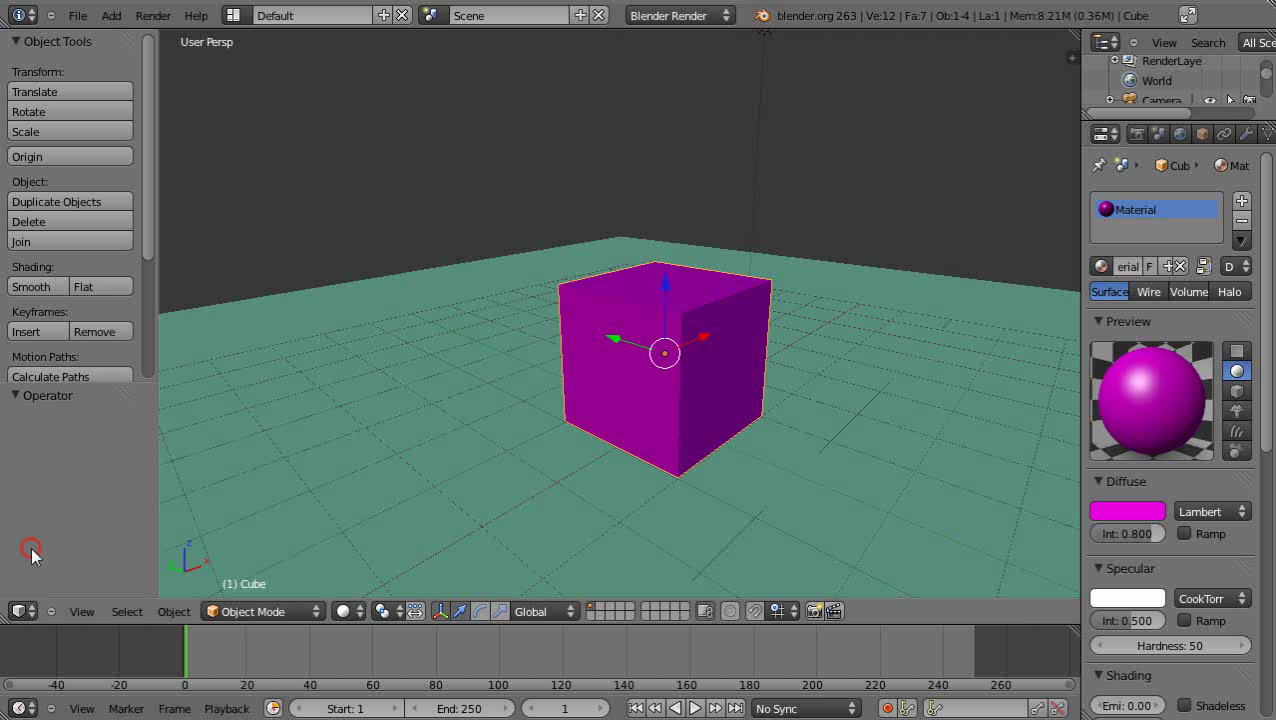
pyautogui.moveTo(336, 482)
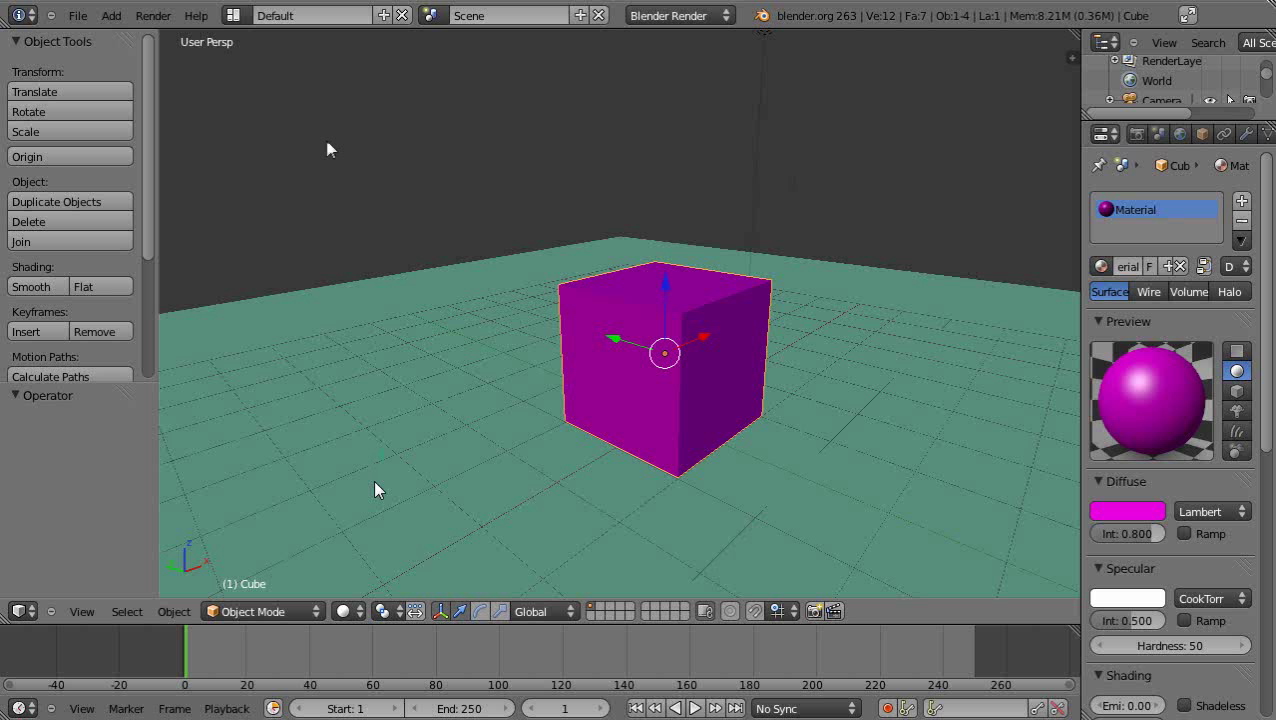
pyautogui.moveTo(540, 212)
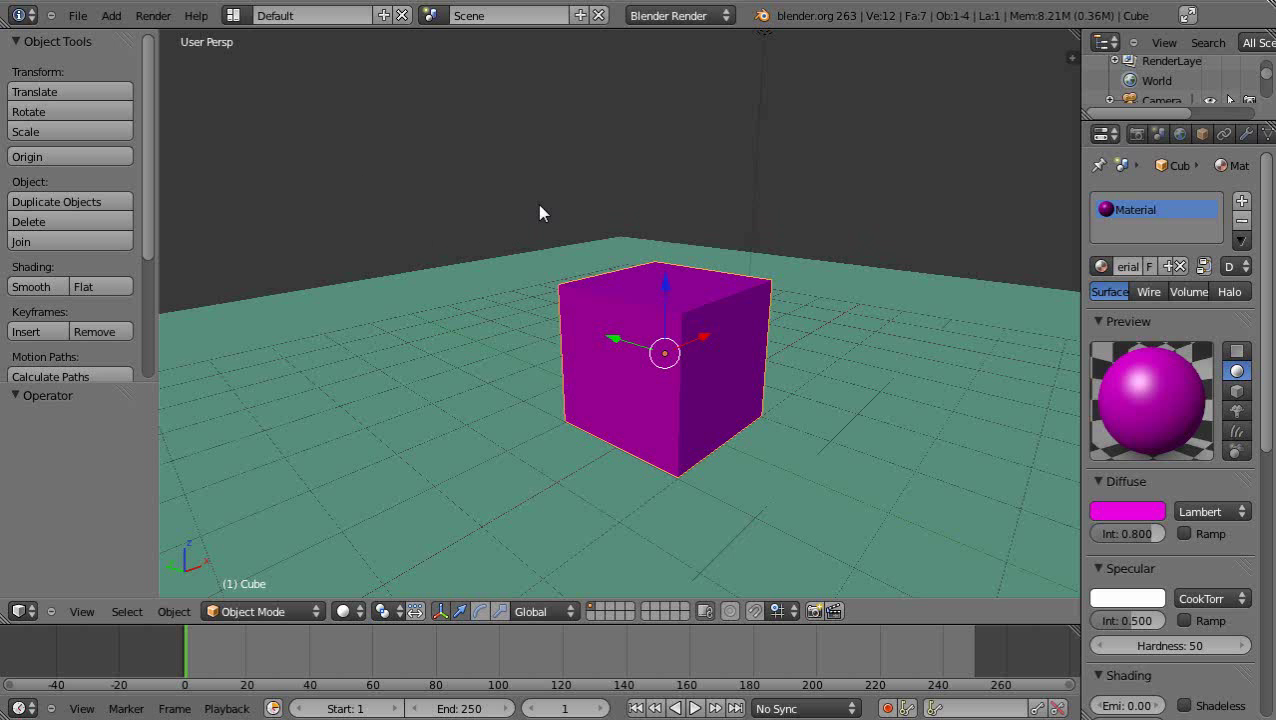
pyautogui.moveTo(800, 532)
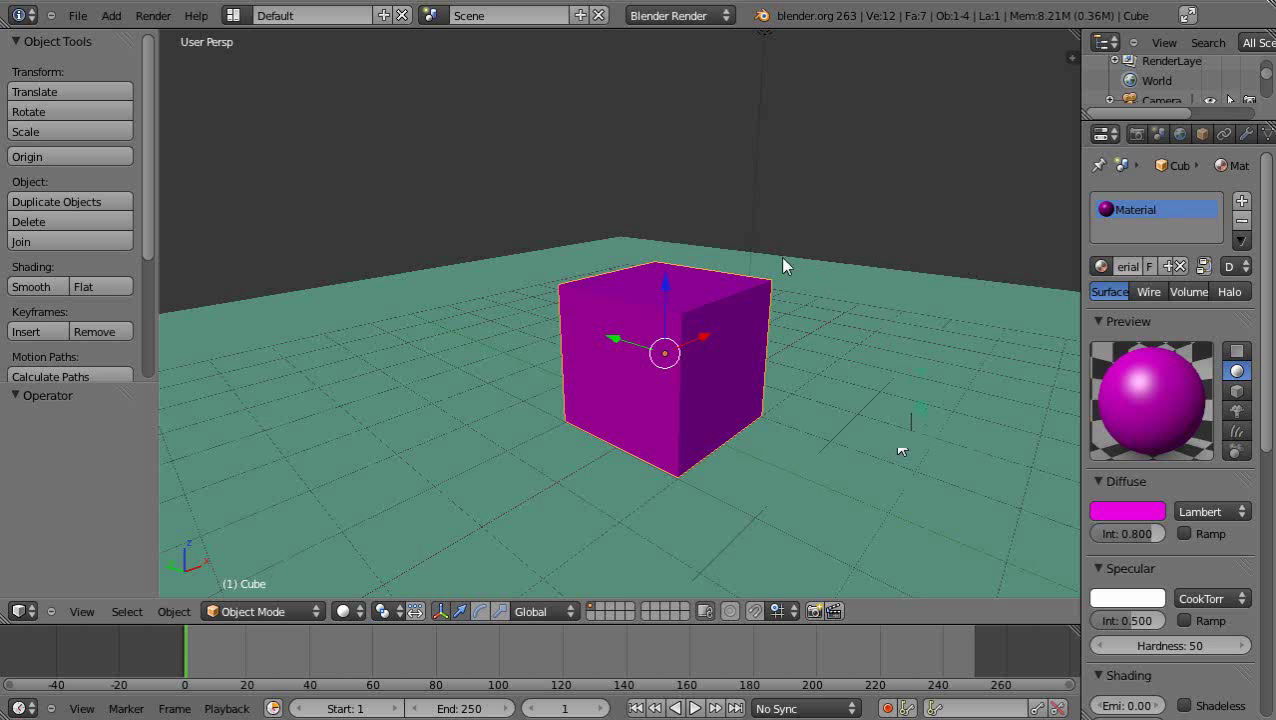
pyautogui.moveTo(836, 500)
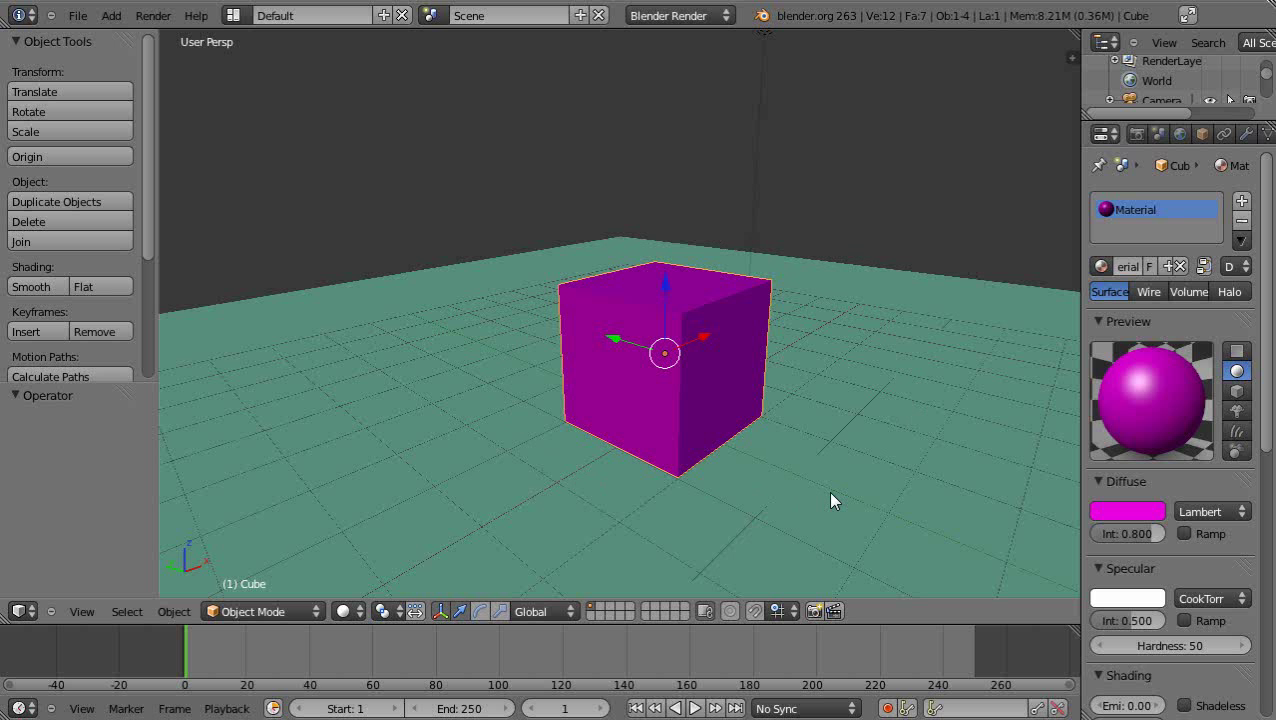
pyautogui.moveTo(788, 480)
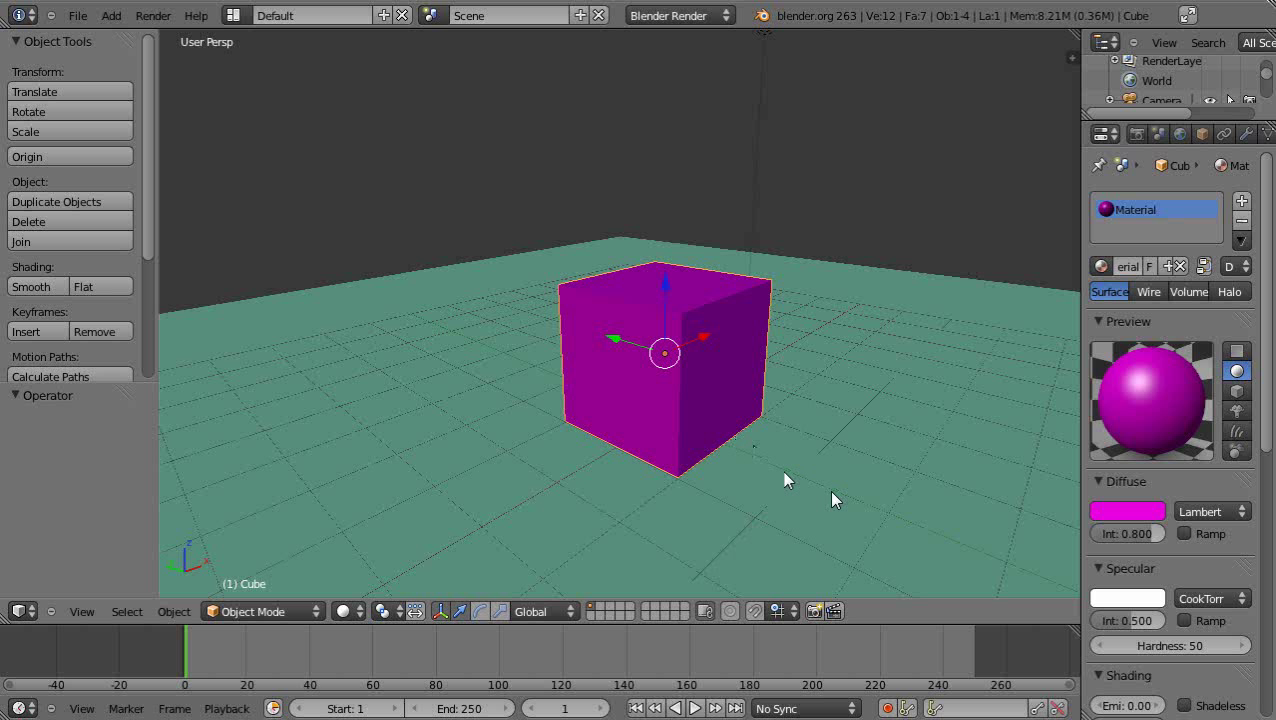
pyautogui.moveTo(650, 372)
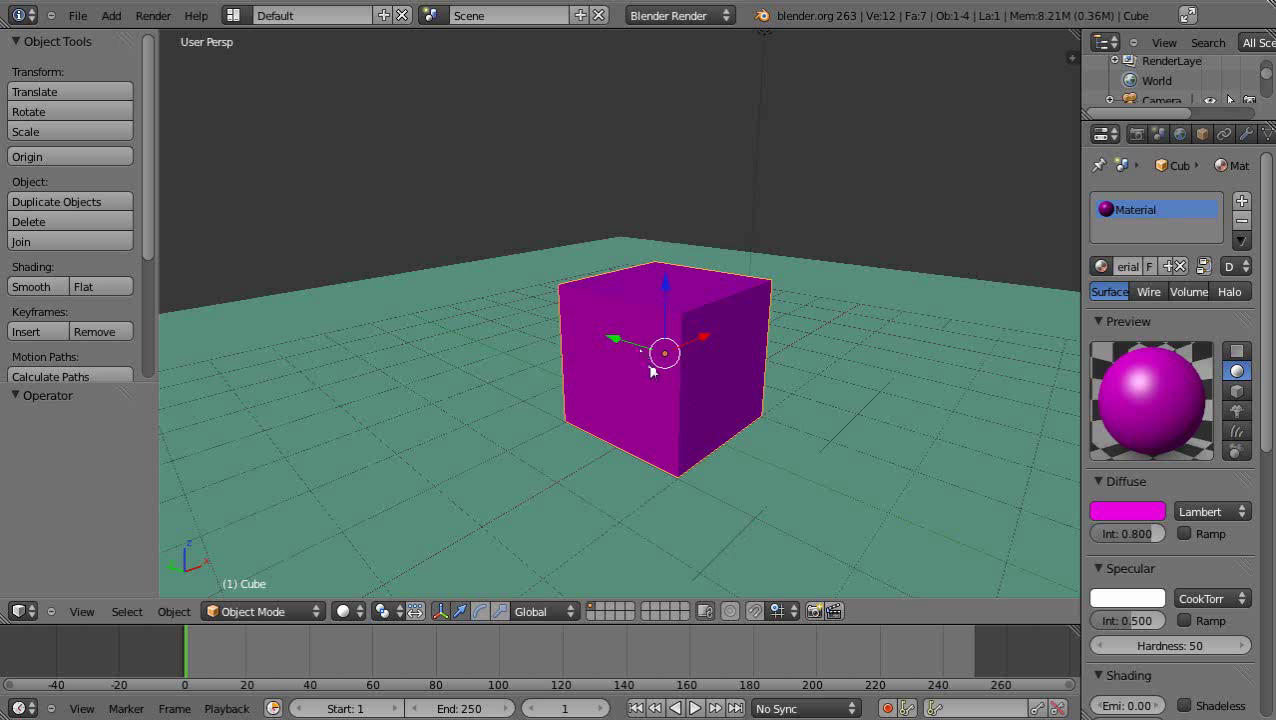
pyautogui.moveTo(616, 348)
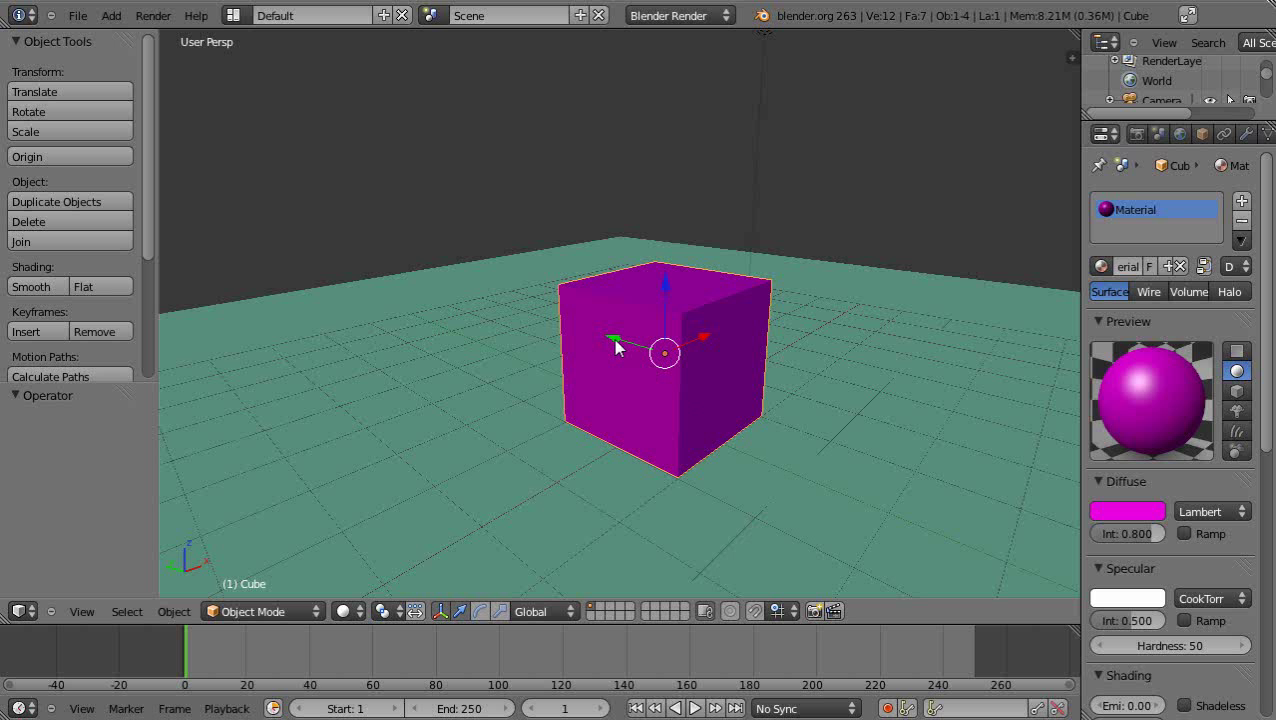
pyautogui.moveTo(776, 480)
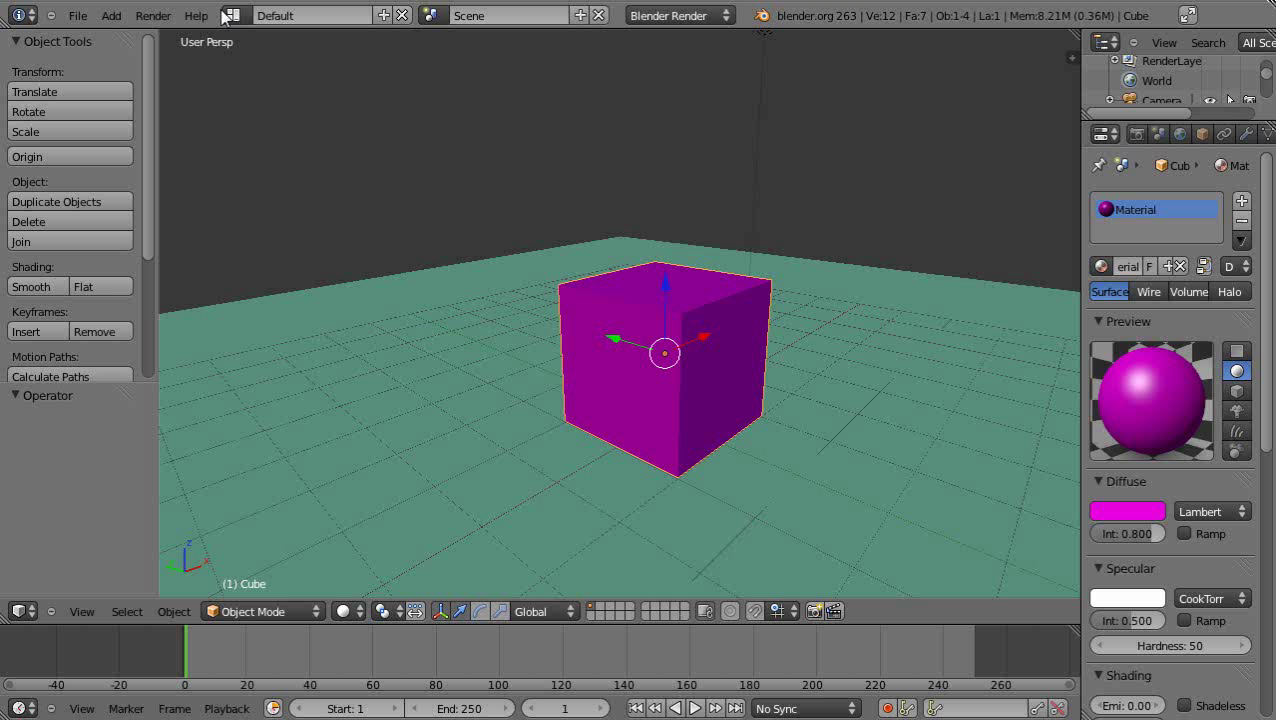
pyautogui.moveTo(234, 16)
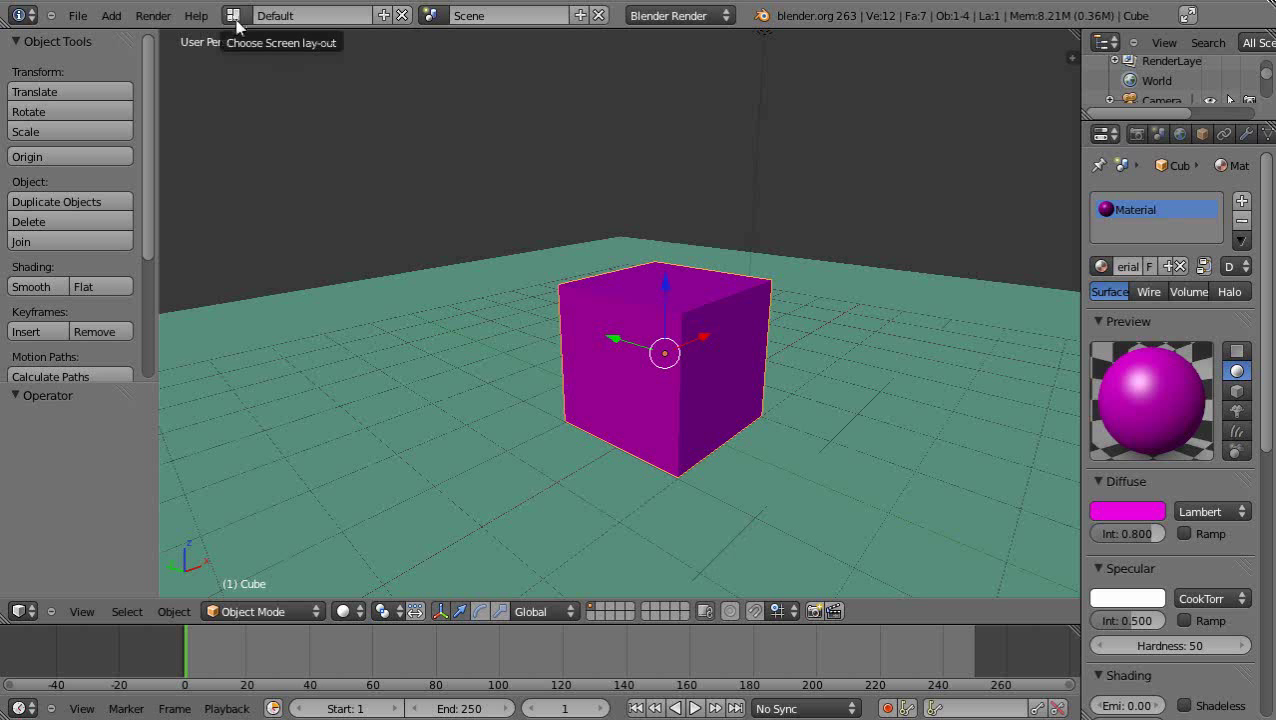
# Choose the Scripting screen layout from the Info header's layout selector
pyautogui.click(236, 16)
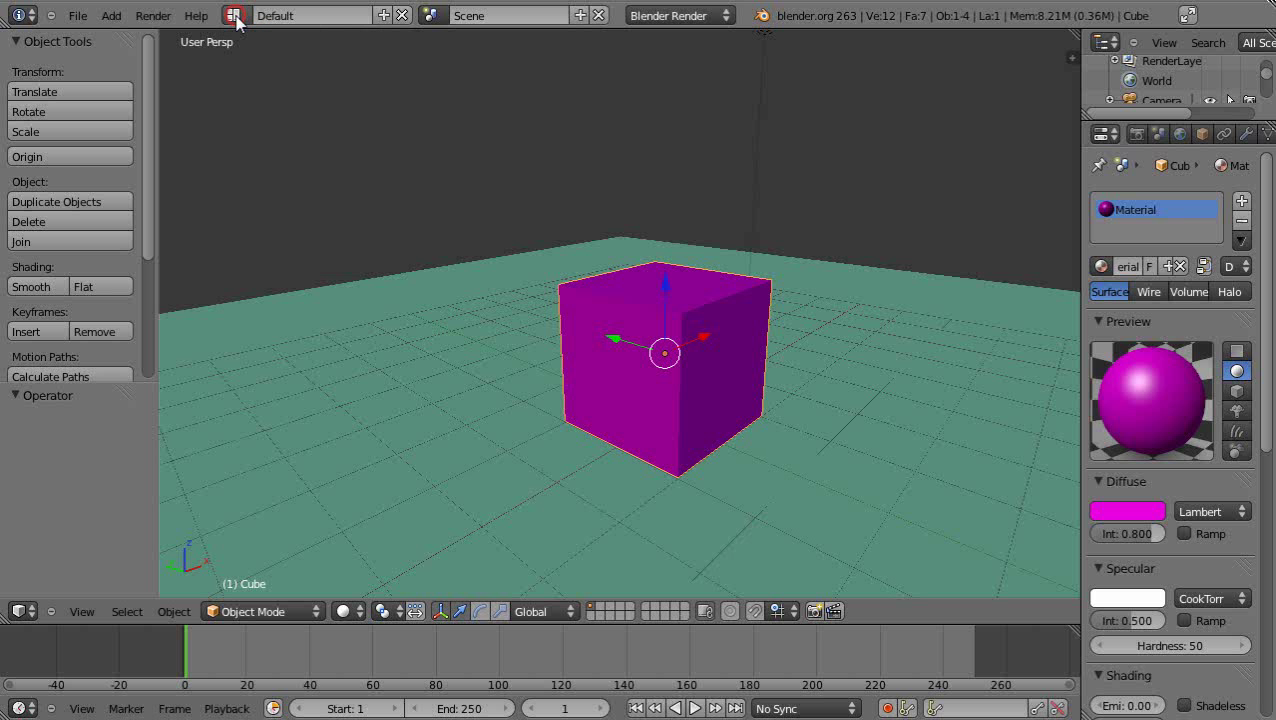
pyautogui.click(236, 12)
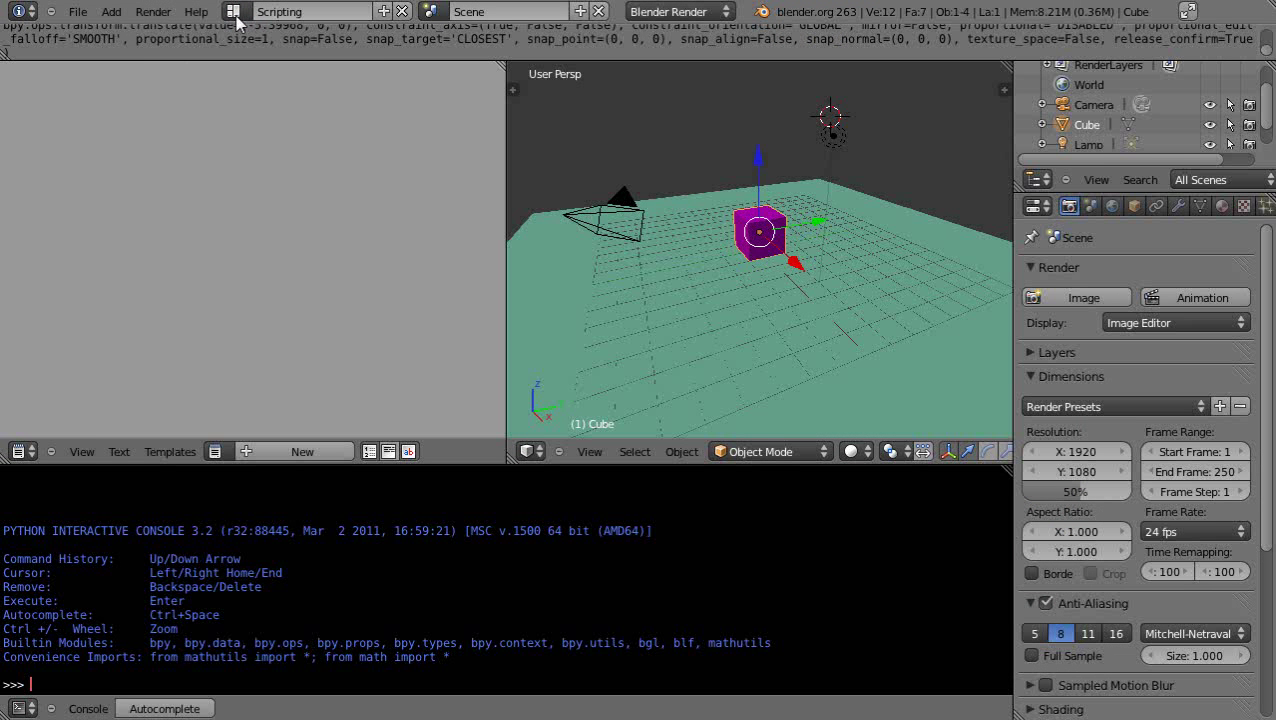
pyautogui.click(236, 12)
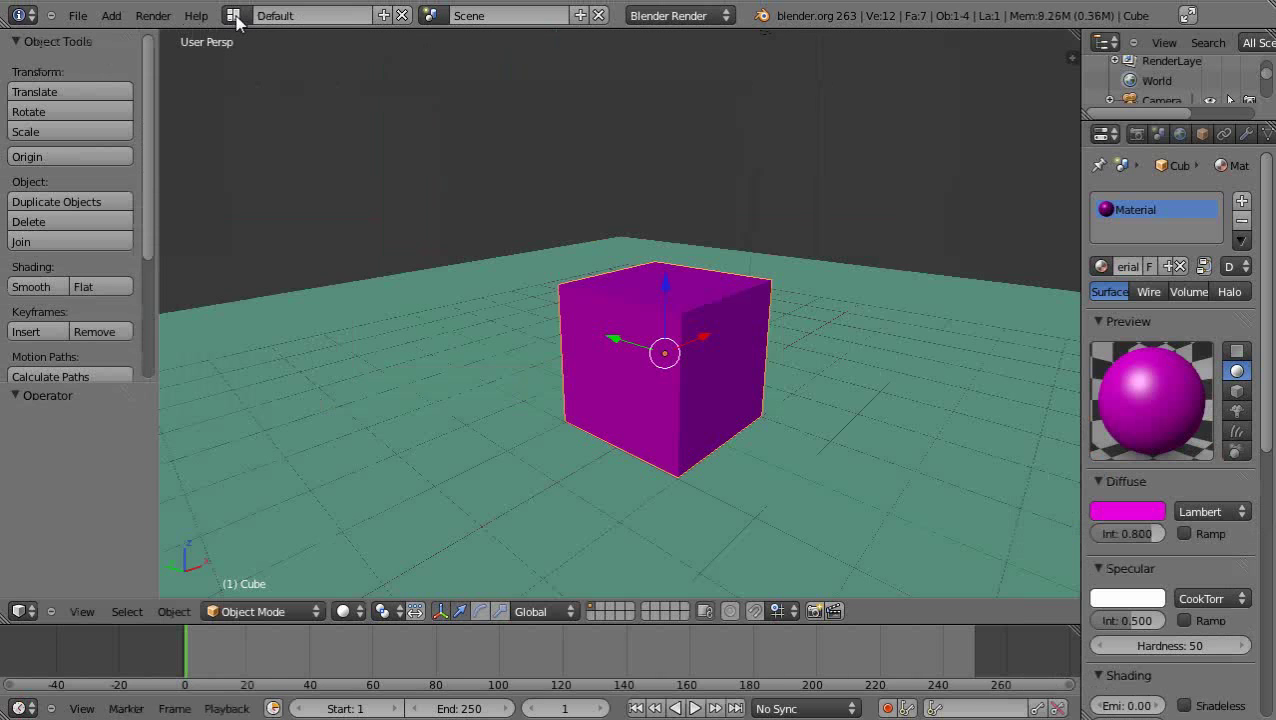
pyautogui.click(312, 12)
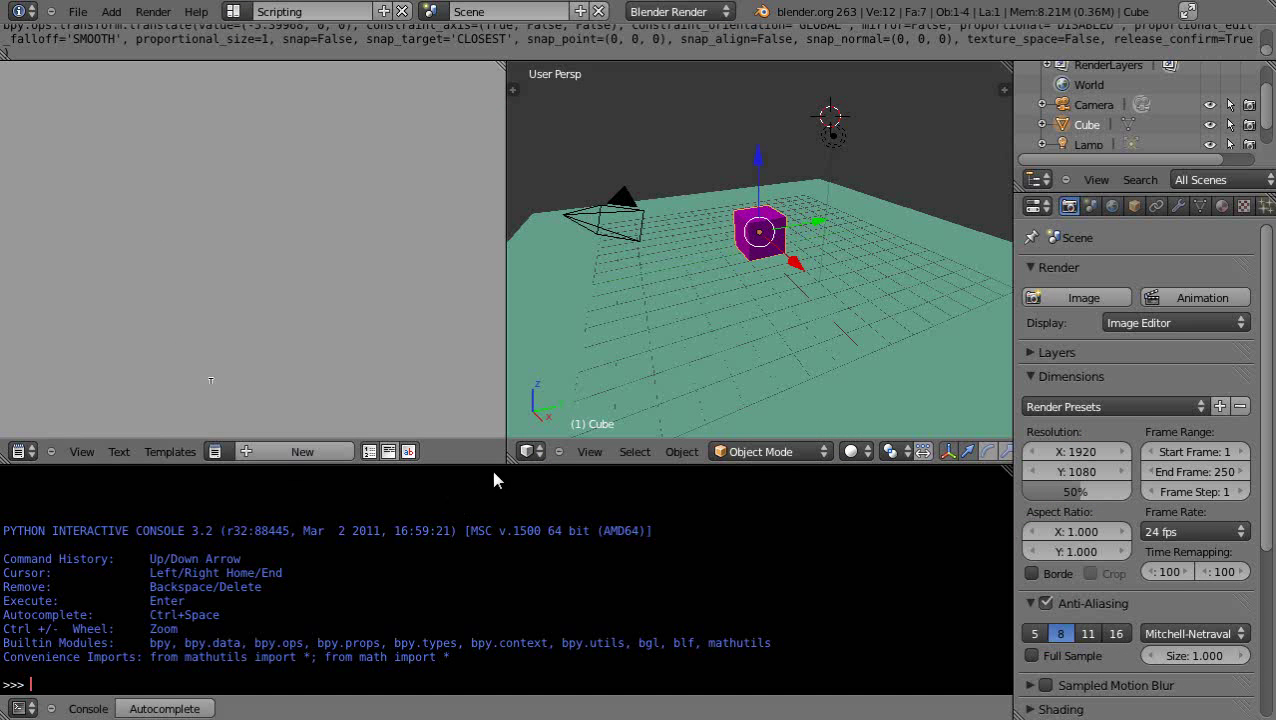
# Split the console area to reveal the operation log, cancelling the stray cube transform
pyautogui.moveTo(504, 464); pyautogui.dragTo(504, 588)
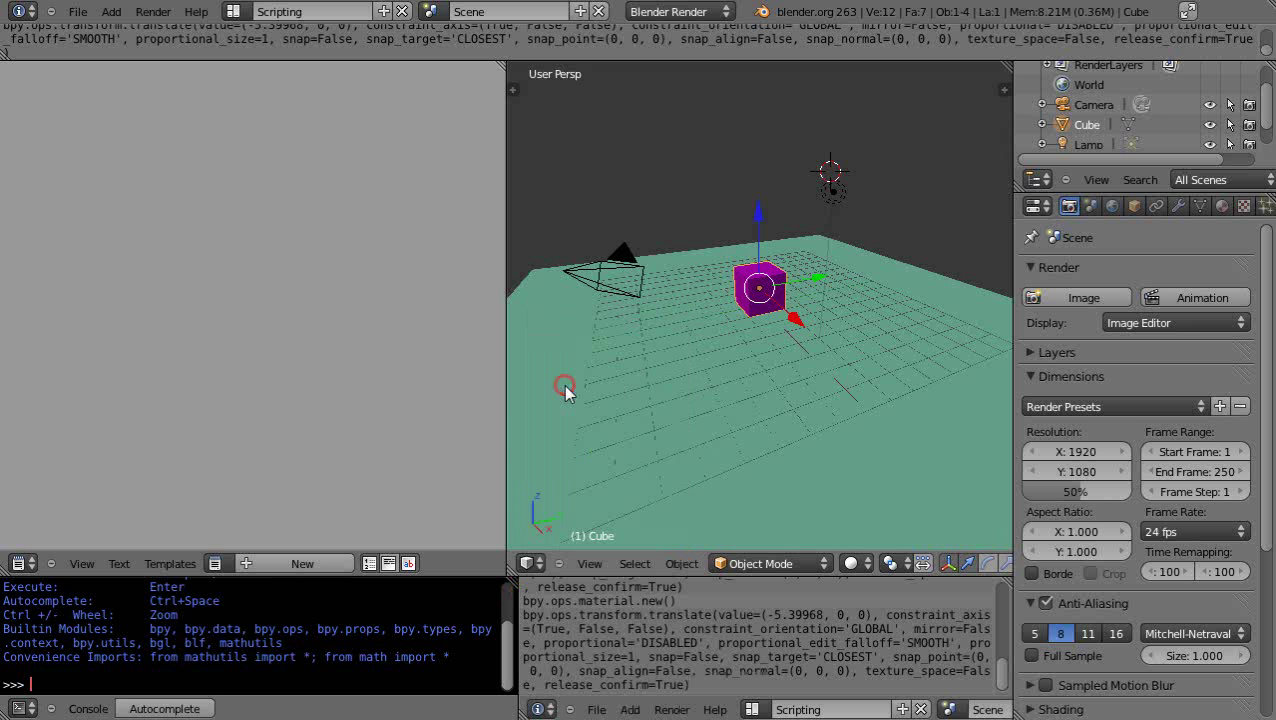
pyautogui.moveTo(800, 320)
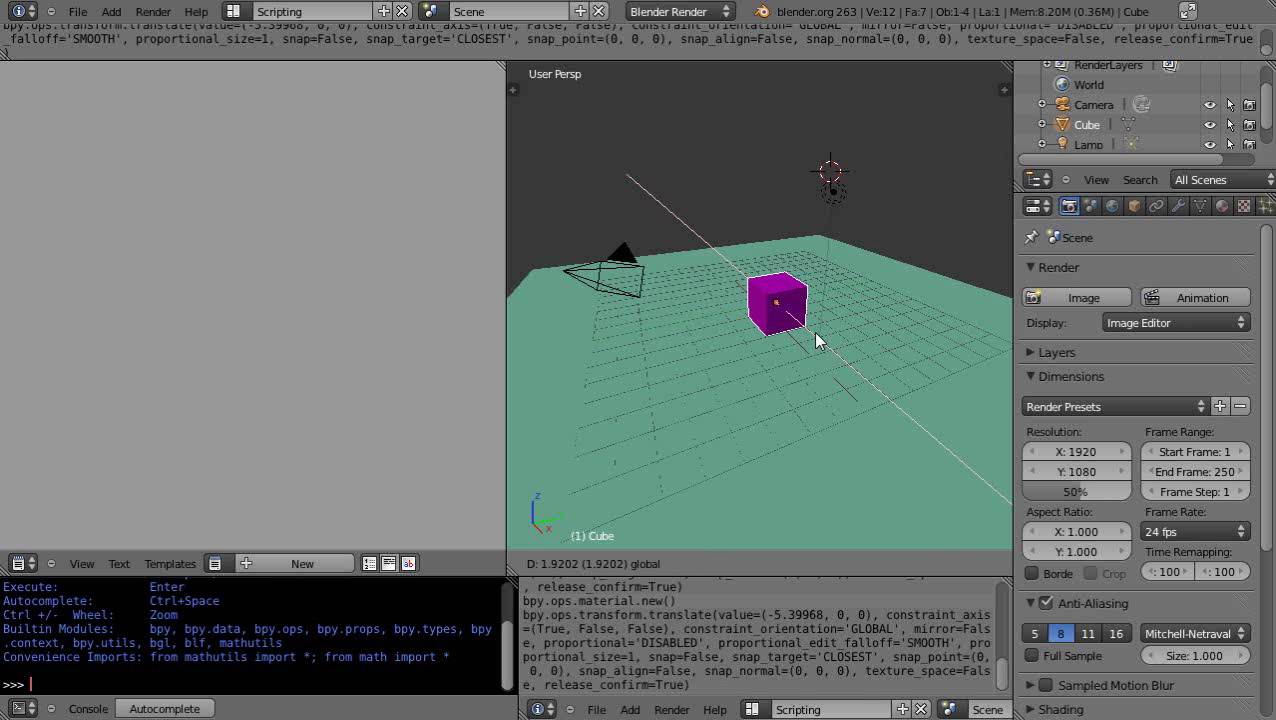
pyautogui.click(776, 302)
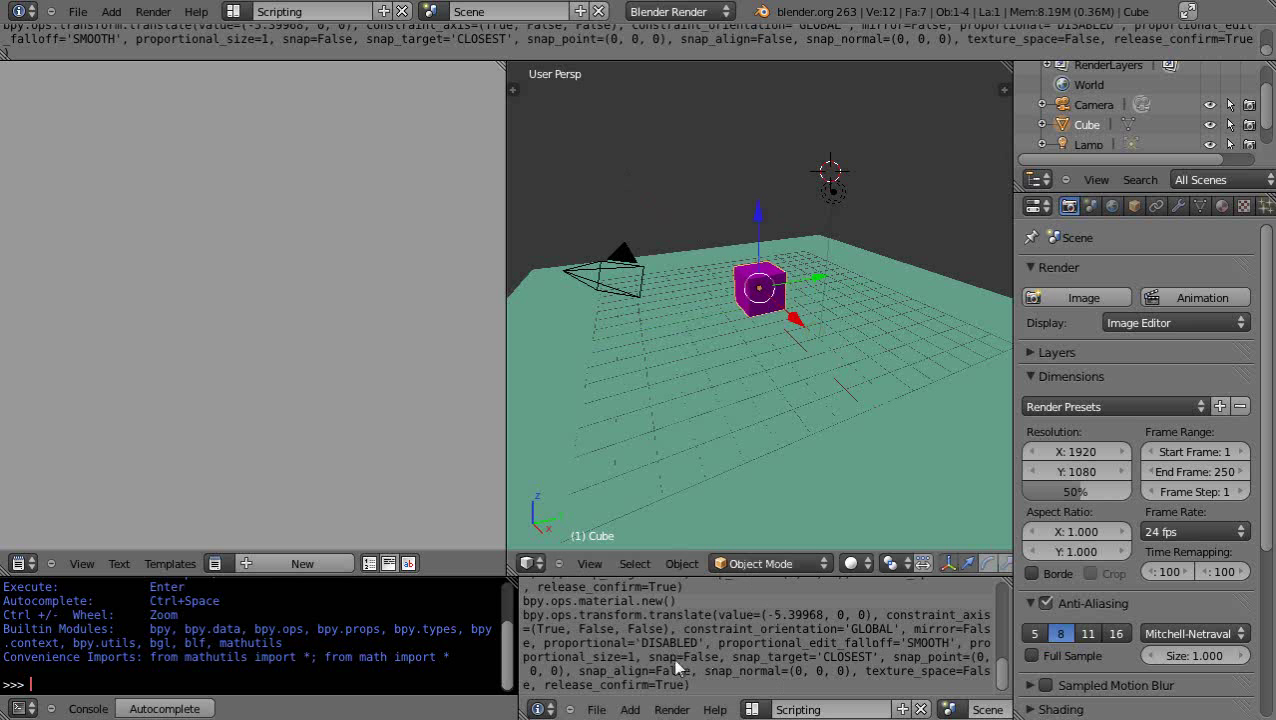
pyautogui.moveTo(770, 520)
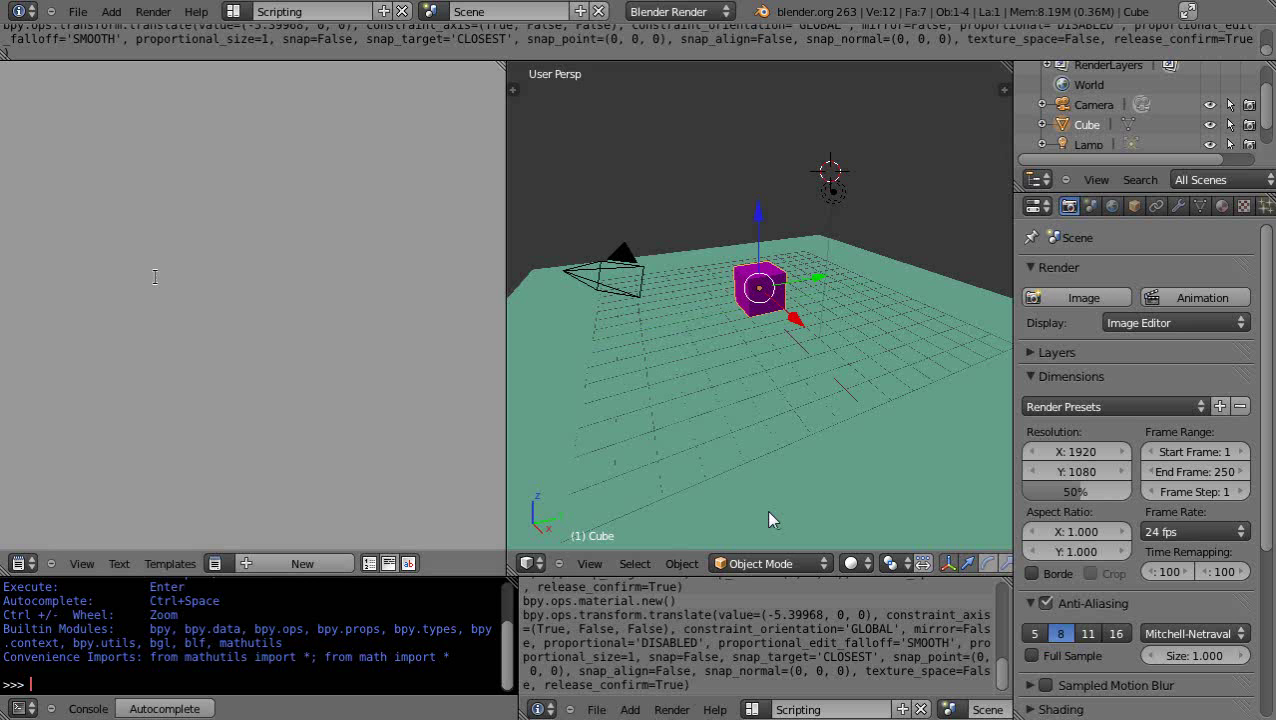
pyautogui.moveTo(232, 436)
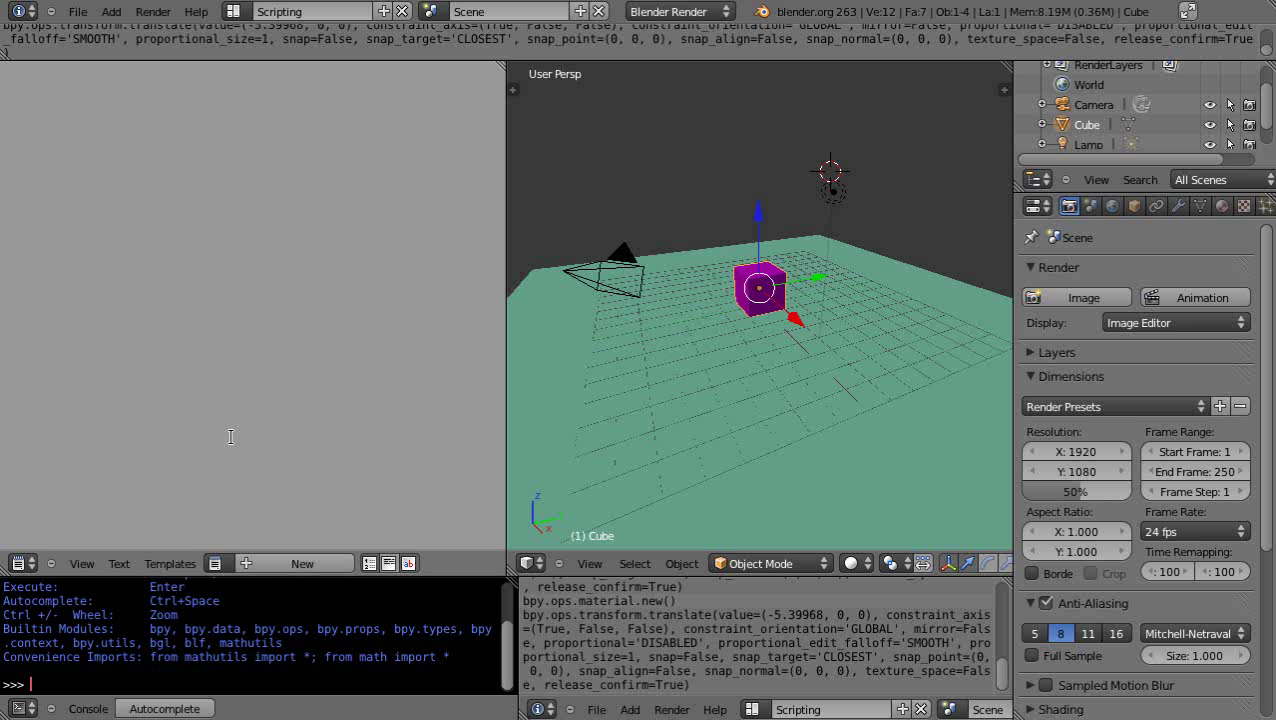
pyautogui.moveTo(244, 444)
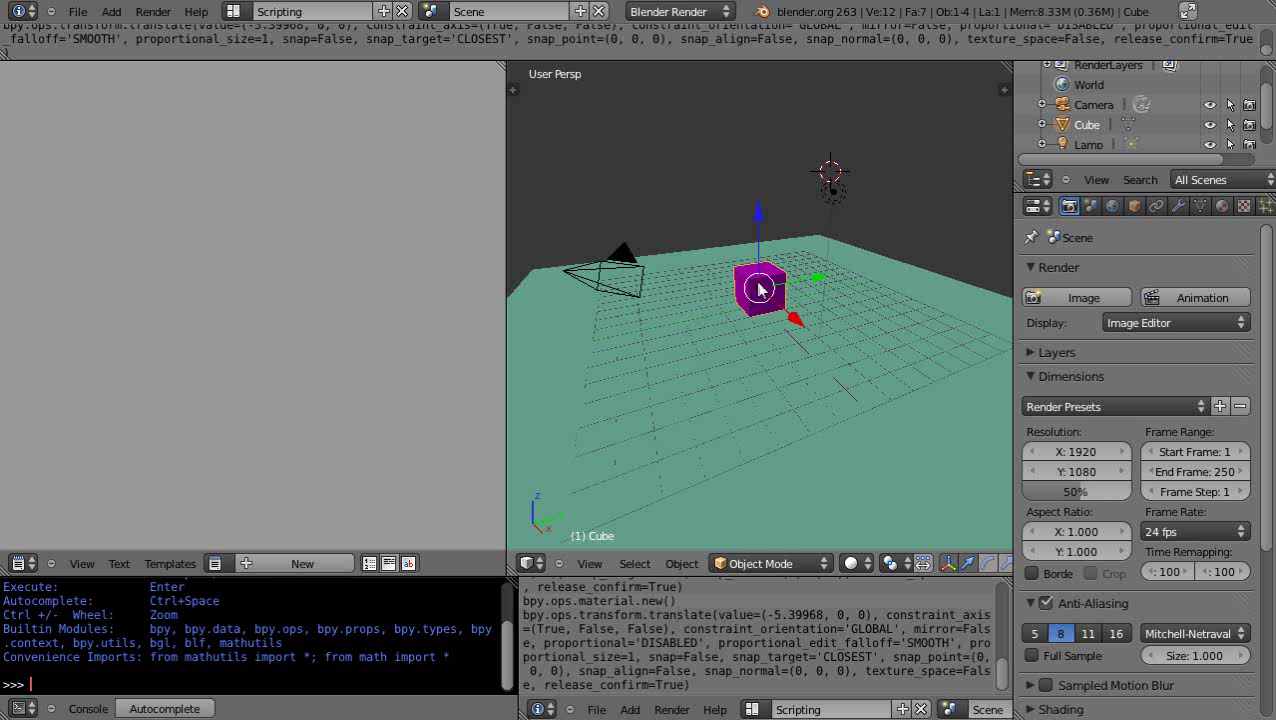
pyautogui.moveTo(804, 330)
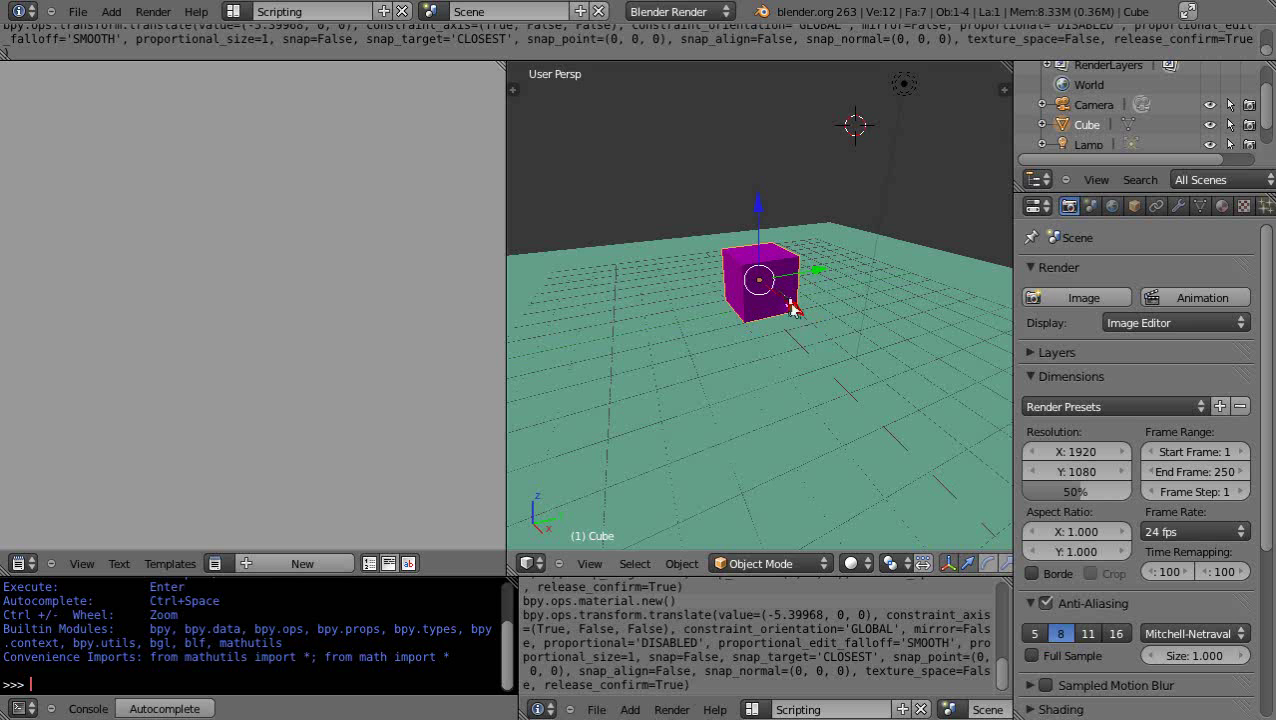
pyautogui.moveTo(726, 256)
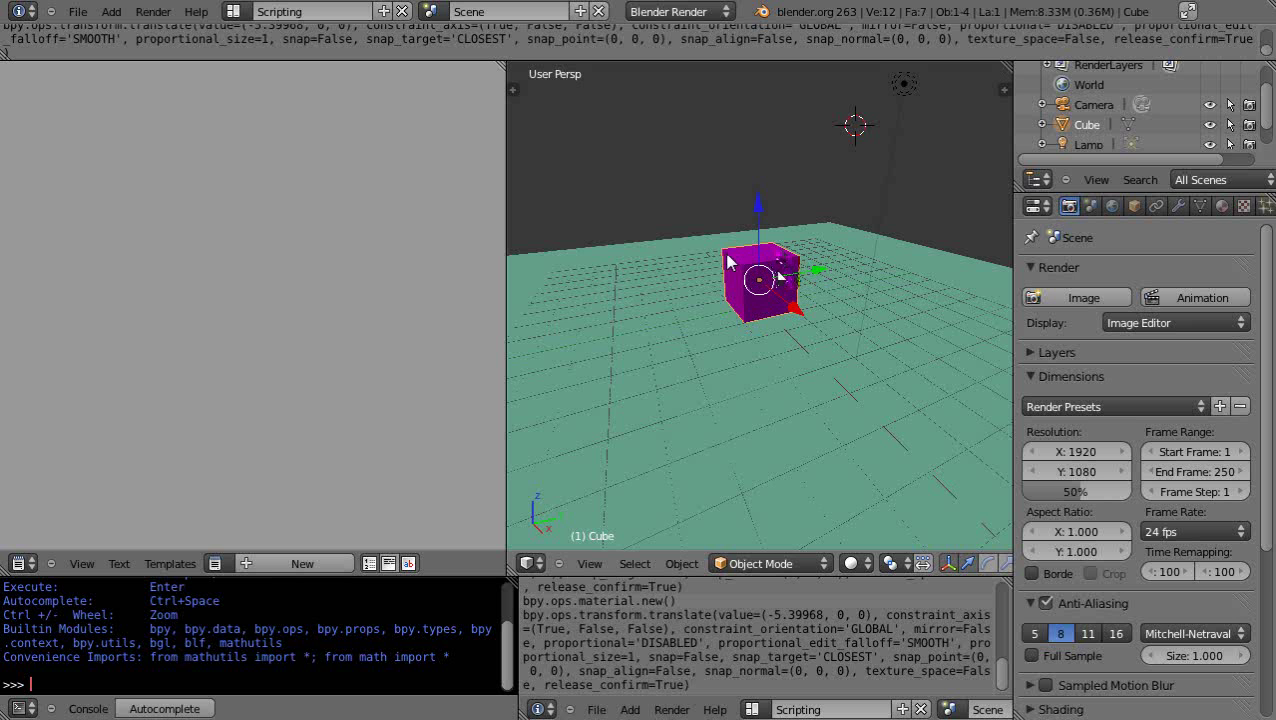
pyautogui.moveTo(790, 280)
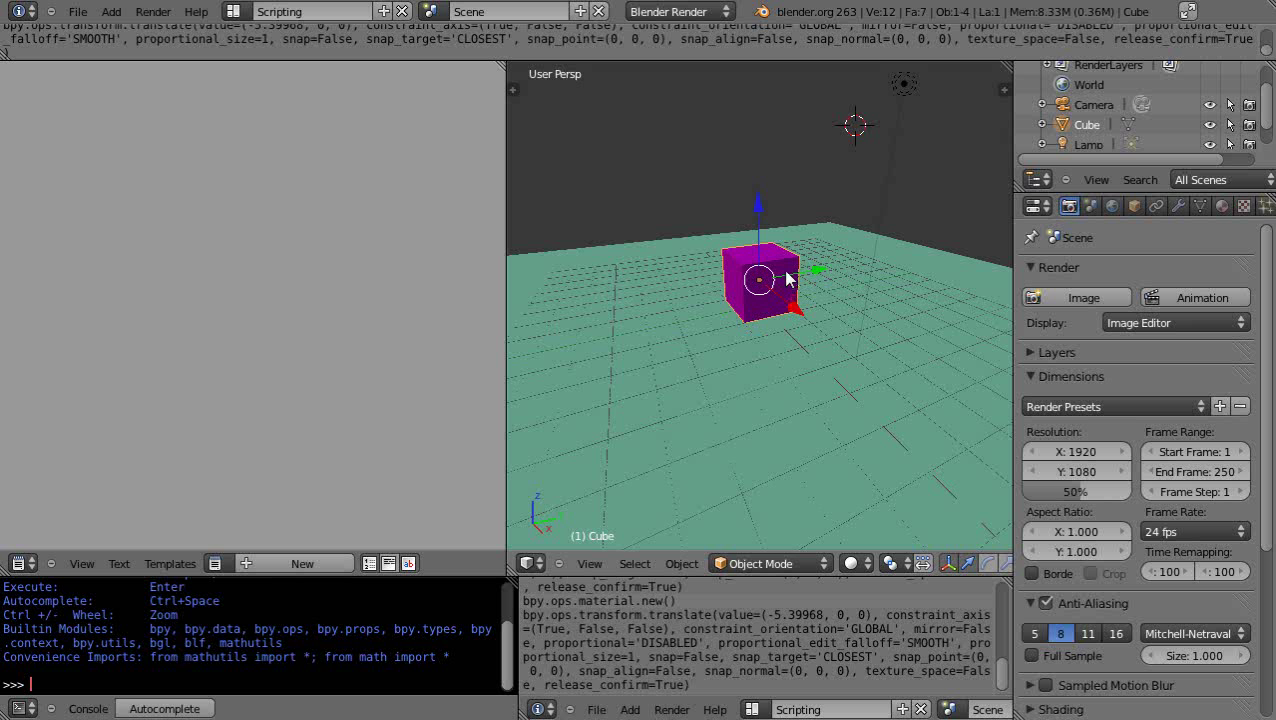
pyautogui.moveTo(790, 288)
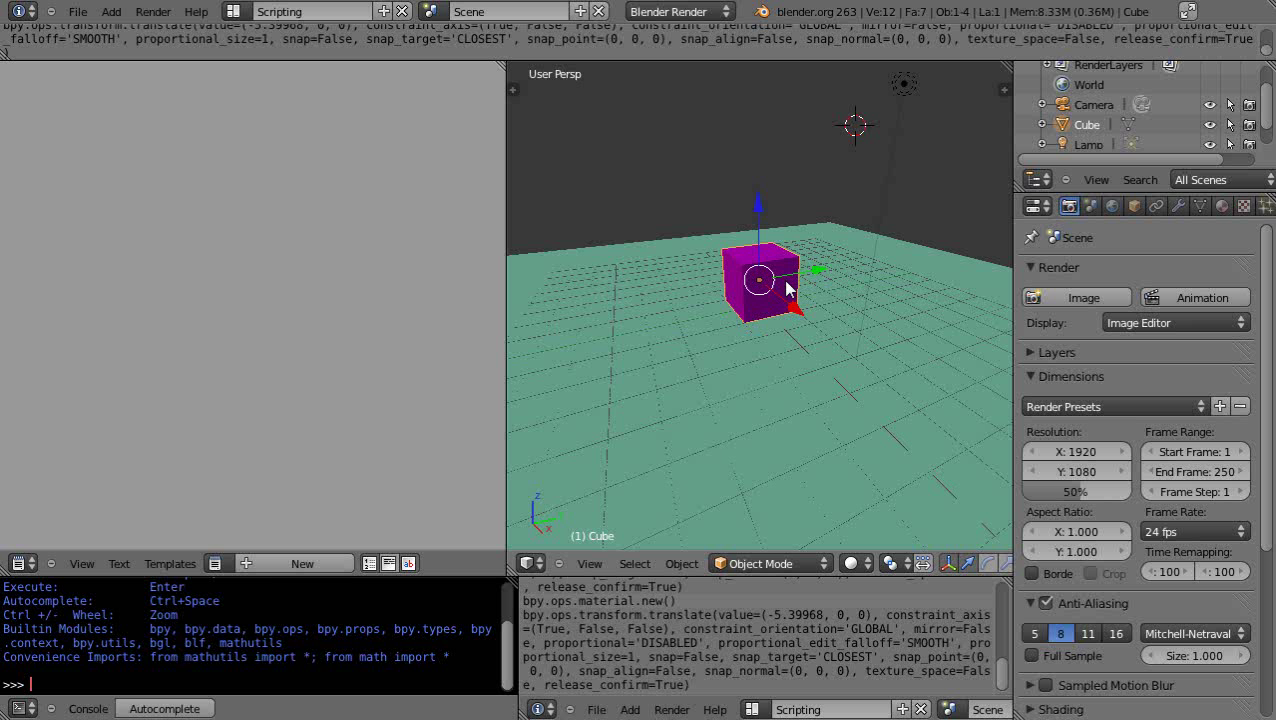
pyautogui.moveTo(784, 294)
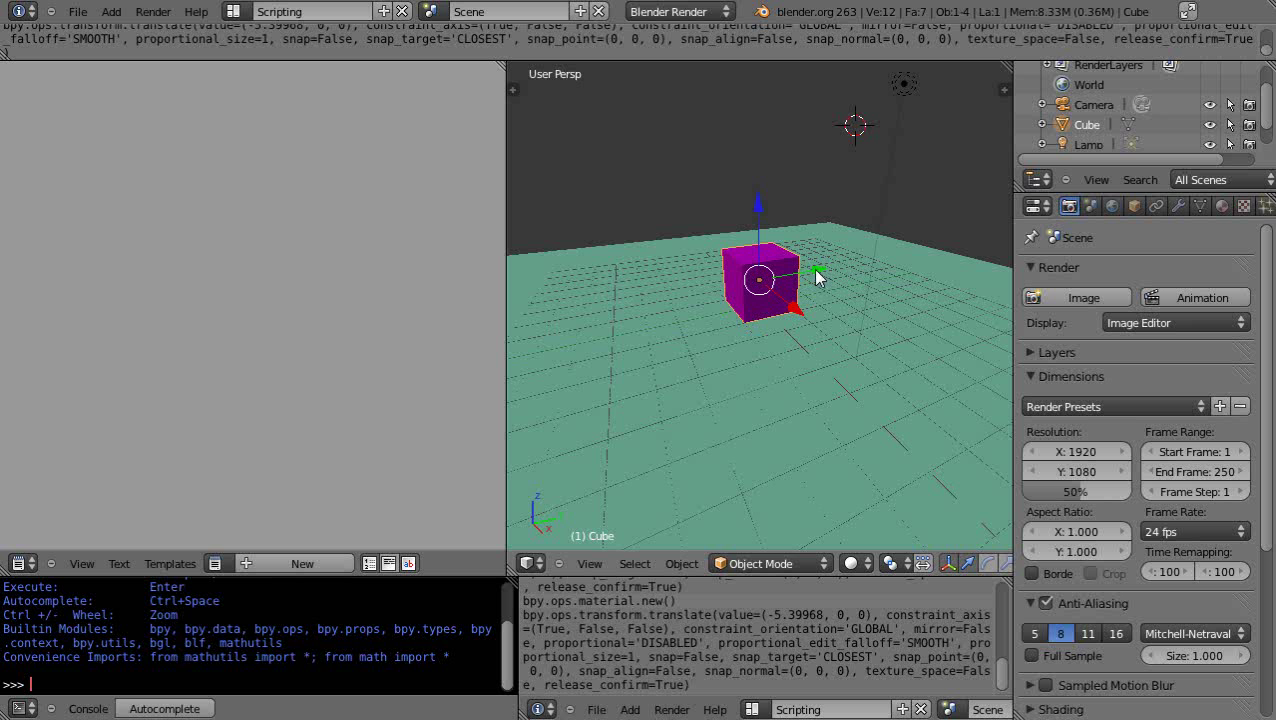
pyautogui.moveTo(764, 270)
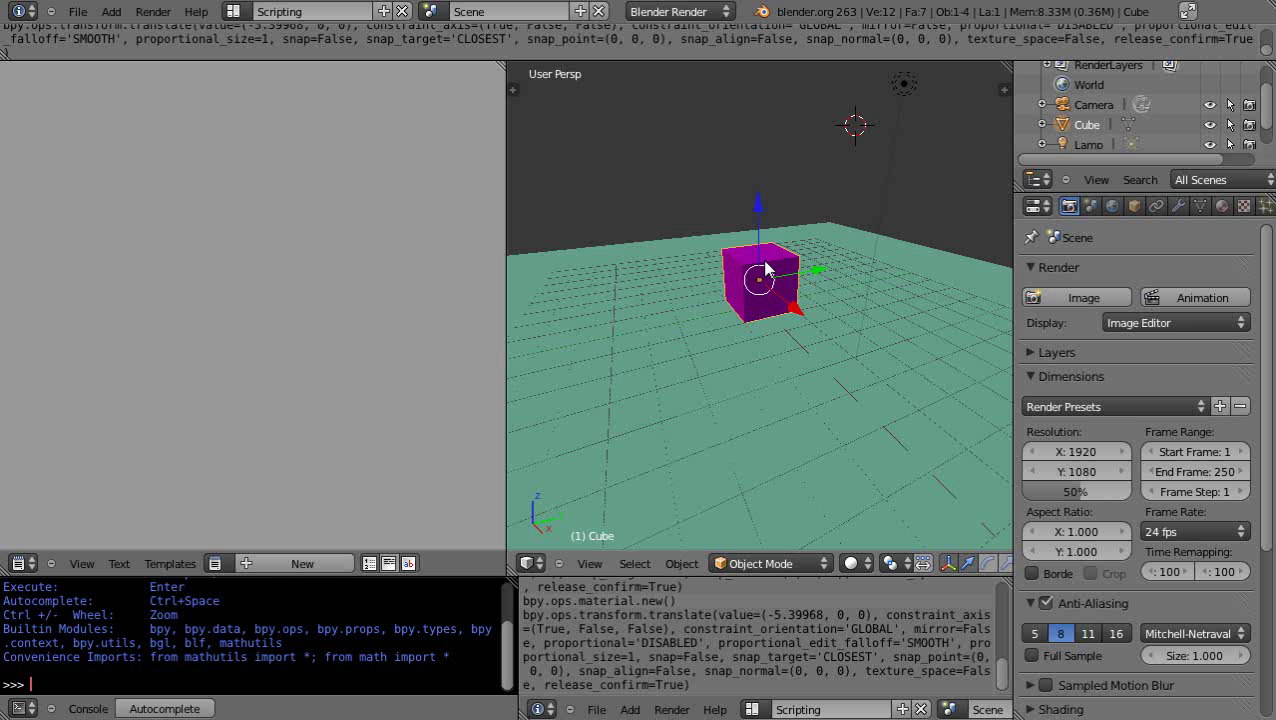
# Toggle the cube between Edit Mode and Object Mode with Tab in the viewport
pyautogui.press('Tab')
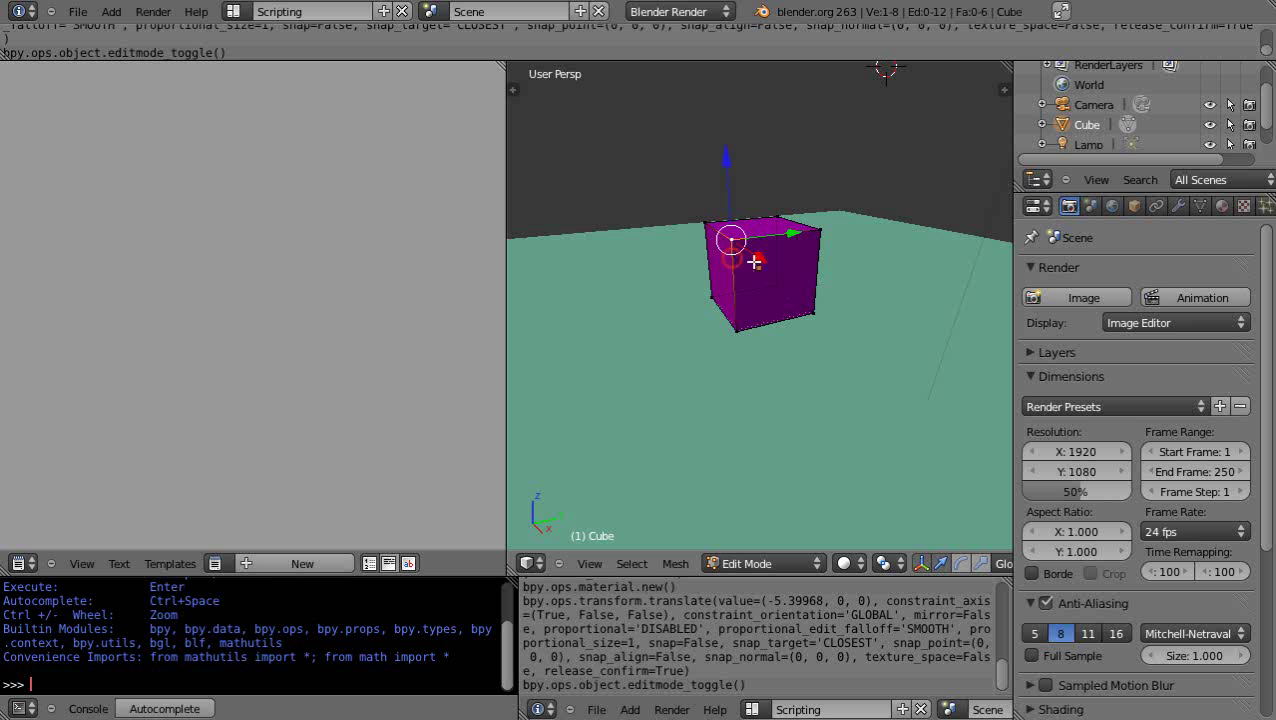
pyautogui.moveTo(830, 280)
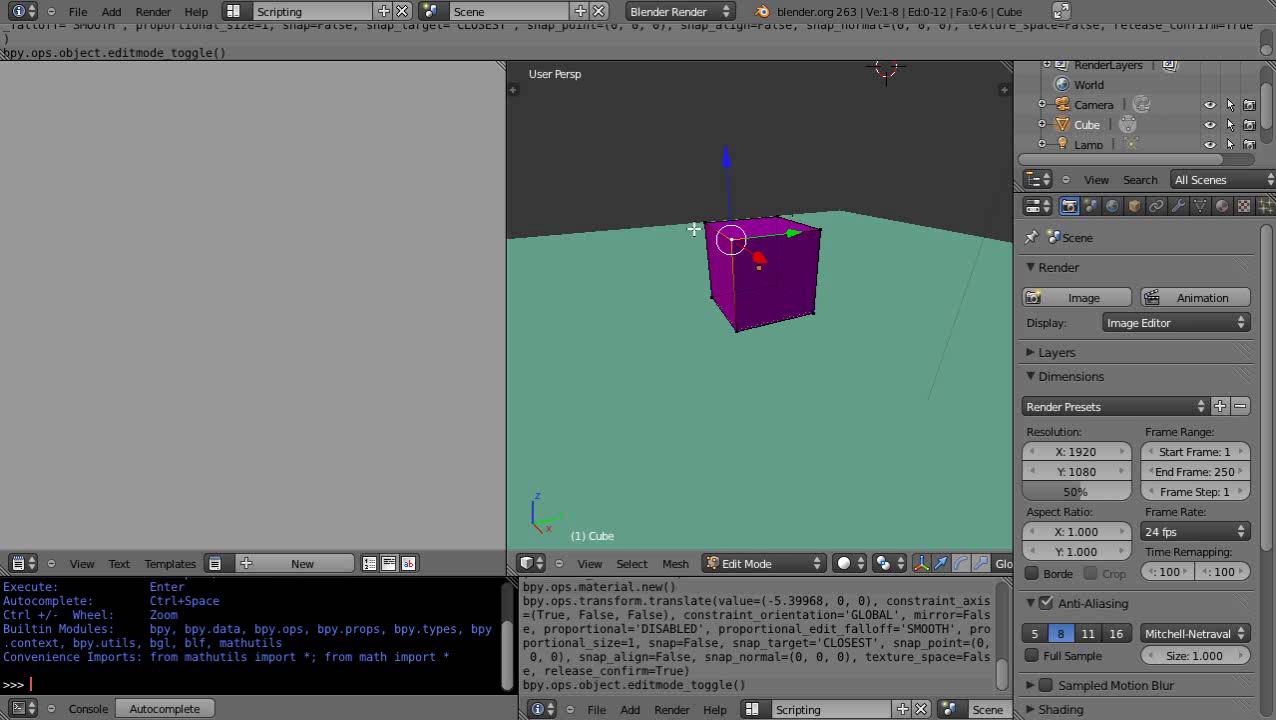
pyautogui.moveTo(838, 236)
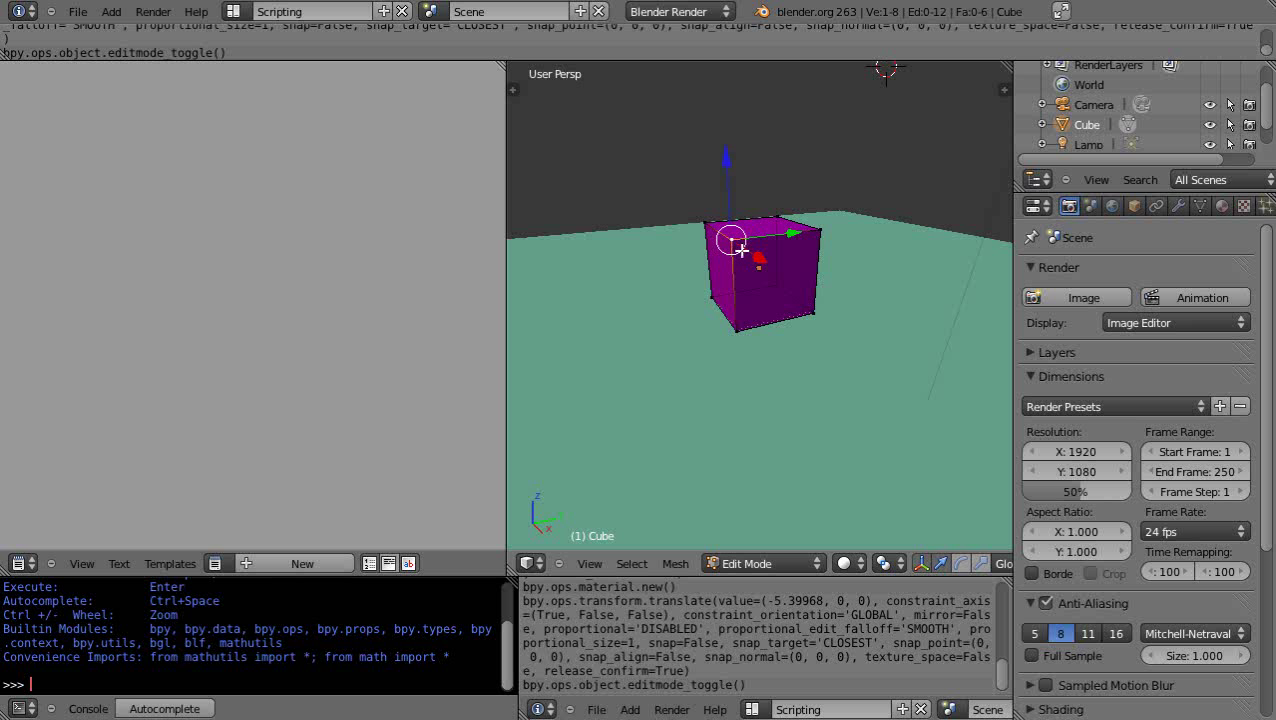
pyautogui.moveTo(780, 304)
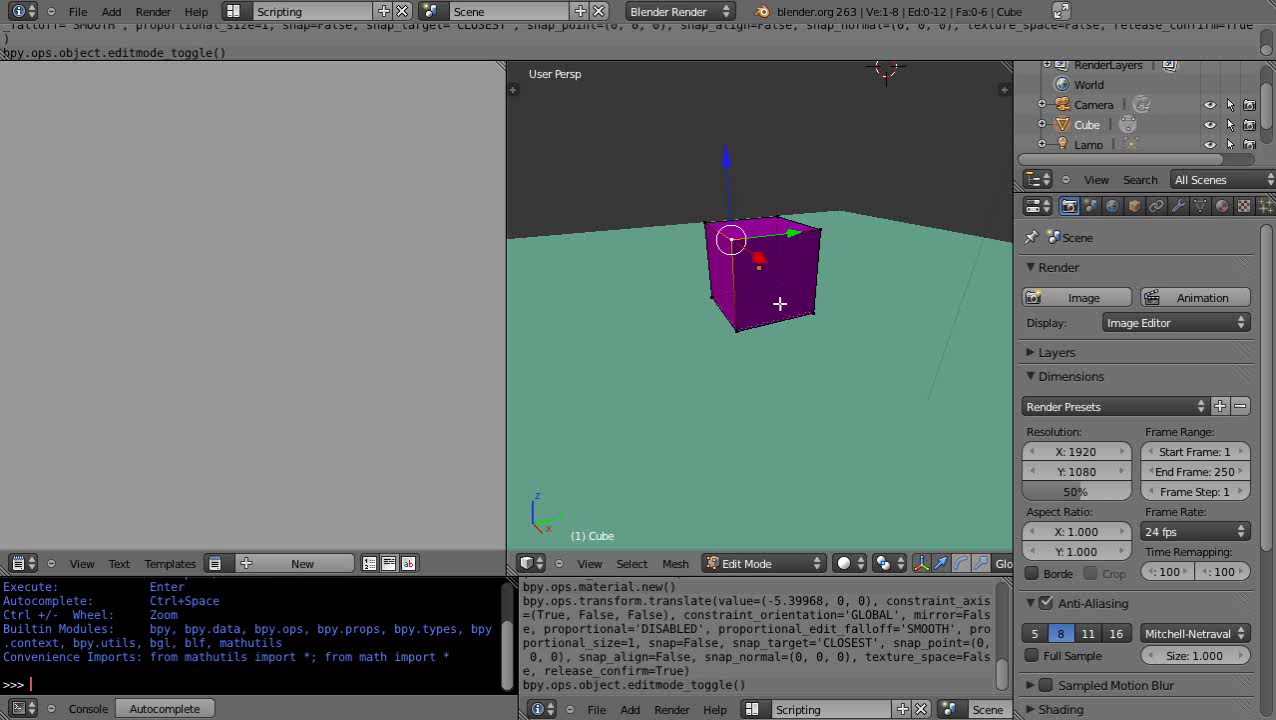
pyautogui.moveTo(806, 294)
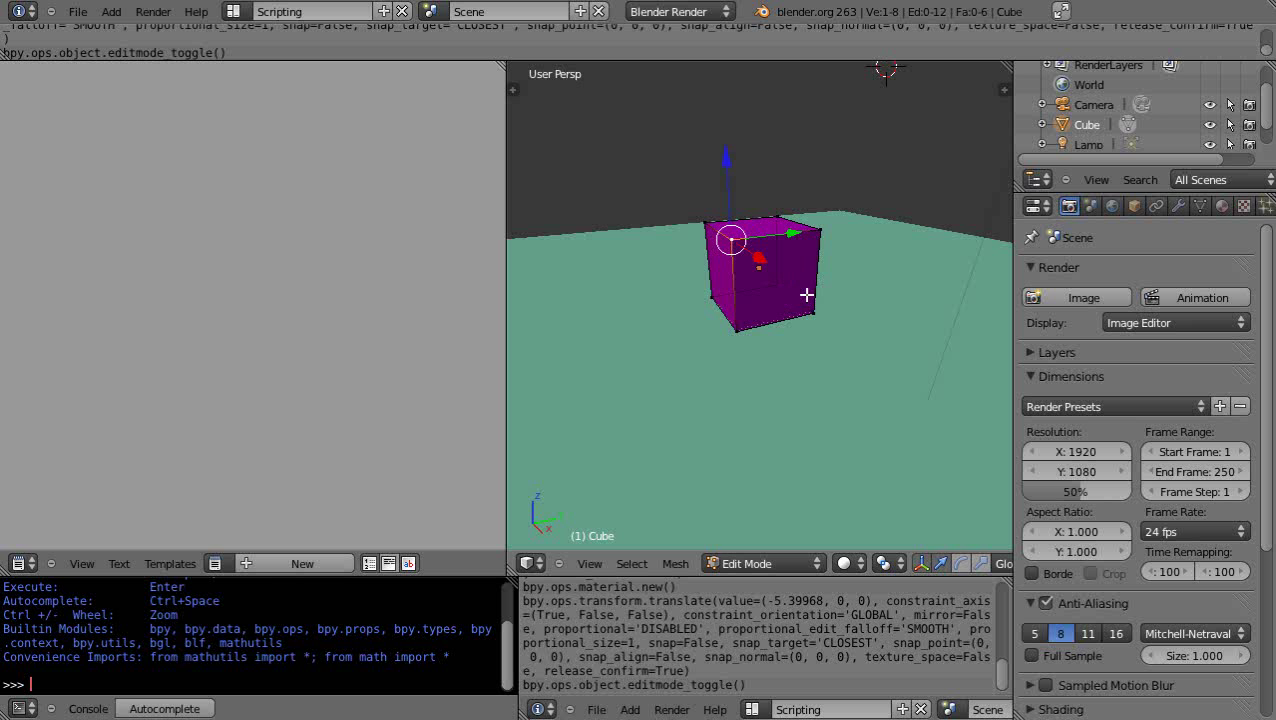
pyautogui.moveTo(828, 292)
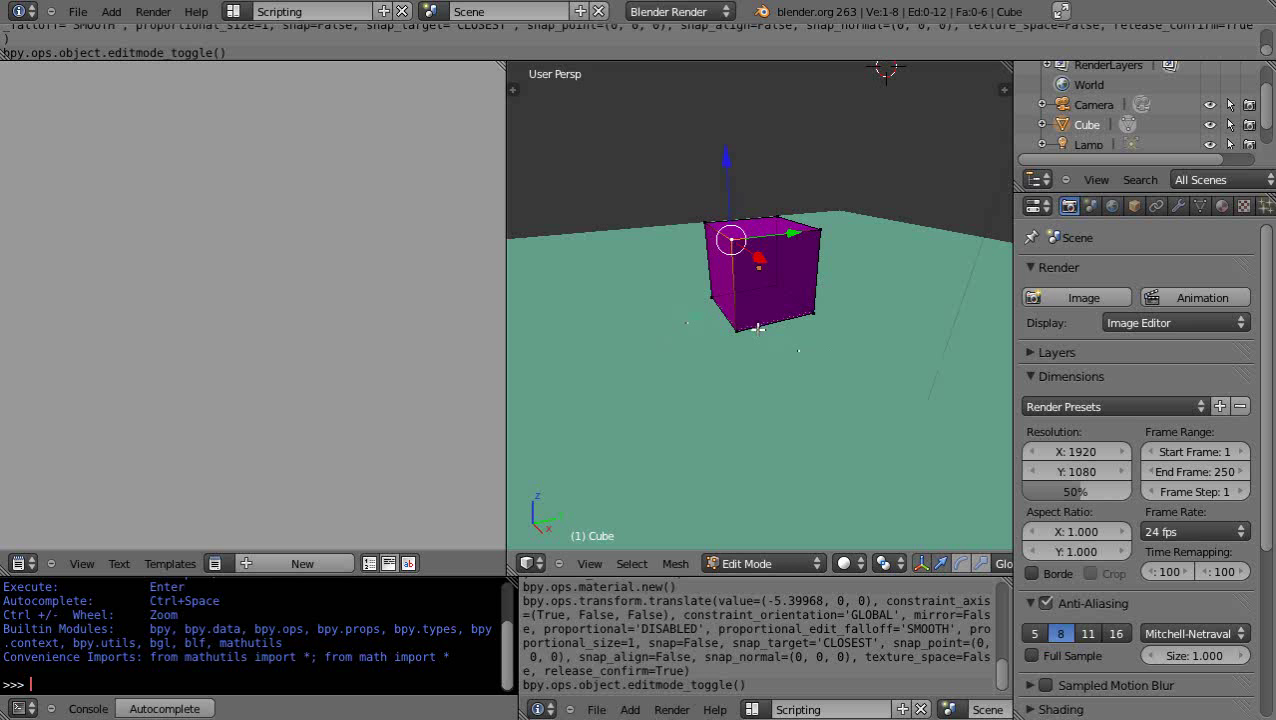
pyautogui.moveTo(830, 364)
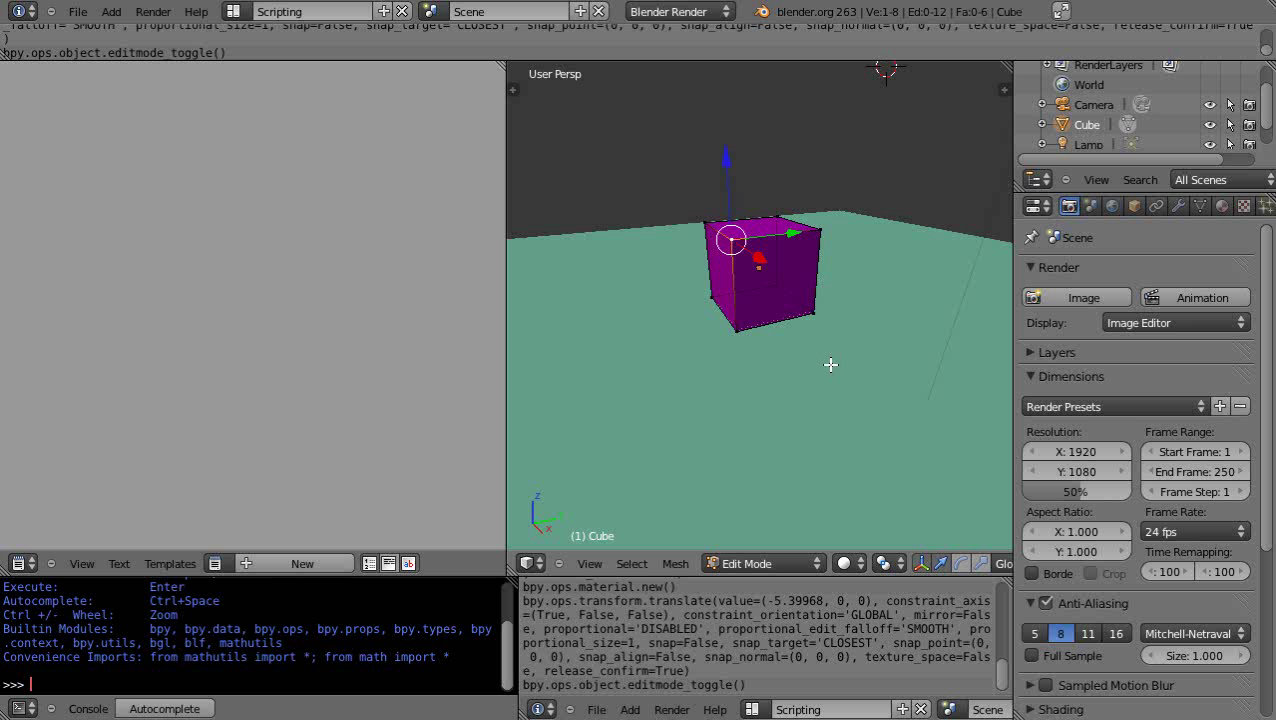
pyautogui.moveTo(800, 348)
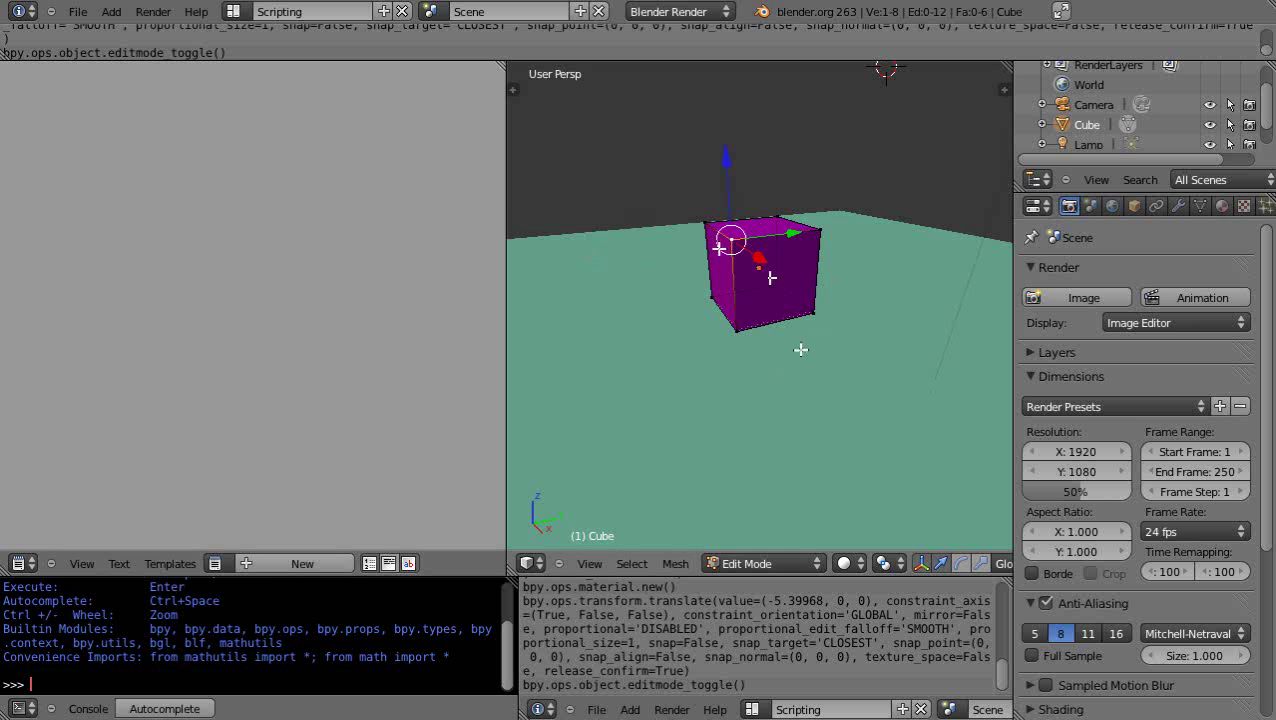
pyautogui.moveTo(812, 236)
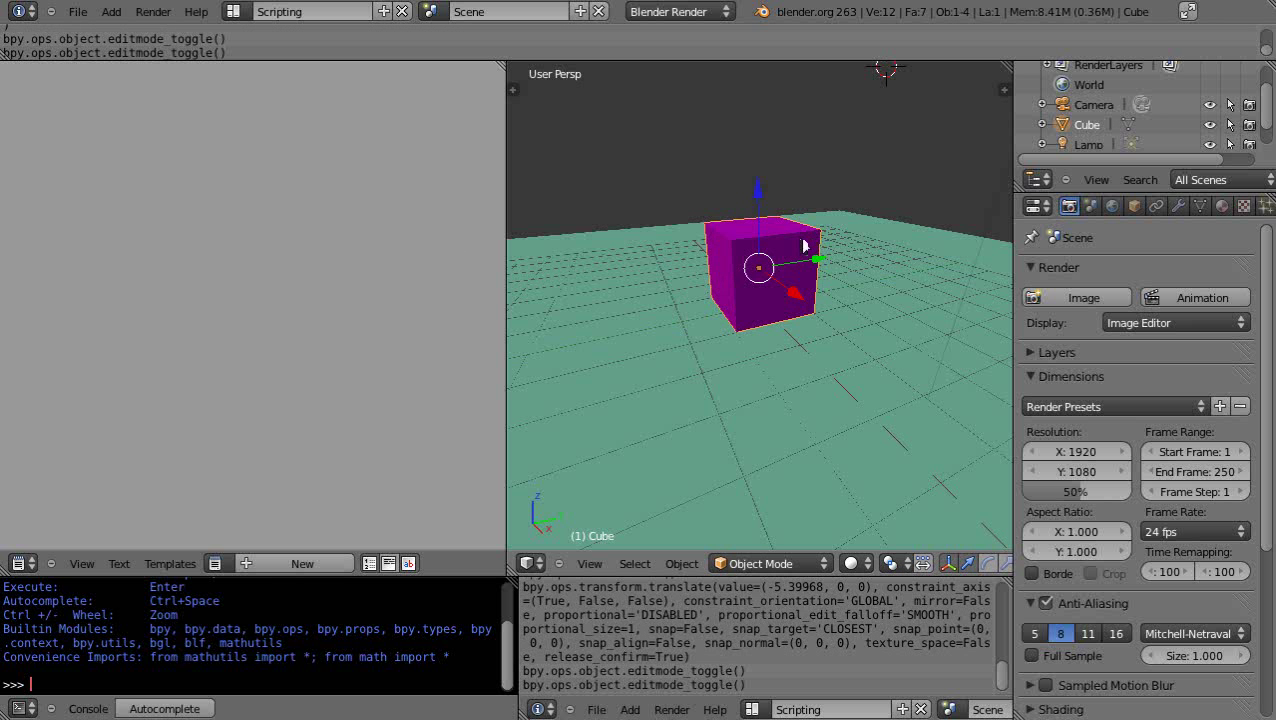
pyautogui.moveTo(168, 564)
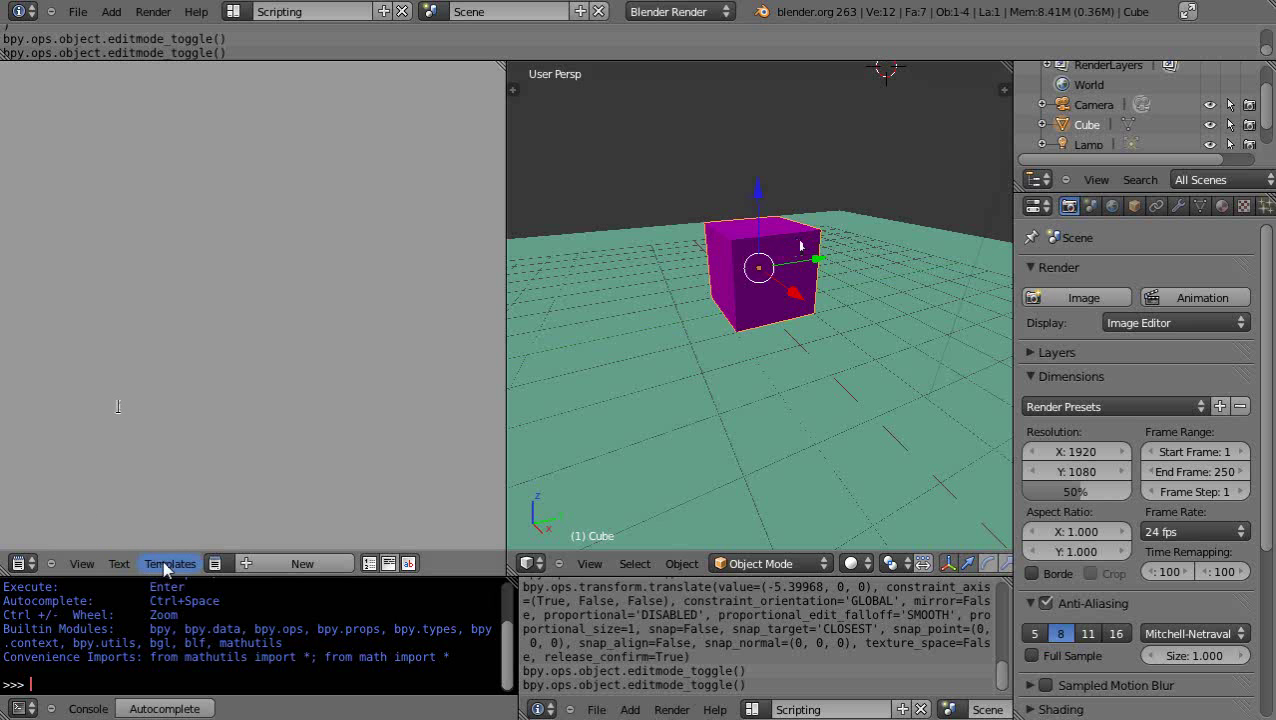
# Load the Bmesh Simple template and place the cursor below its vertex loop
pyautogui.click(170, 564)
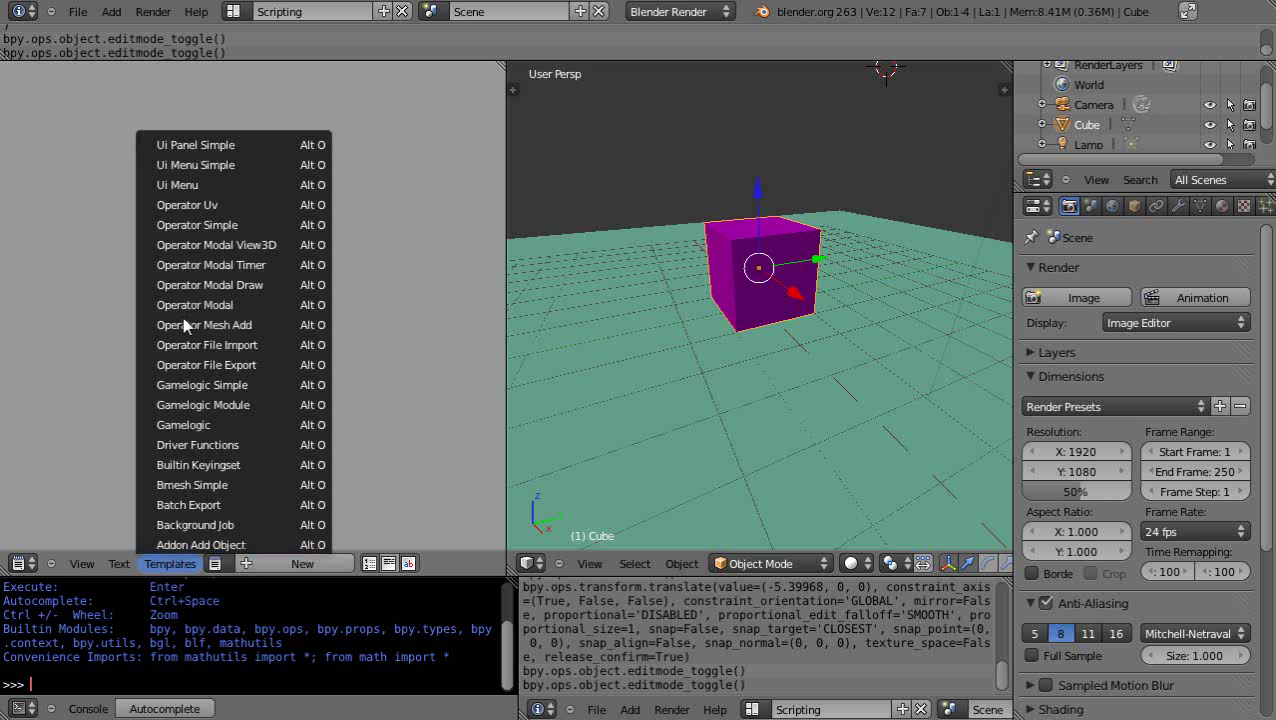
pyautogui.moveTo(192, 490)
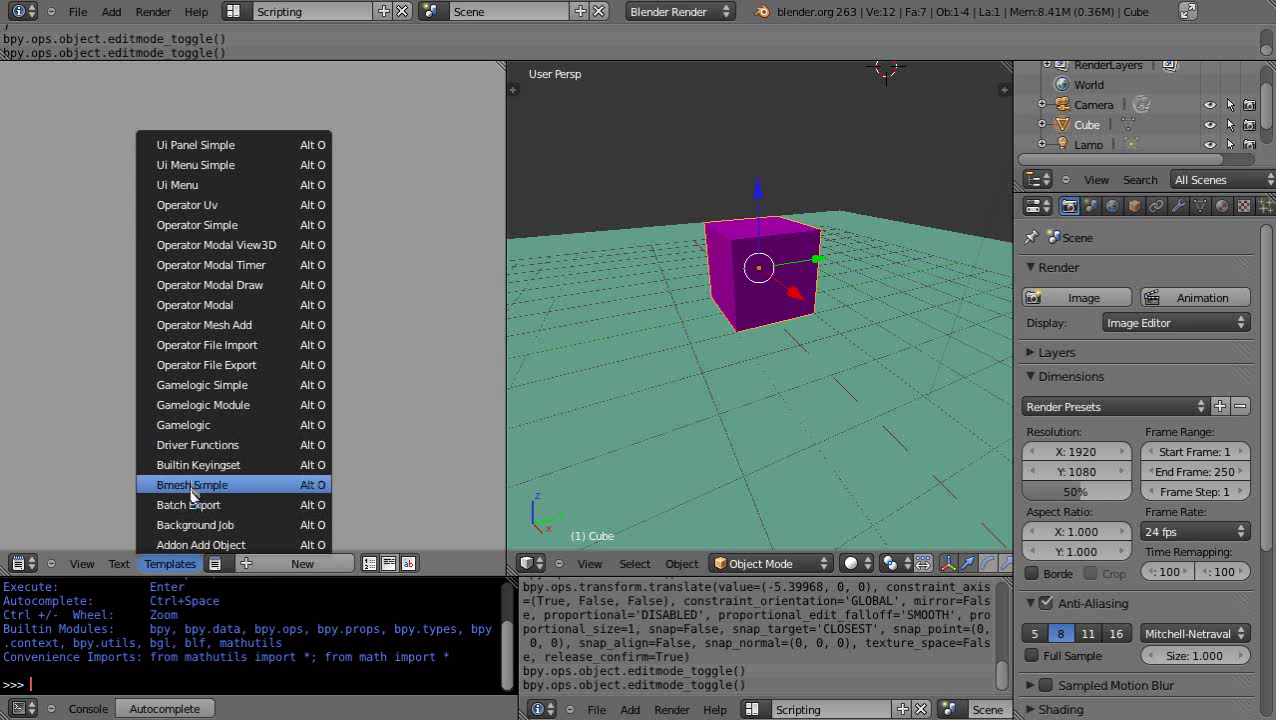
pyautogui.click(192, 484)
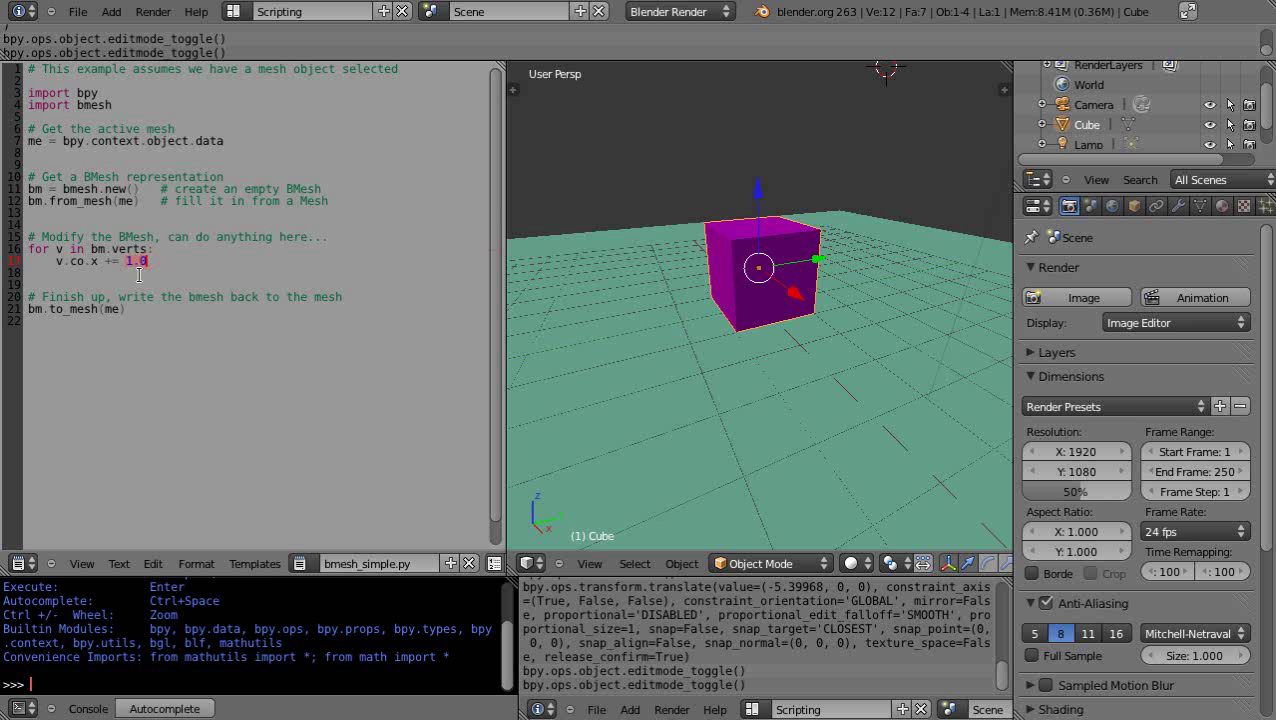
pyautogui.click(136, 272)
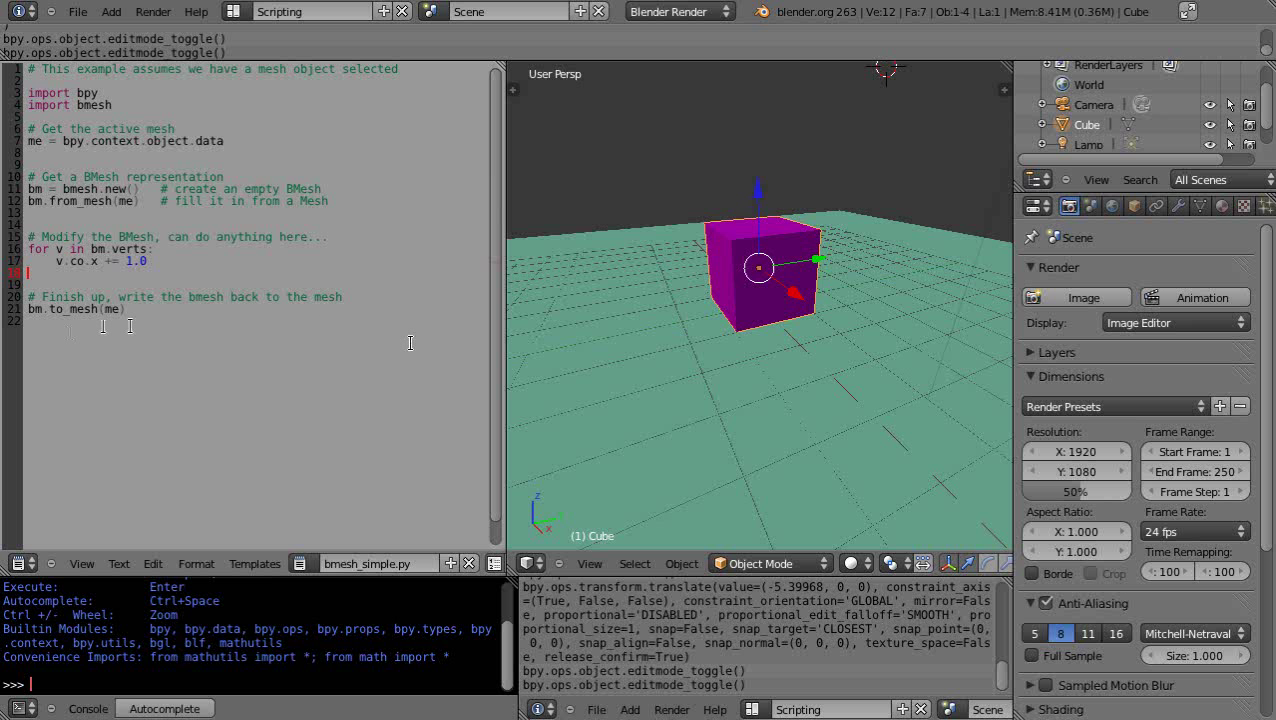
pyautogui.moveTo(432, 536)
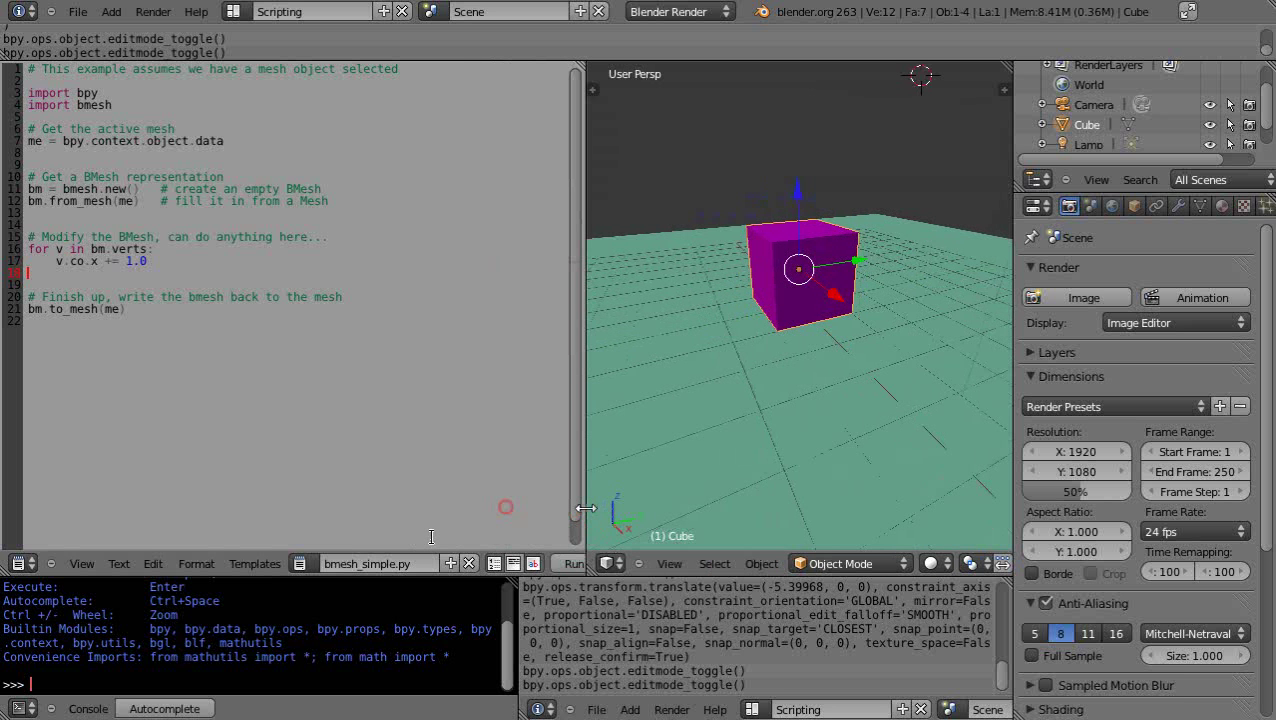
# Run the script twice to shift the cube along X, then drag it back toward the centre
pyautogui.click(574, 564)
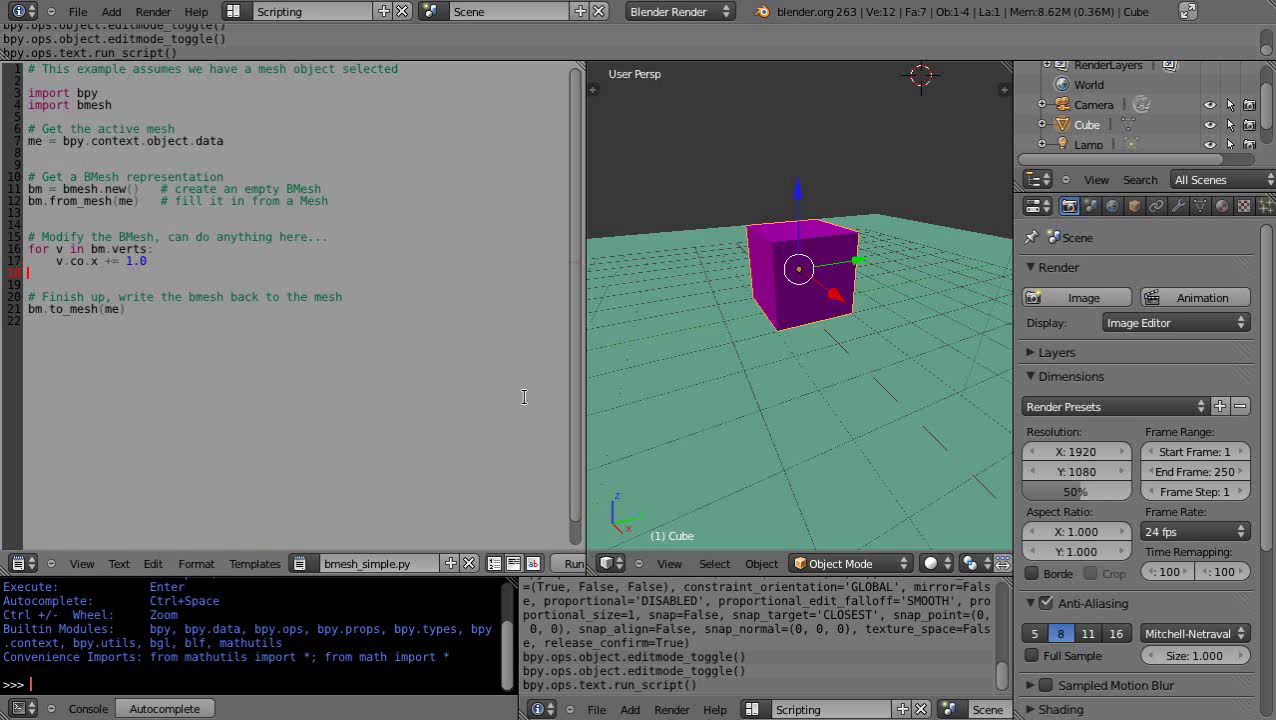
pyautogui.moveTo(764, 414)
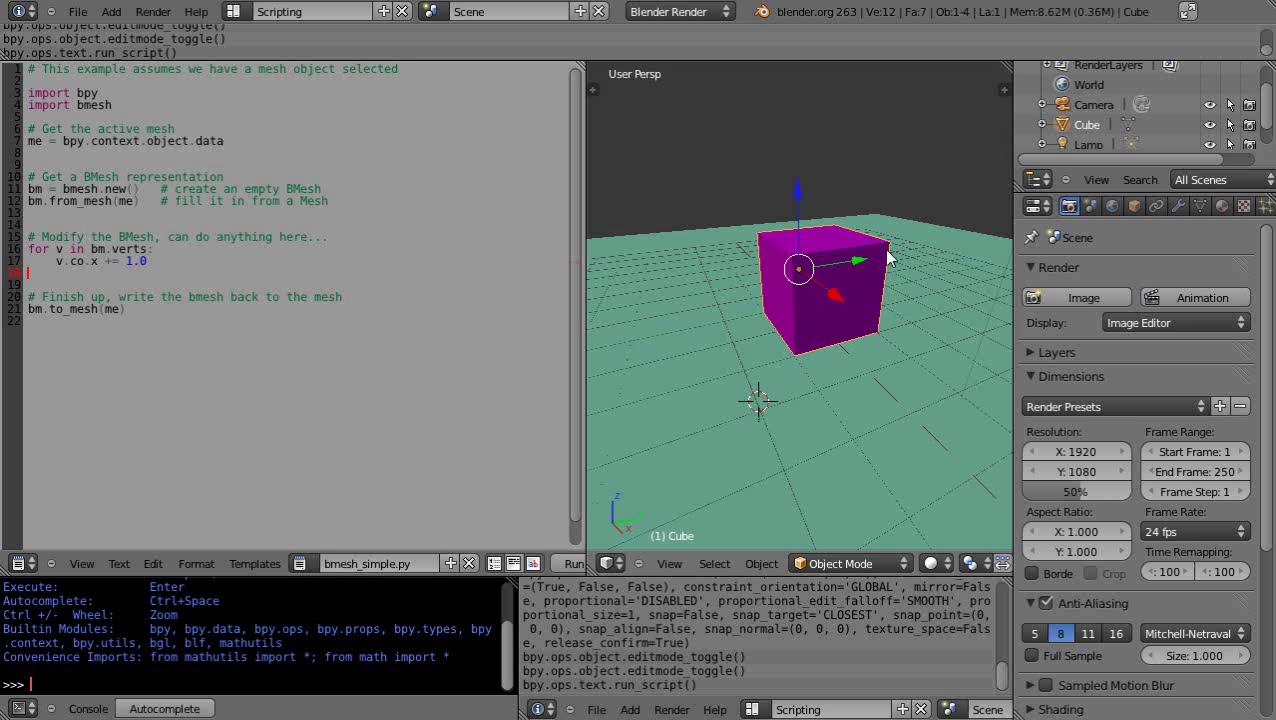
pyautogui.moveTo(920, 446)
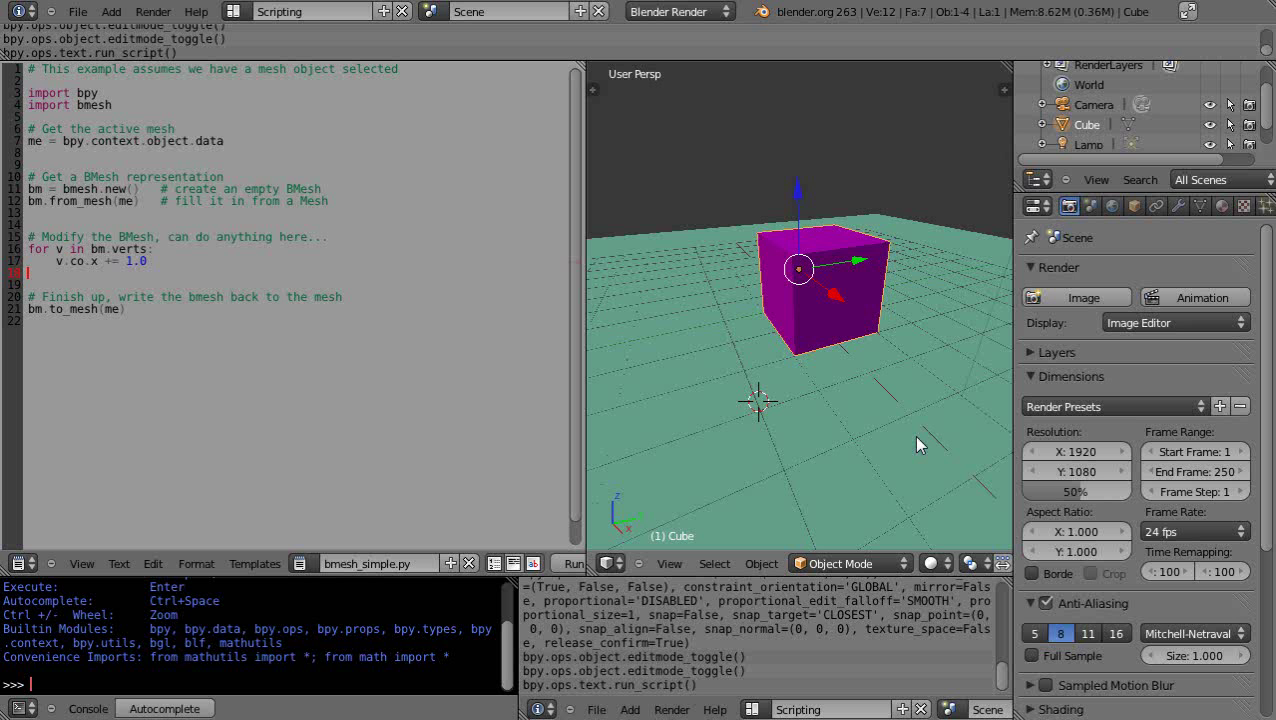
pyautogui.moveTo(898, 450)
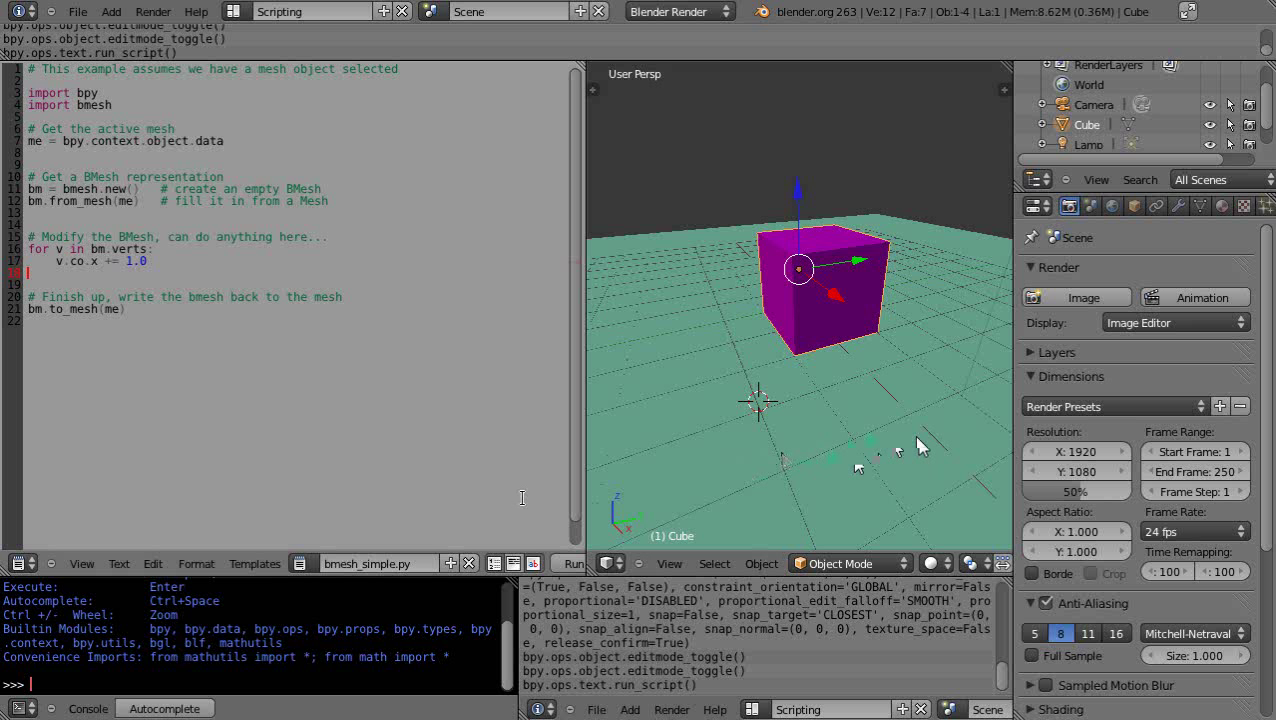
pyautogui.click(572, 564)
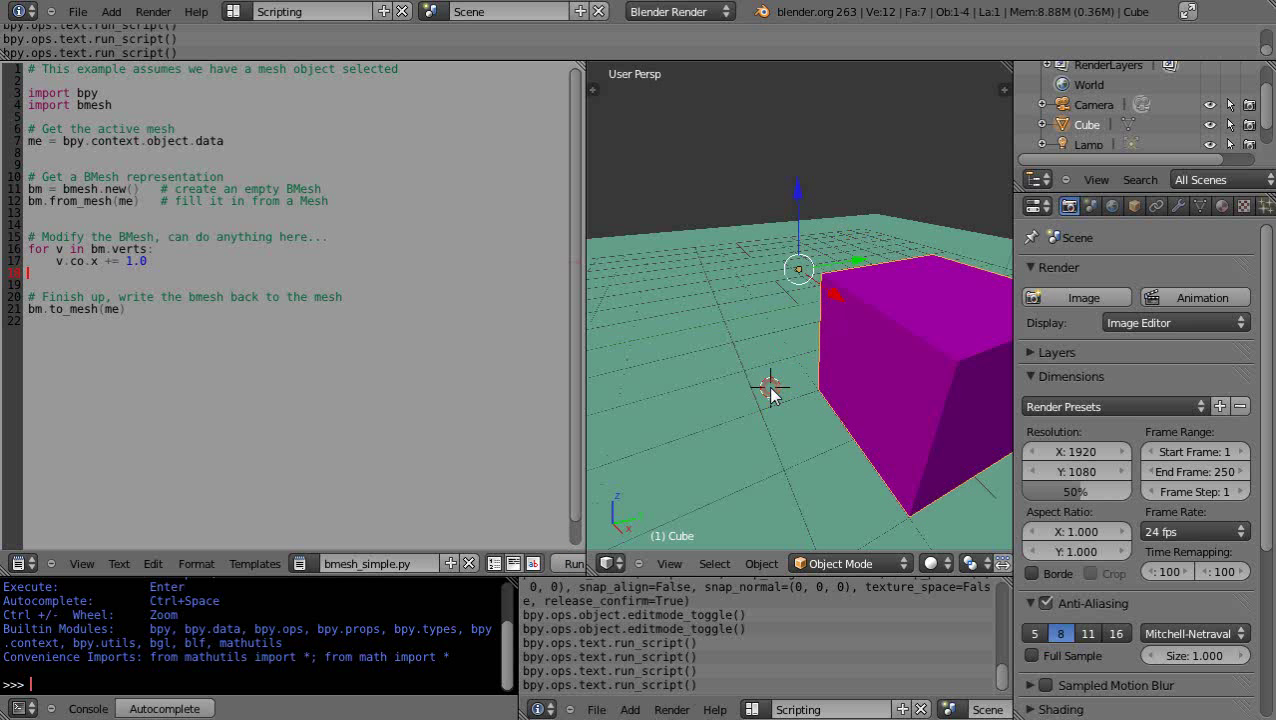
pyautogui.moveTo(850, 448)
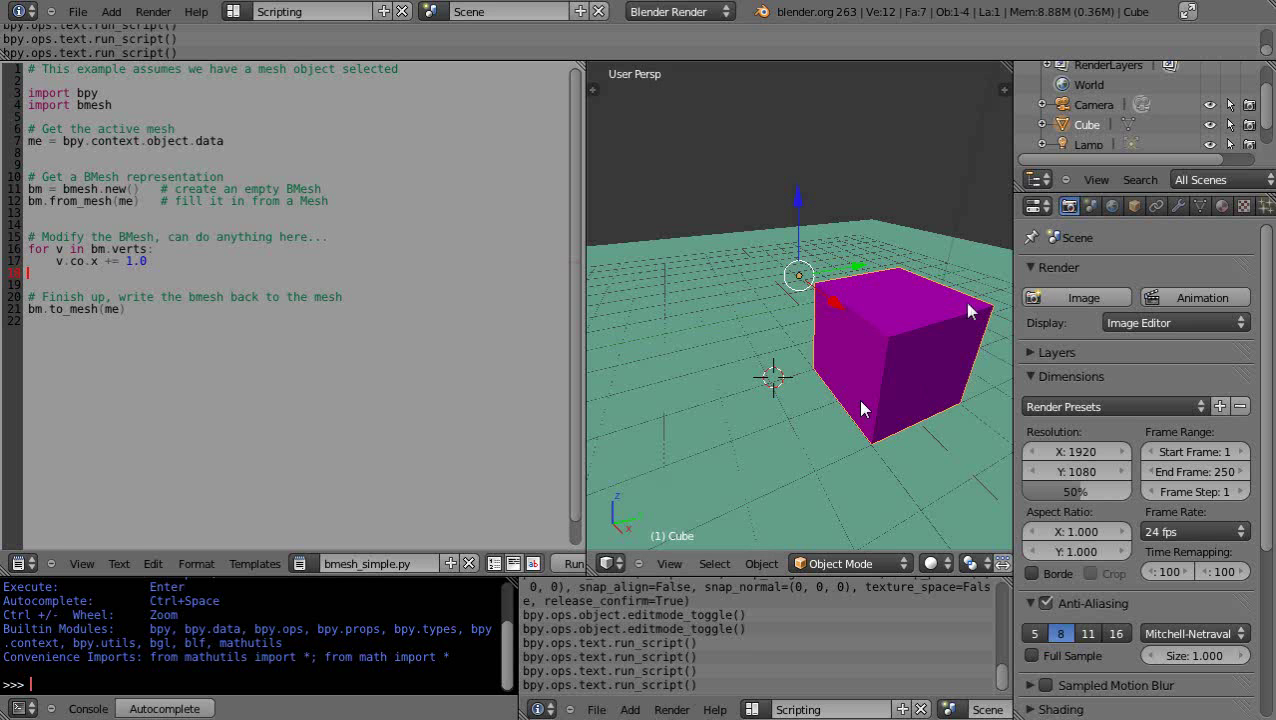
pyautogui.moveTo(764, 436)
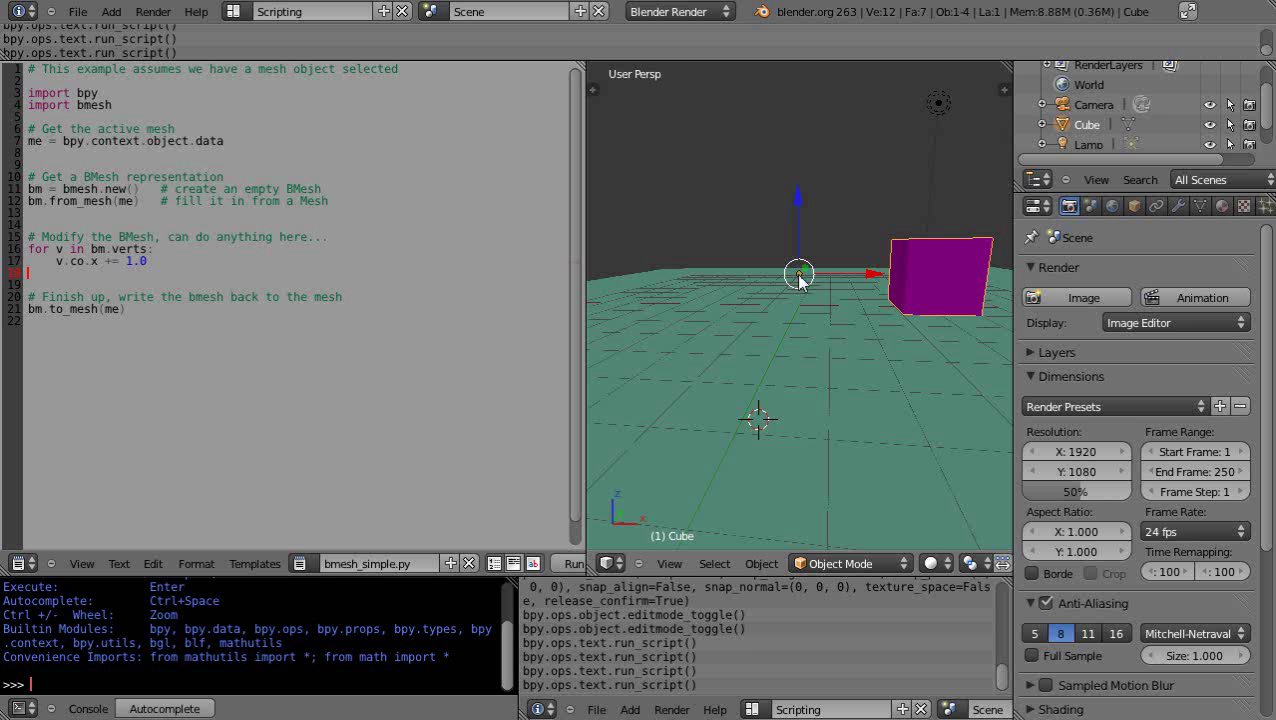
pyautogui.moveTo(940, 304)
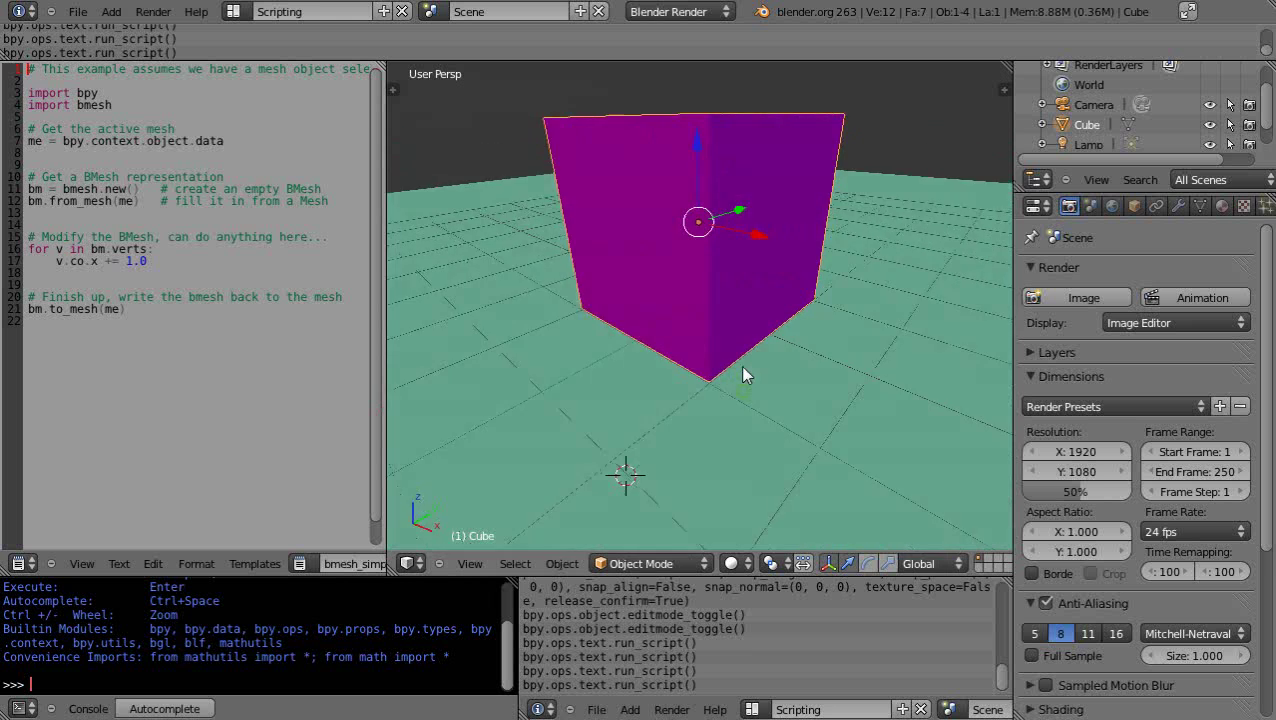
pyautogui.scroll(-3)
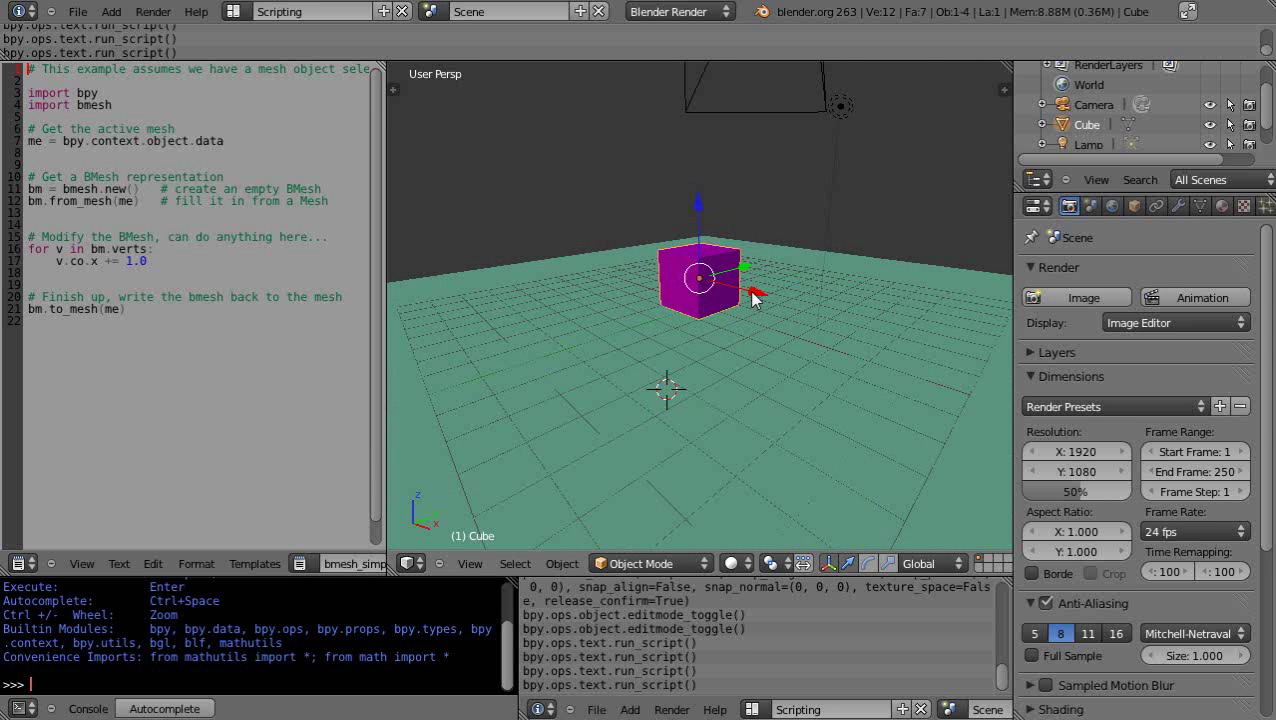
pyautogui.moveTo(756, 296); pyautogui.dragTo(856, 356)
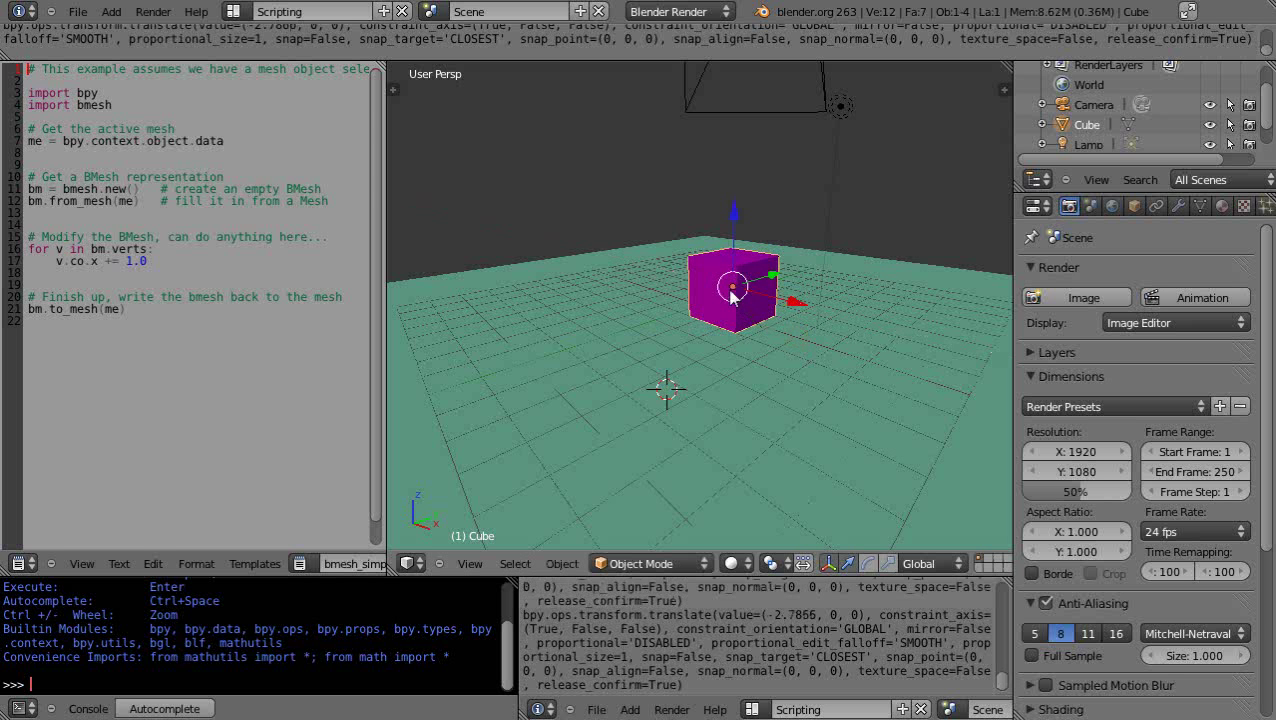
pyautogui.moveTo(780, 320)
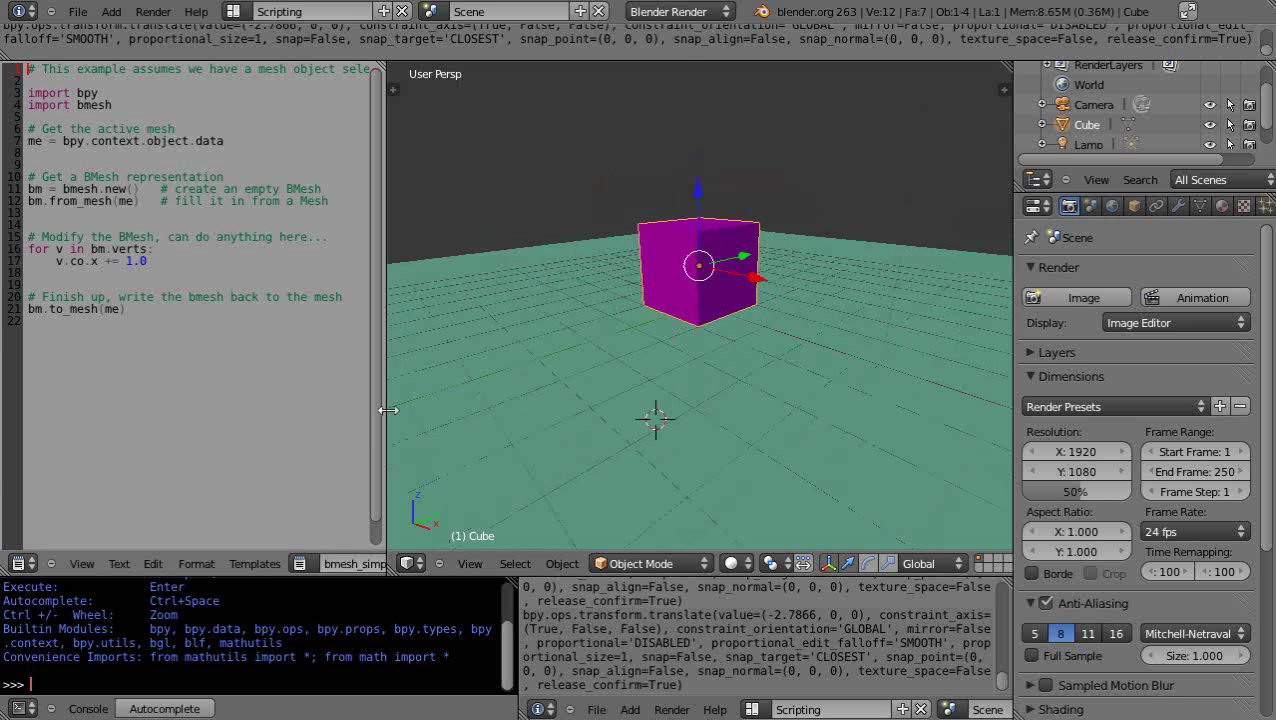
# Append '# Update mesh with new data' and me.update(calc_edges=True) after the to_mesh line
pyautogui.moveTo(388, 410); pyautogui.dragTo(520, 410)
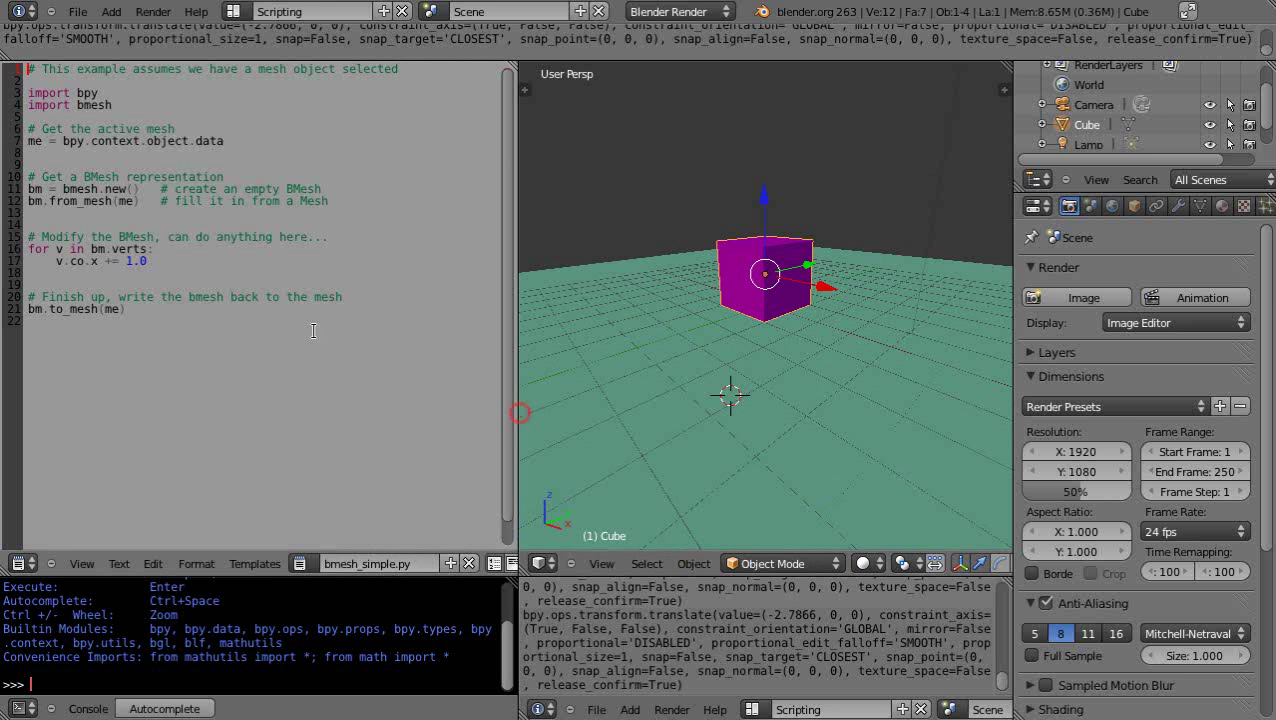
pyautogui.moveTo(778, 300)
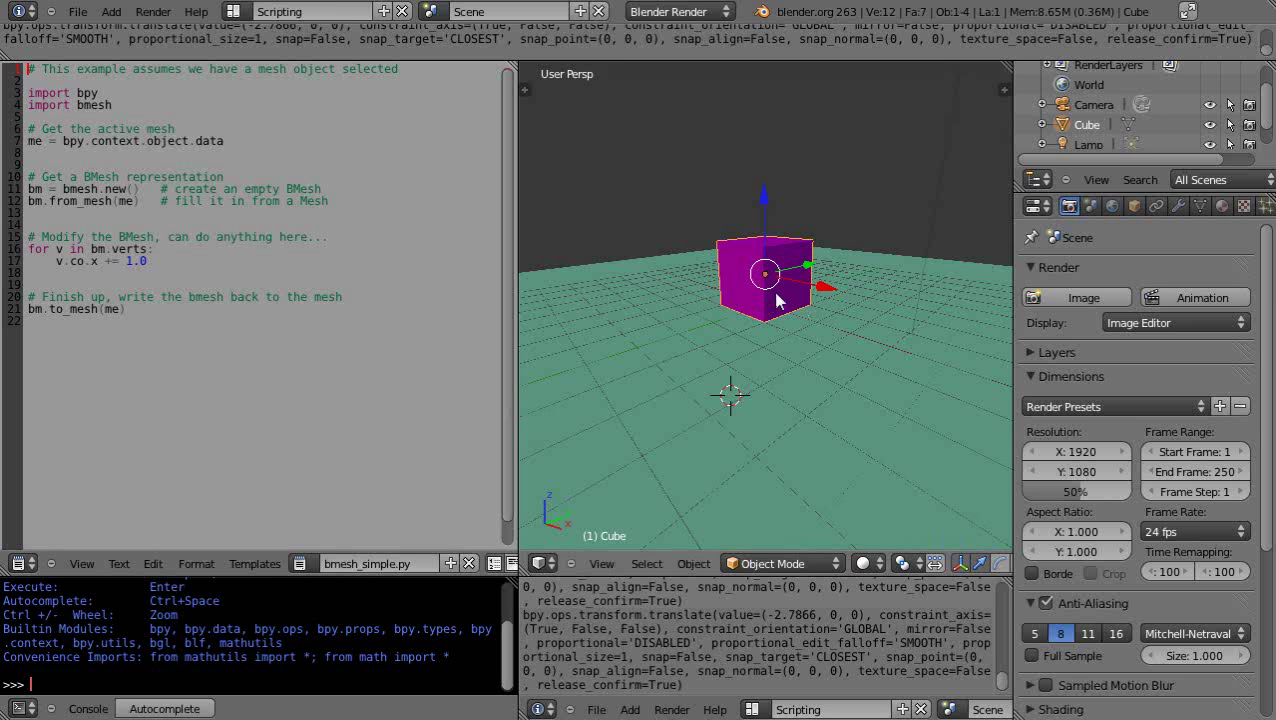
pyautogui.moveTo(820, 316)
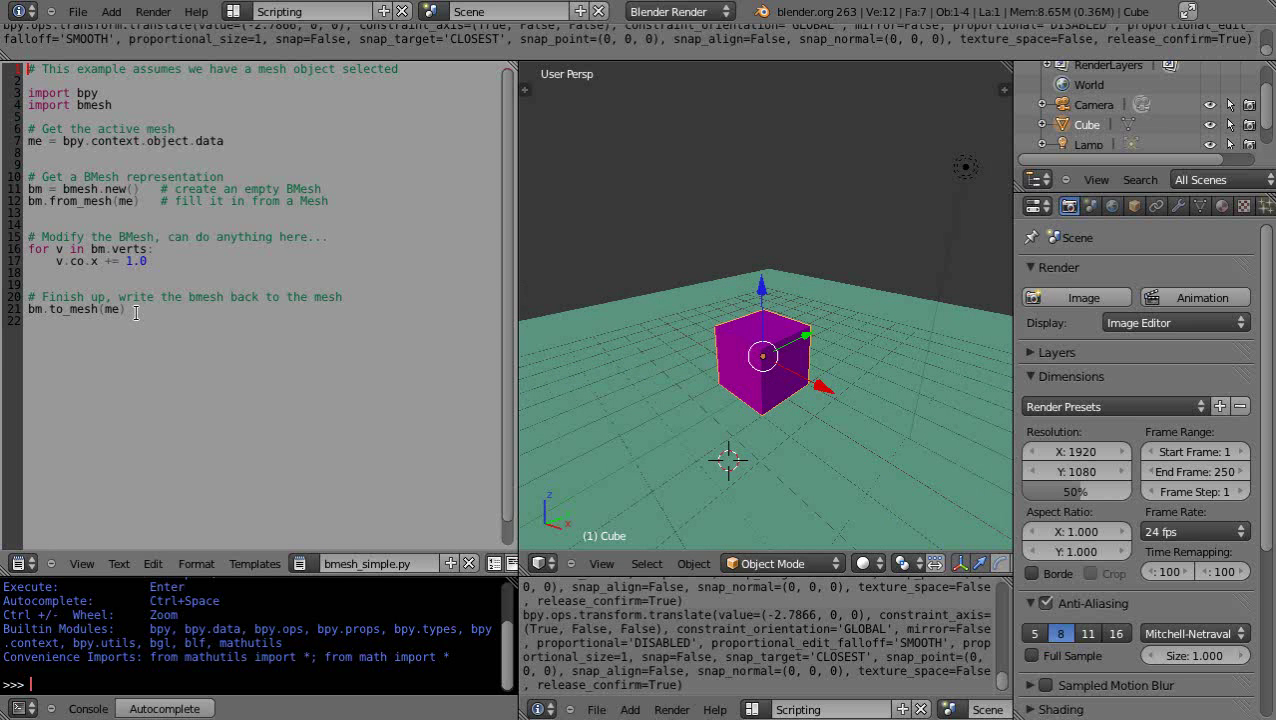
pyautogui.press('Return')
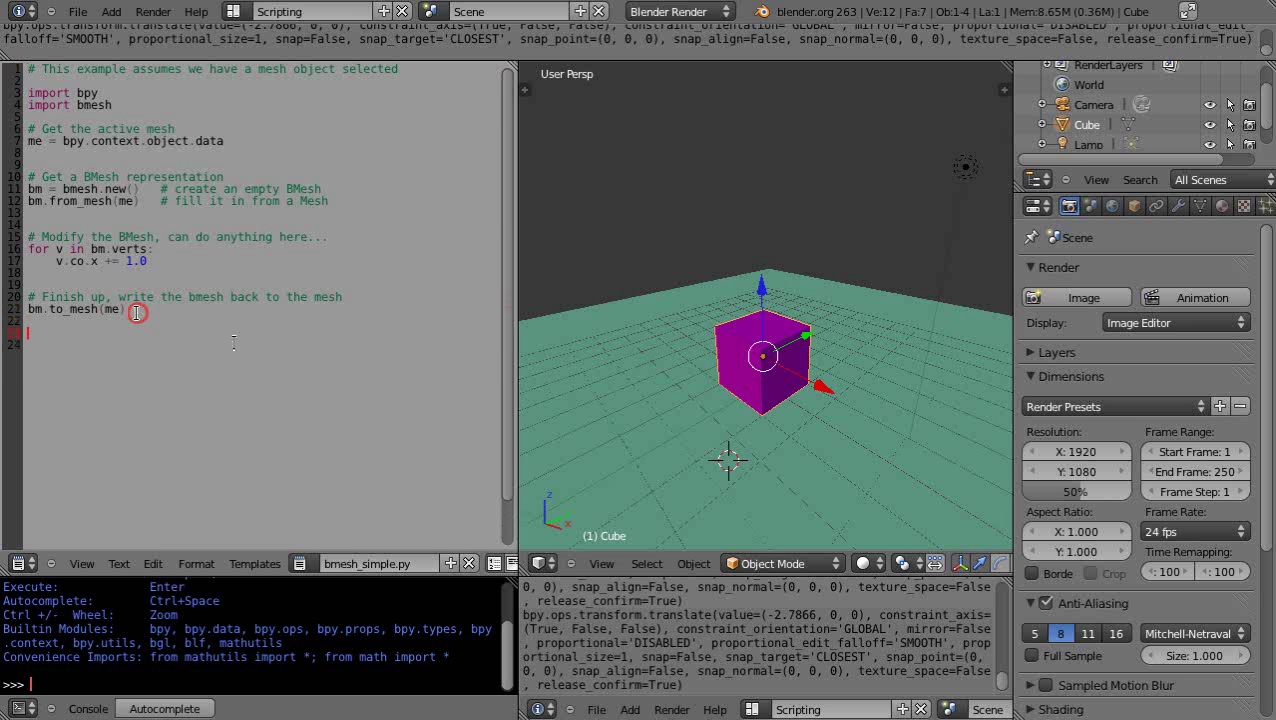
pyautogui.write('# Update mesh with new data')
pyautogui.click(262, 344)
pyautogui.write('me.update(calc_edges=True)')
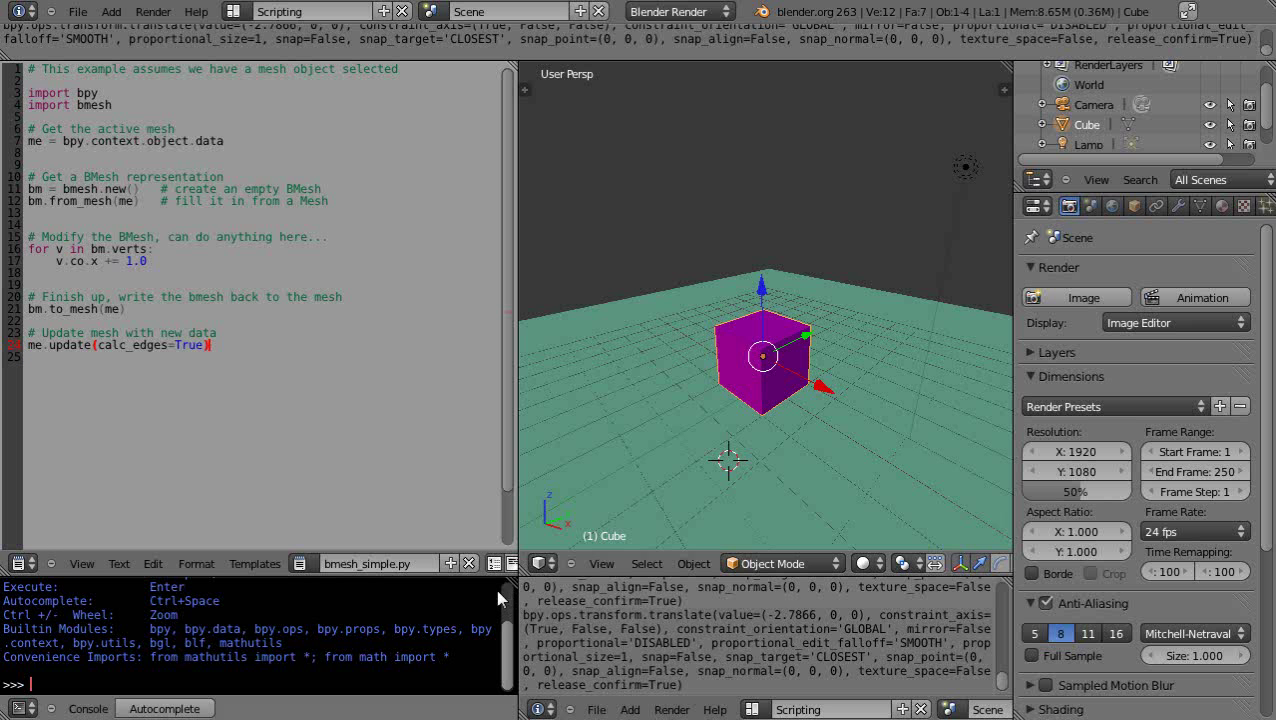
pyautogui.moveTo(764, 420)
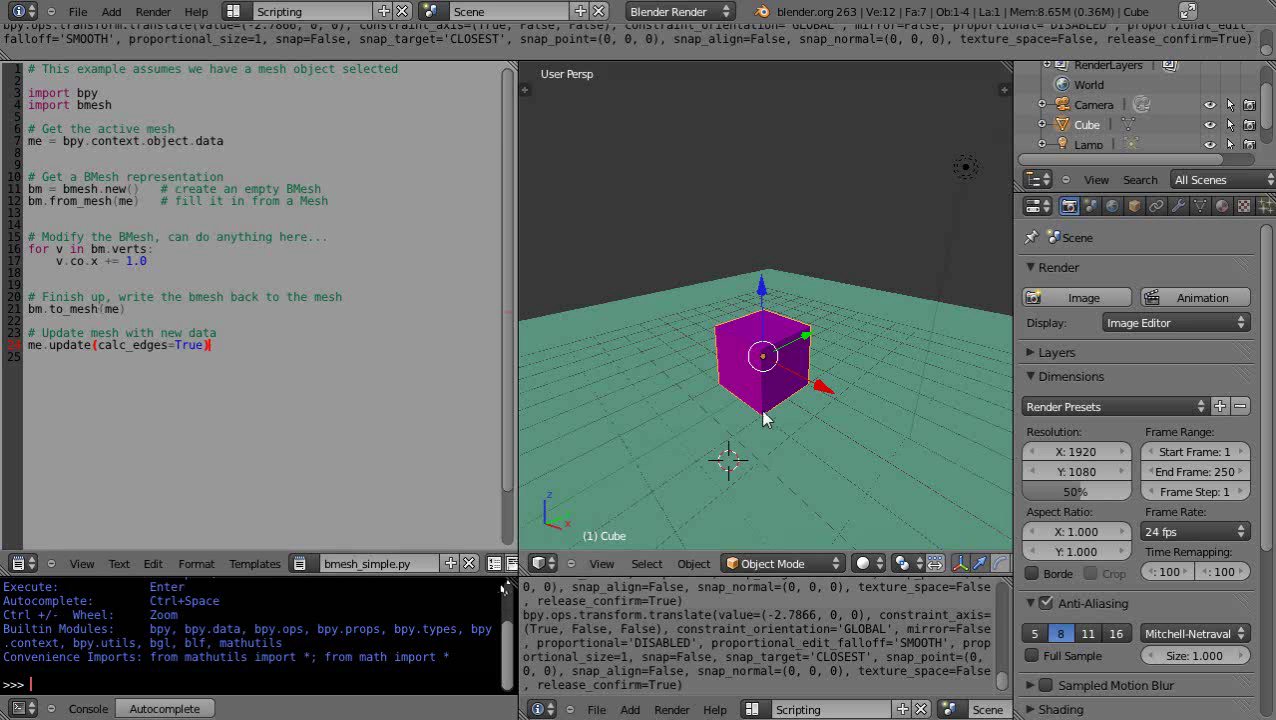
pyautogui.moveTo(764, 460)
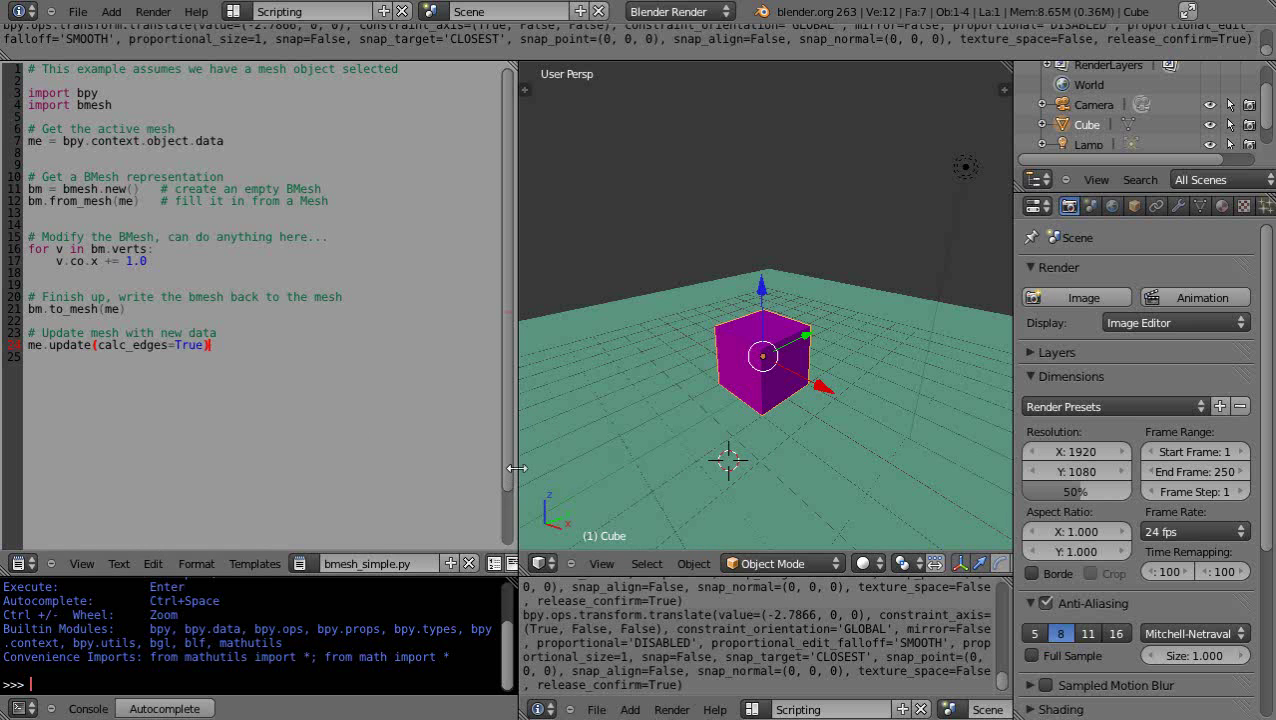
pyautogui.moveTo(516, 468); pyautogui.dragTo(630, 468)
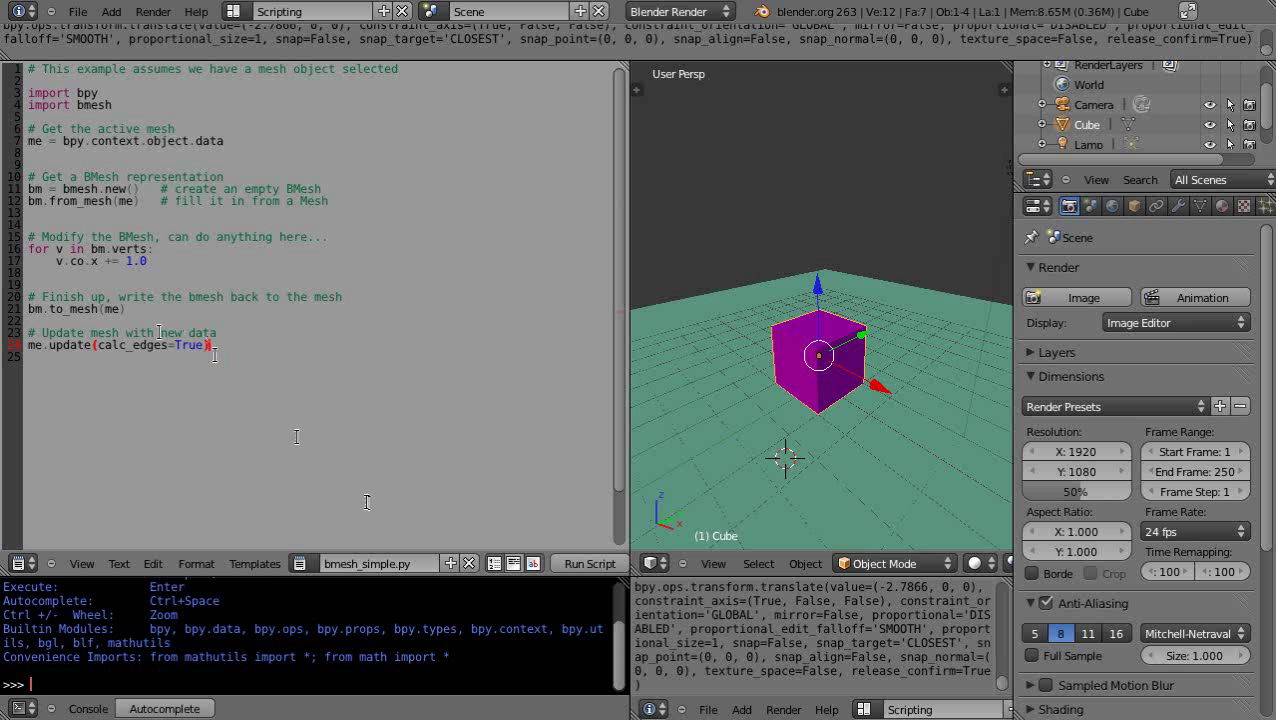
pyautogui.moveTo(858, 448)
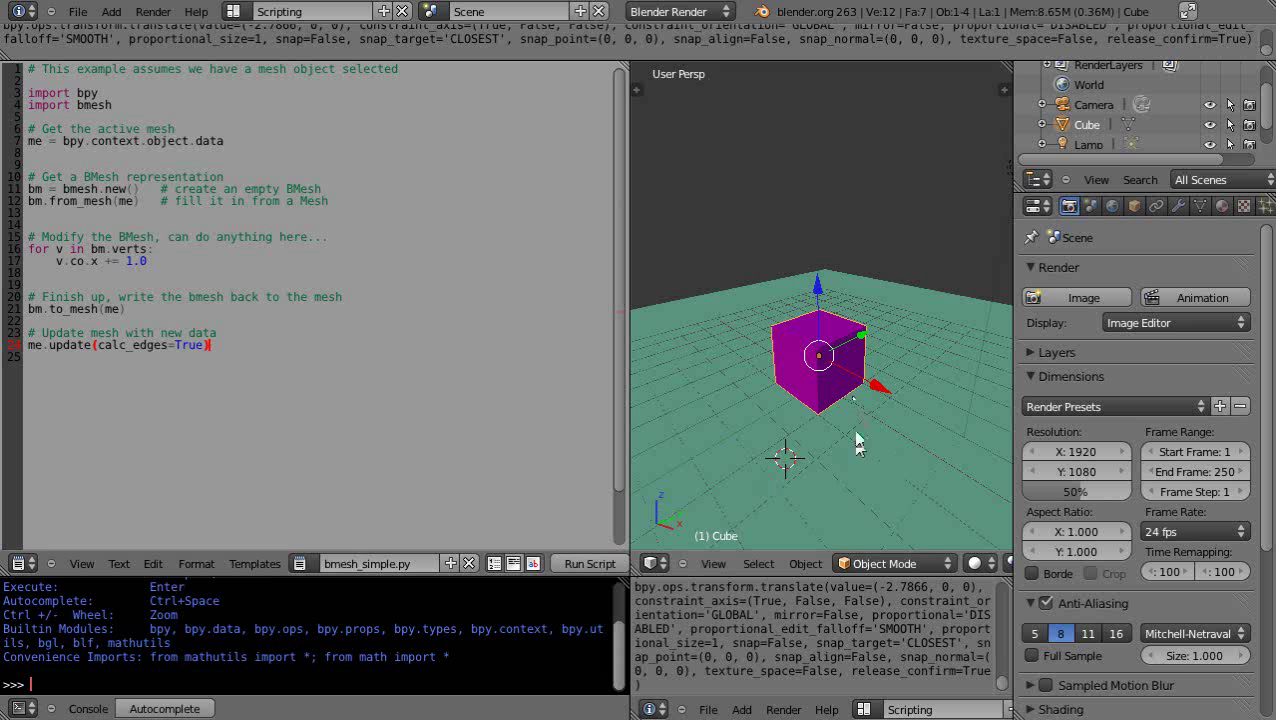
# Run the updated script three times, shifting the cube's mesh further along X
pyautogui.click(590, 564)
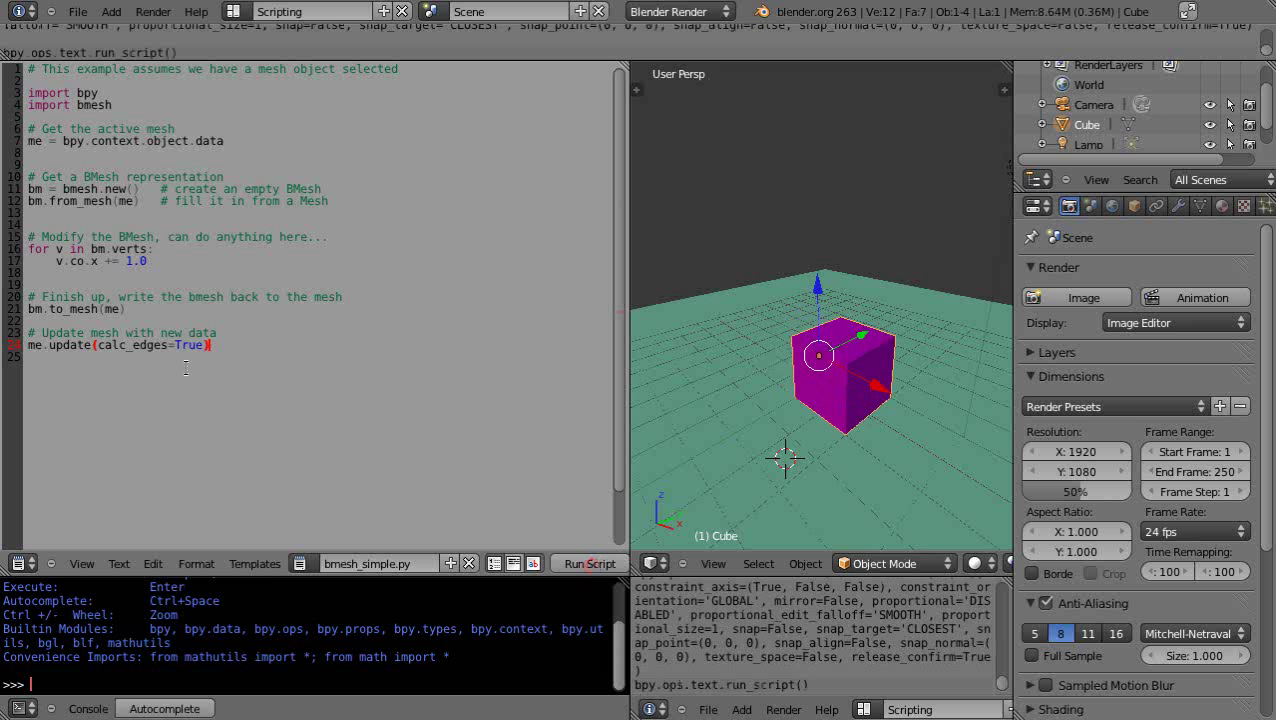
pyautogui.click(588, 564)
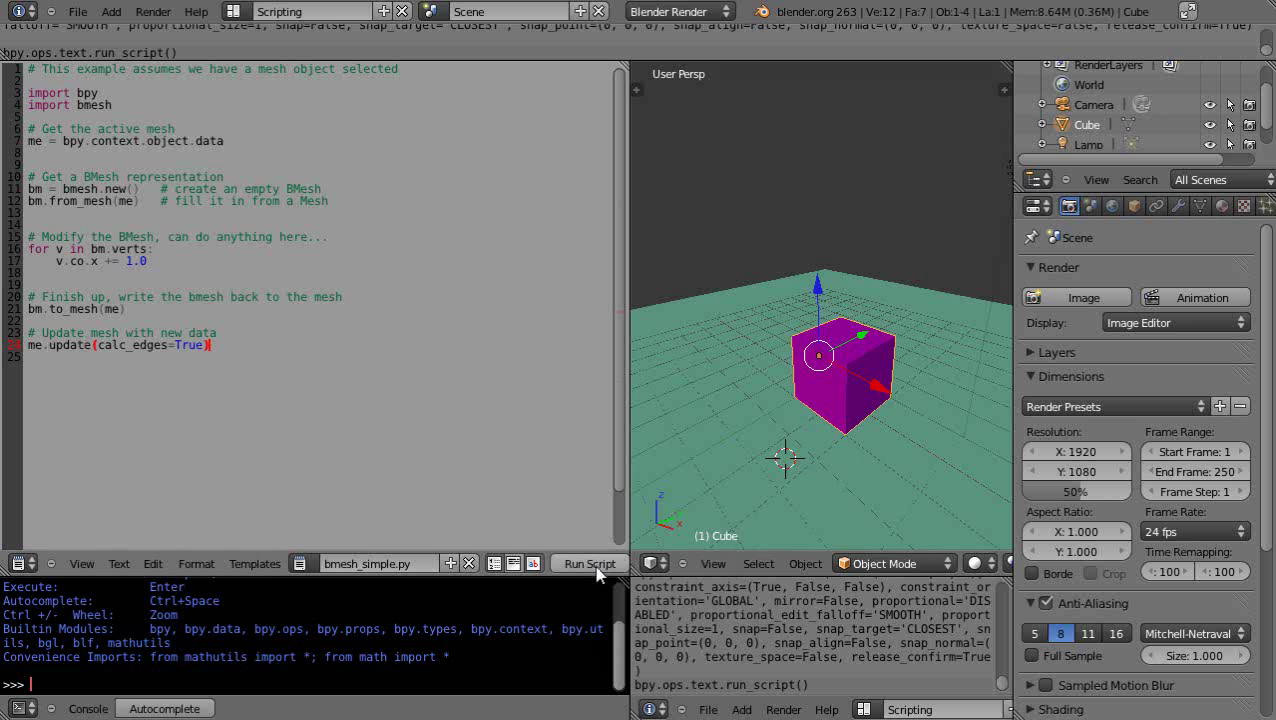
pyautogui.click(588, 564)
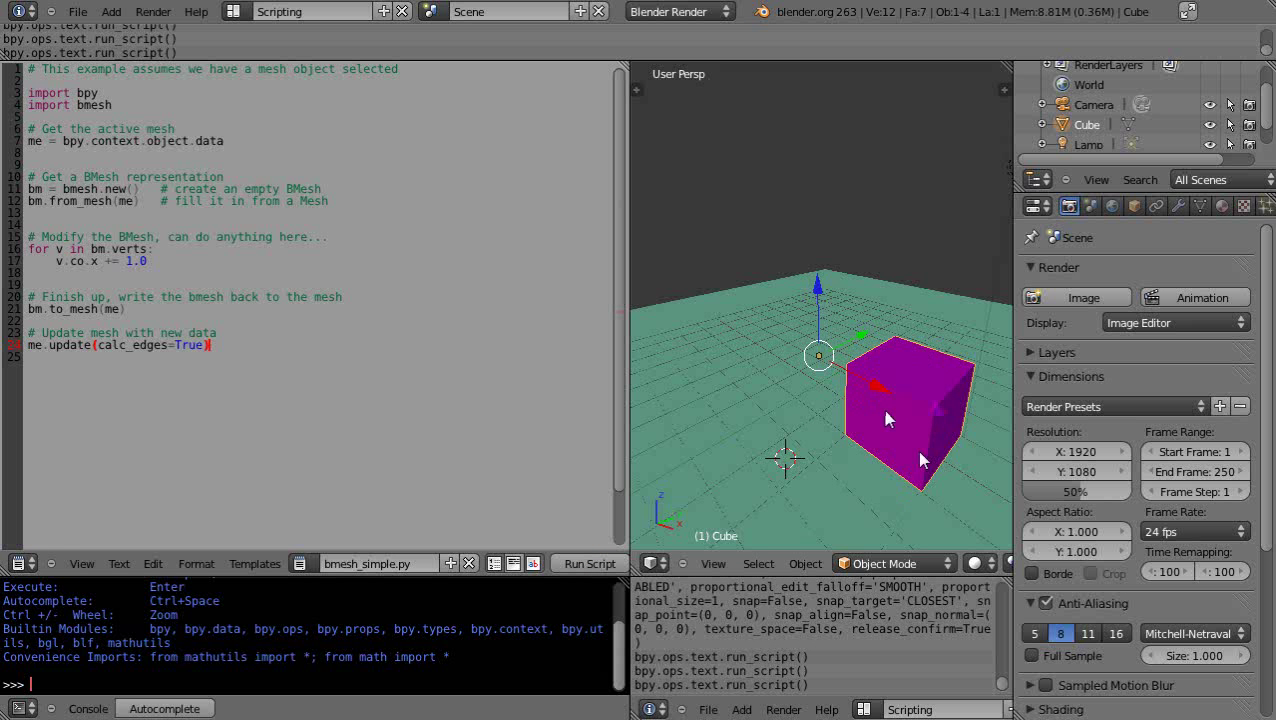
pyautogui.moveTo(844, 462)
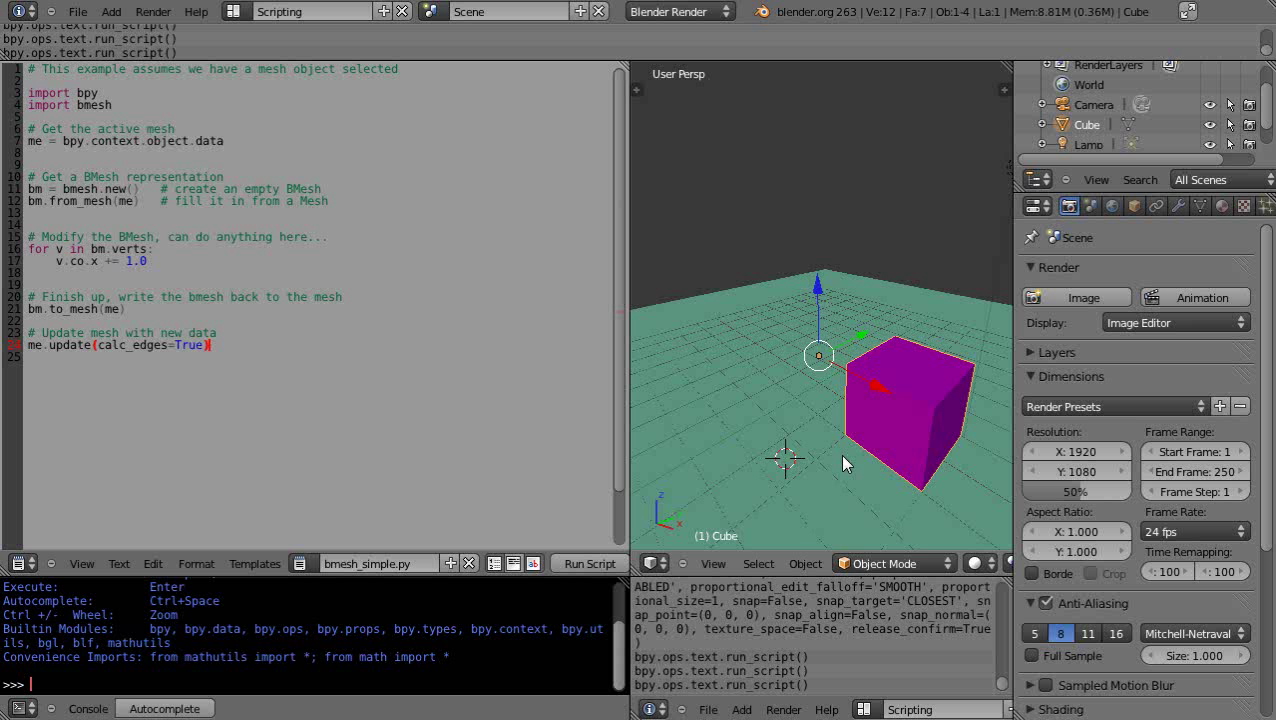
pyautogui.moveTo(840, 476)
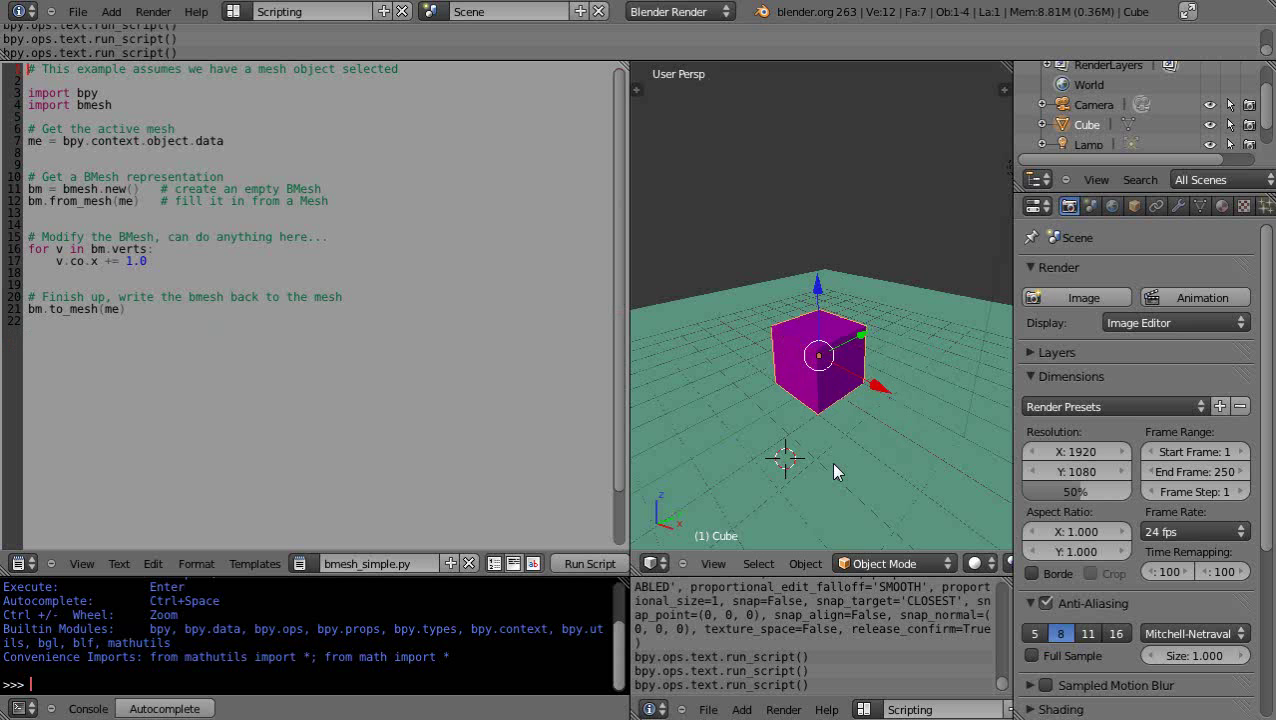
pyautogui.moveTo(288, 258)
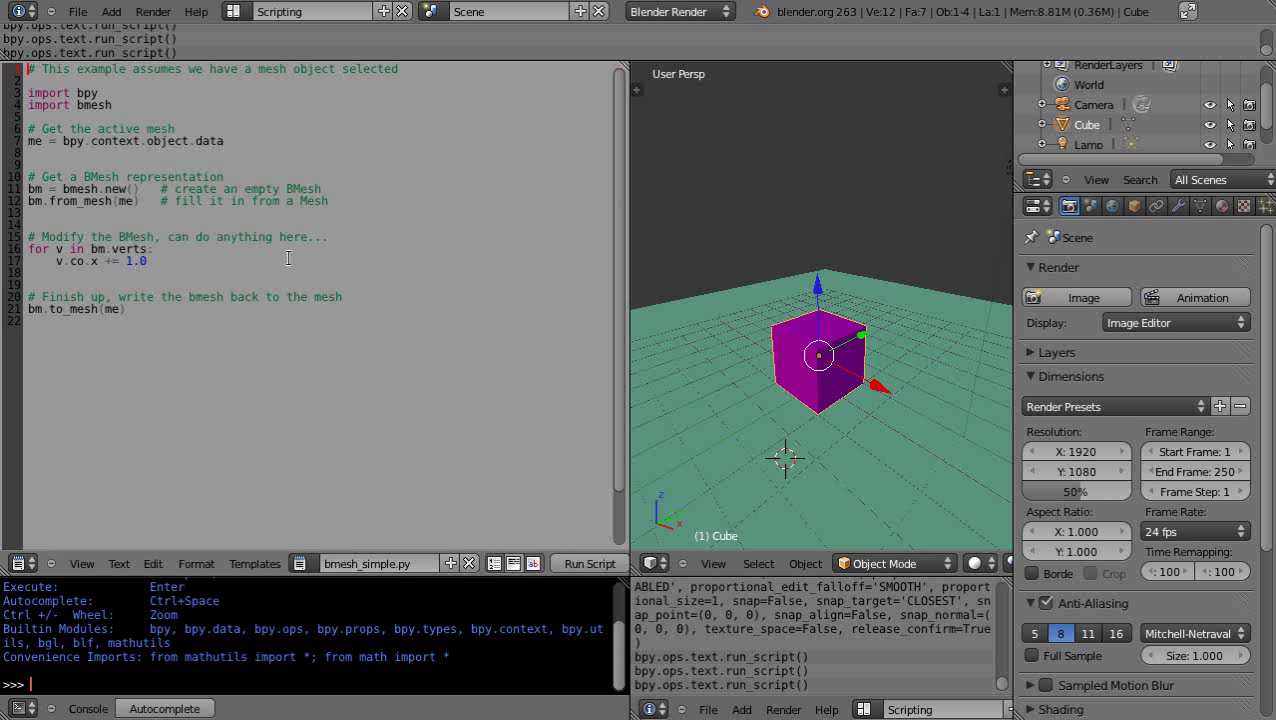
pyautogui.moveTo(356, 324)
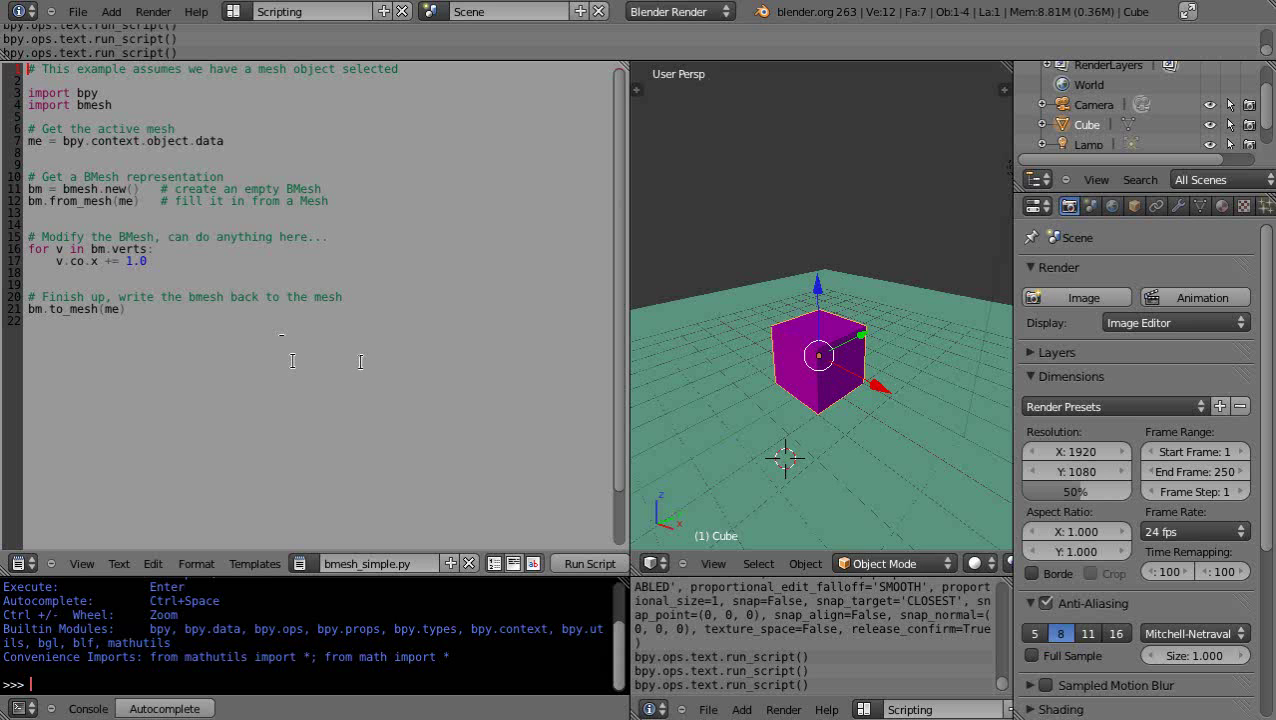
pyautogui.moveTo(378, 400)
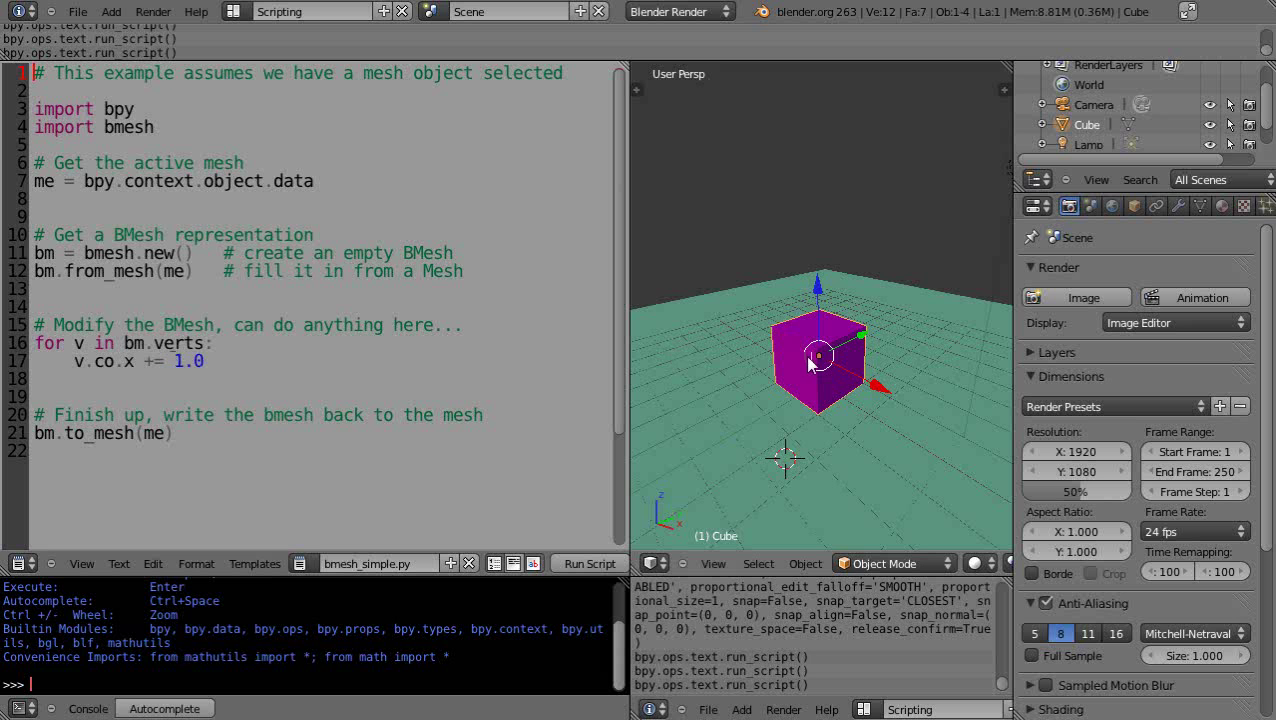
pyautogui.moveTo(904, 412)
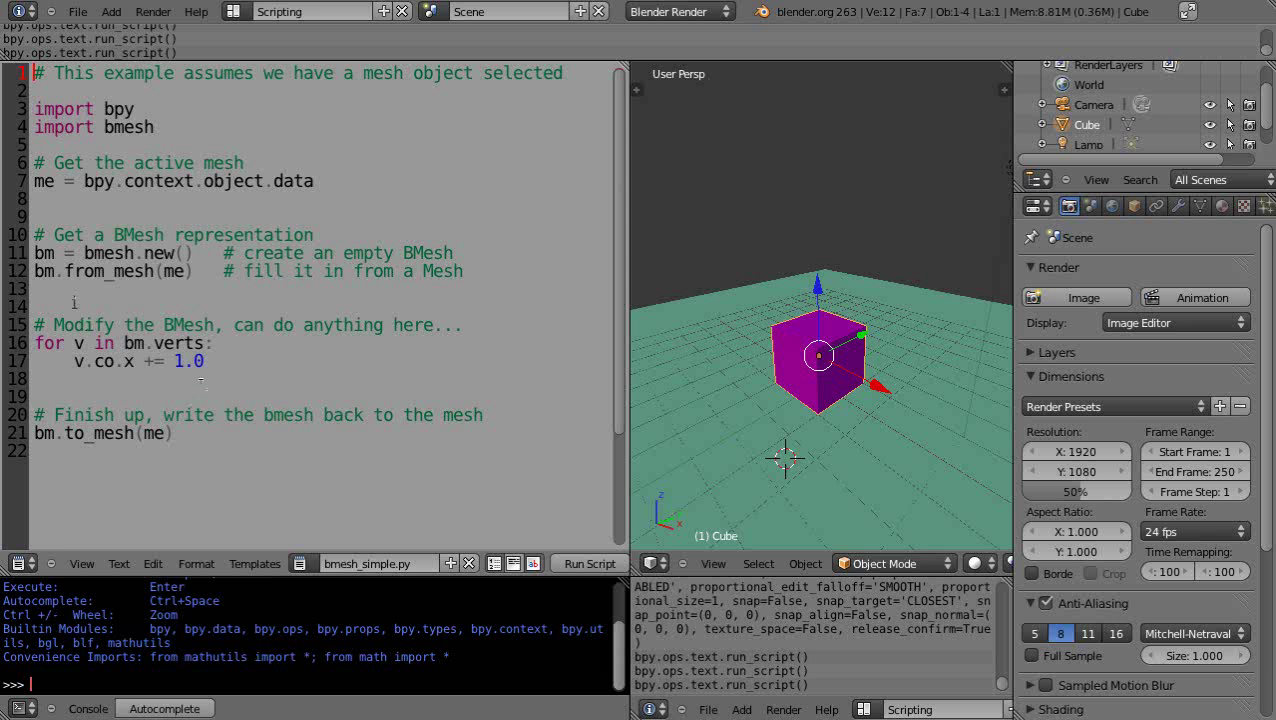
# Add 'counter = 0', wrap the vertex move in 'if counter == 0:' and set 'counter = 1' inside
pyautogui.press('enter')
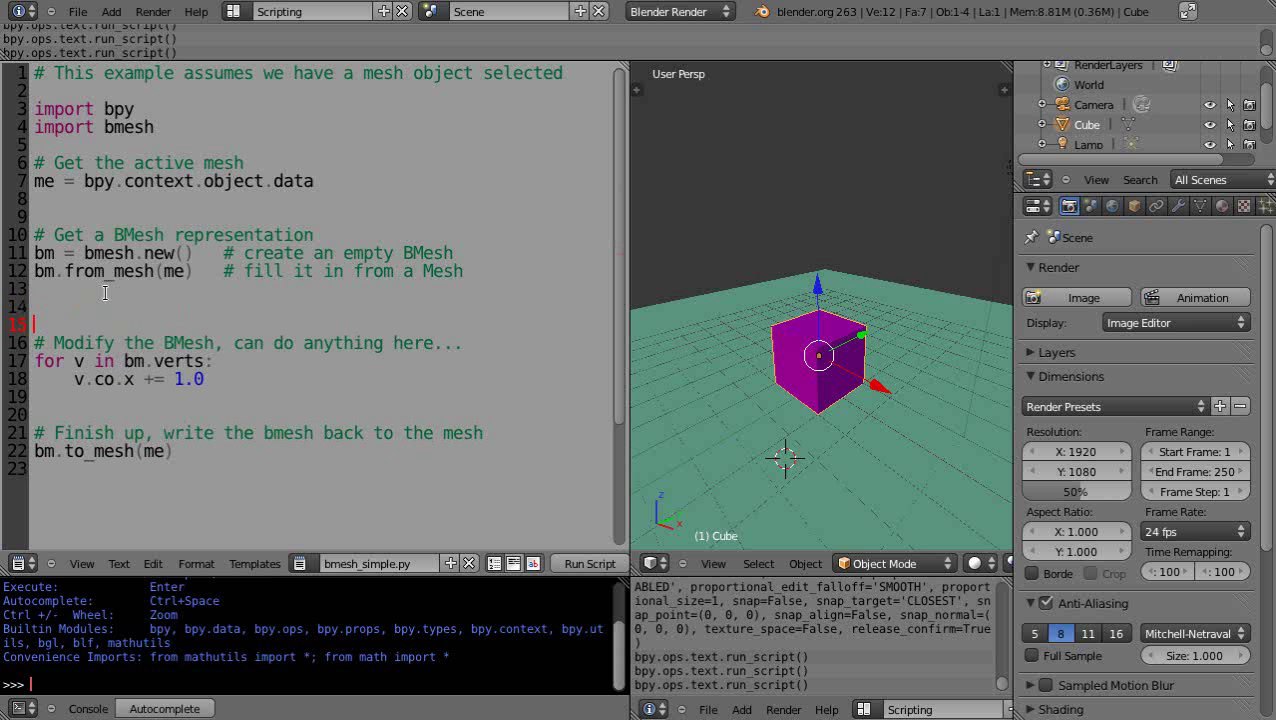
pyautogui.write('counter =')
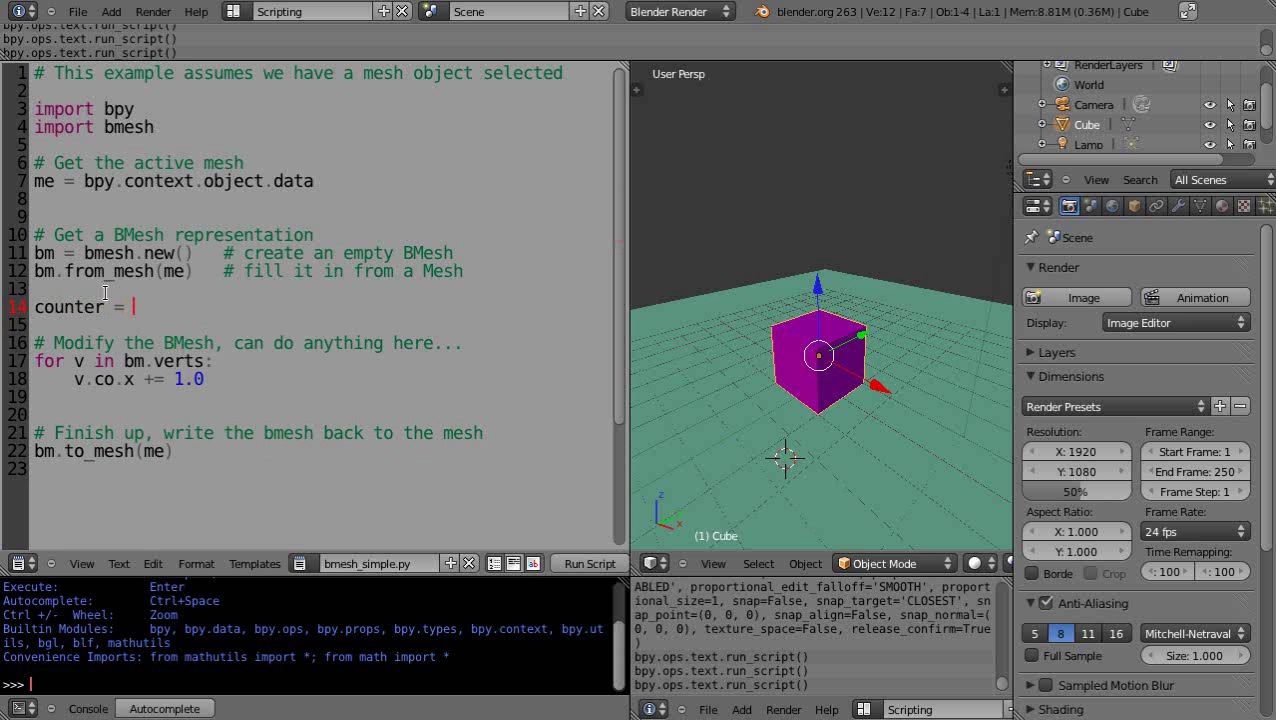
pyautogui.write('0')
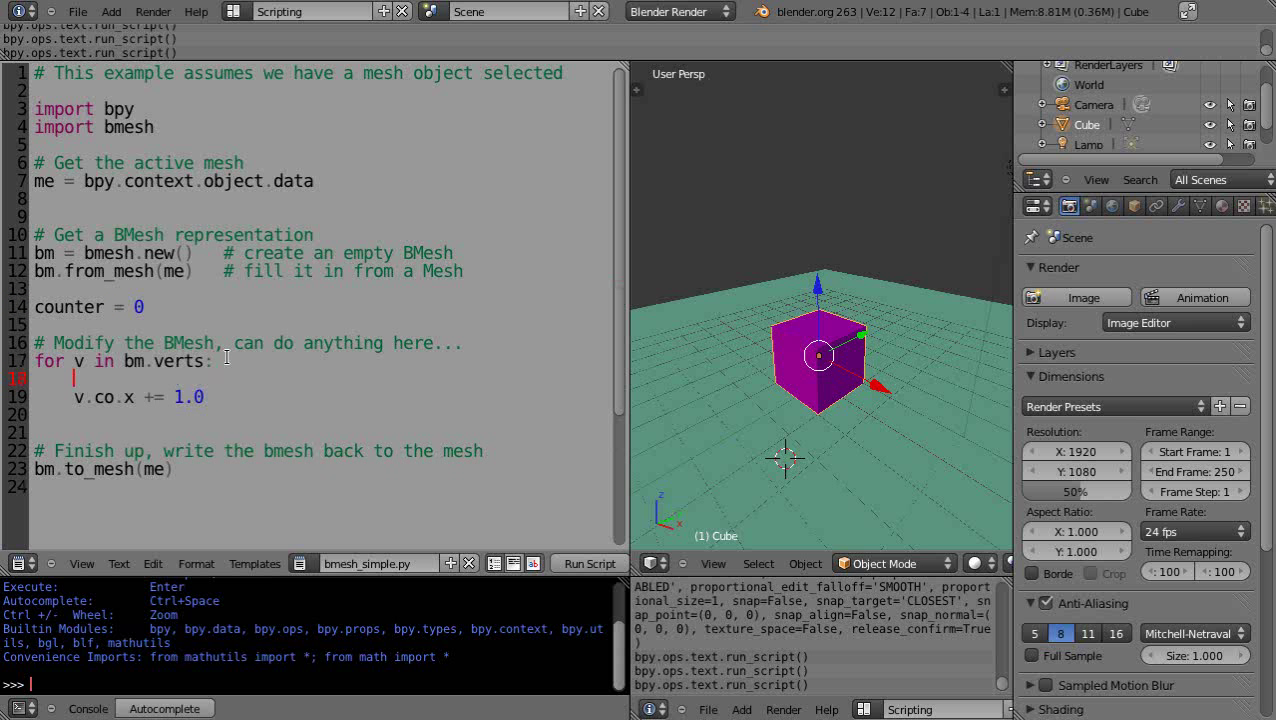
pyautogui.write('if c t i')
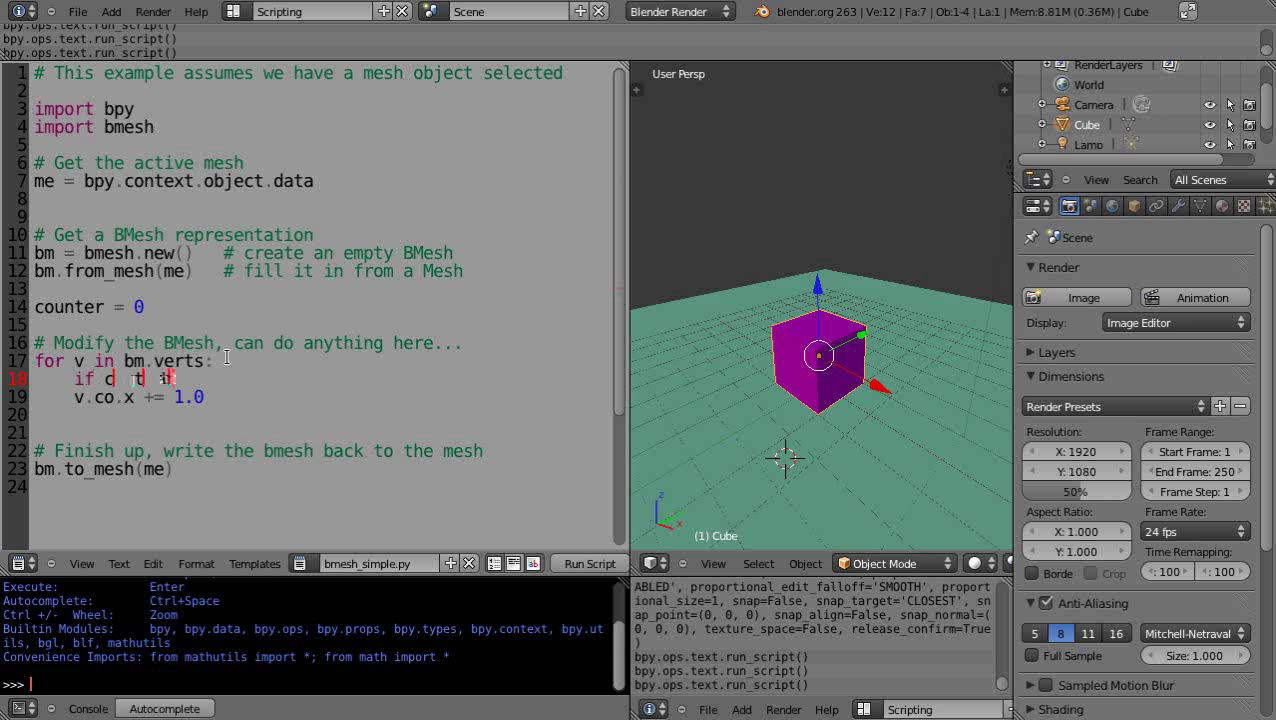
pyautogui.write('counter == 0:')
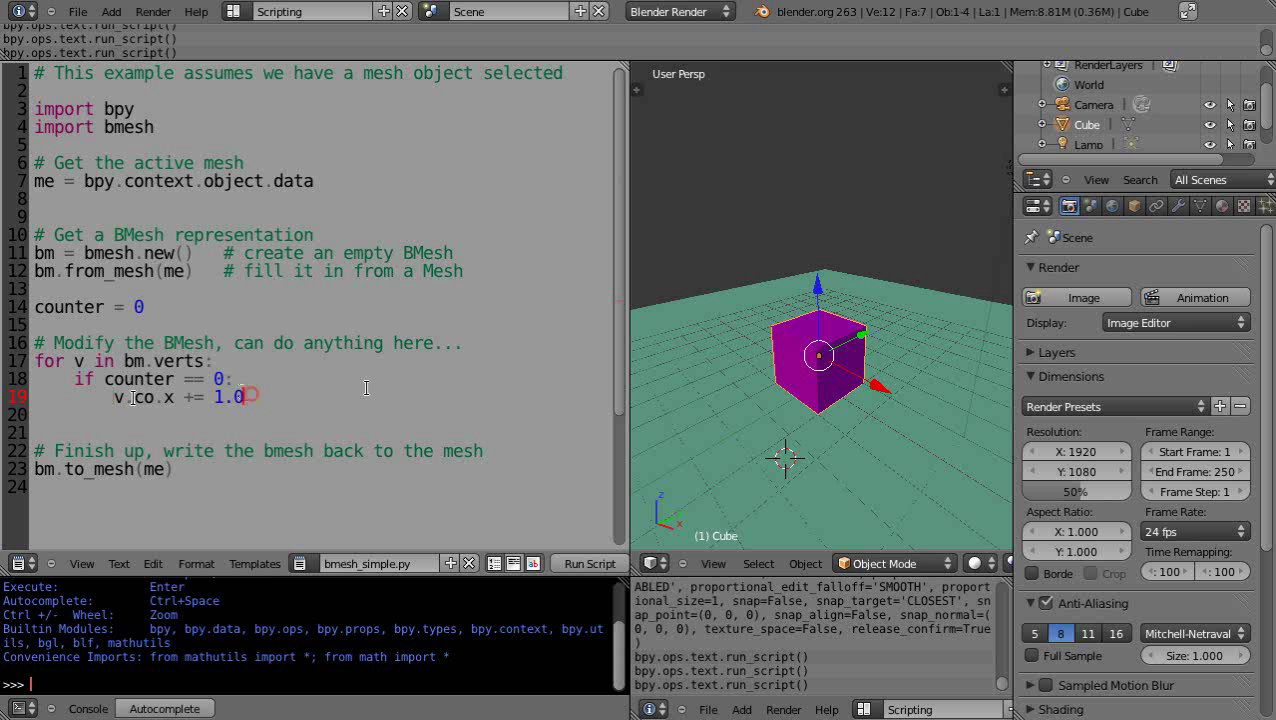
pyautogui.write('cou')
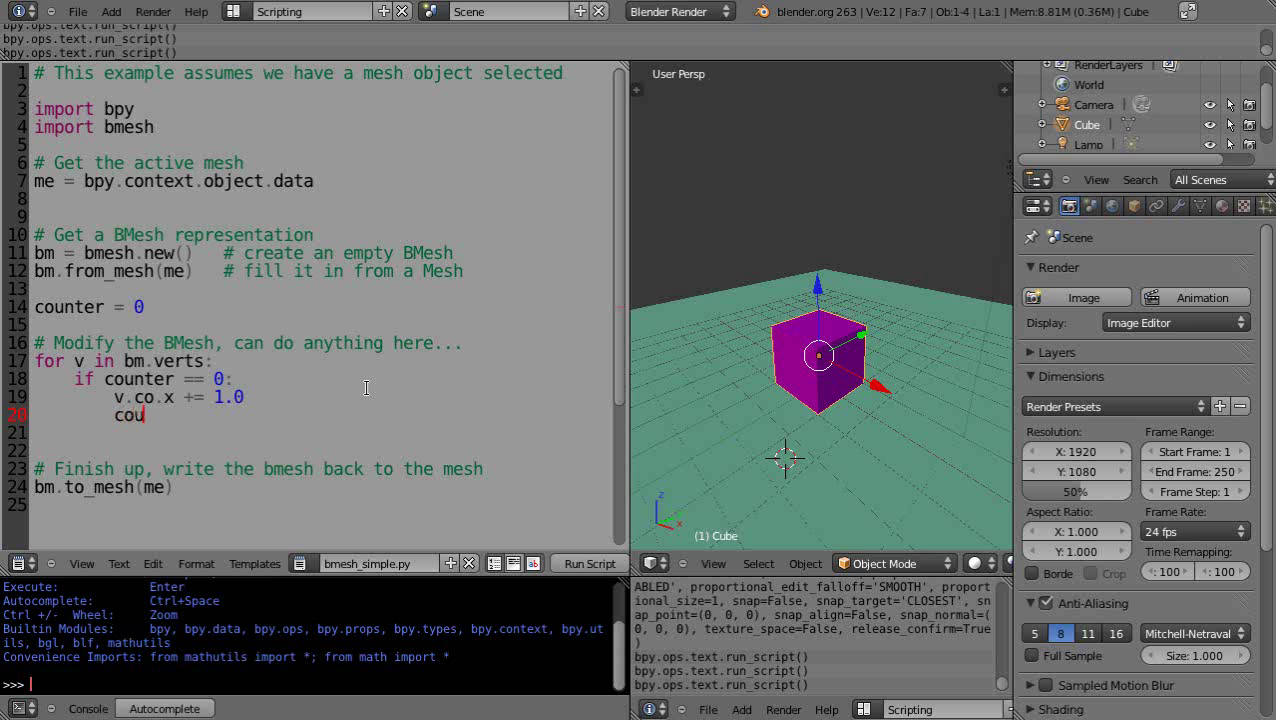
pyautogui.write('nter = 1')
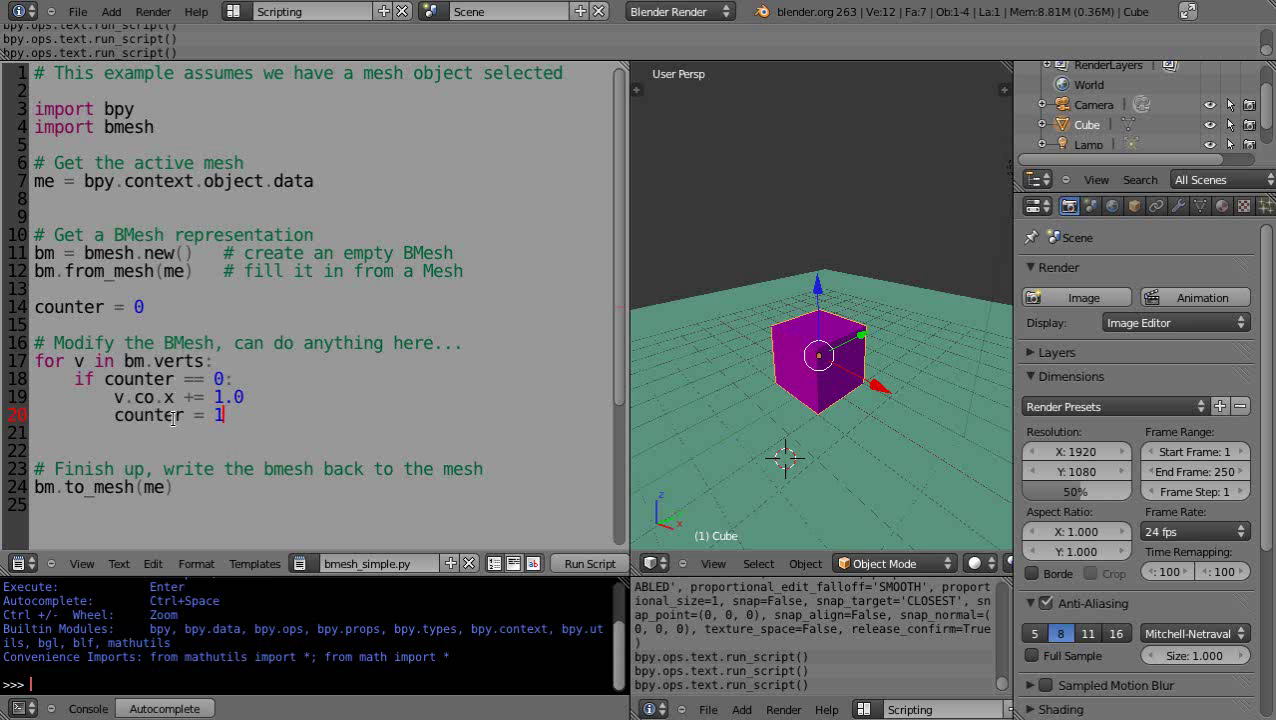
# Run the counter-based script once so a single cube vertex shifts outward
pyautogui.click(588, 564)
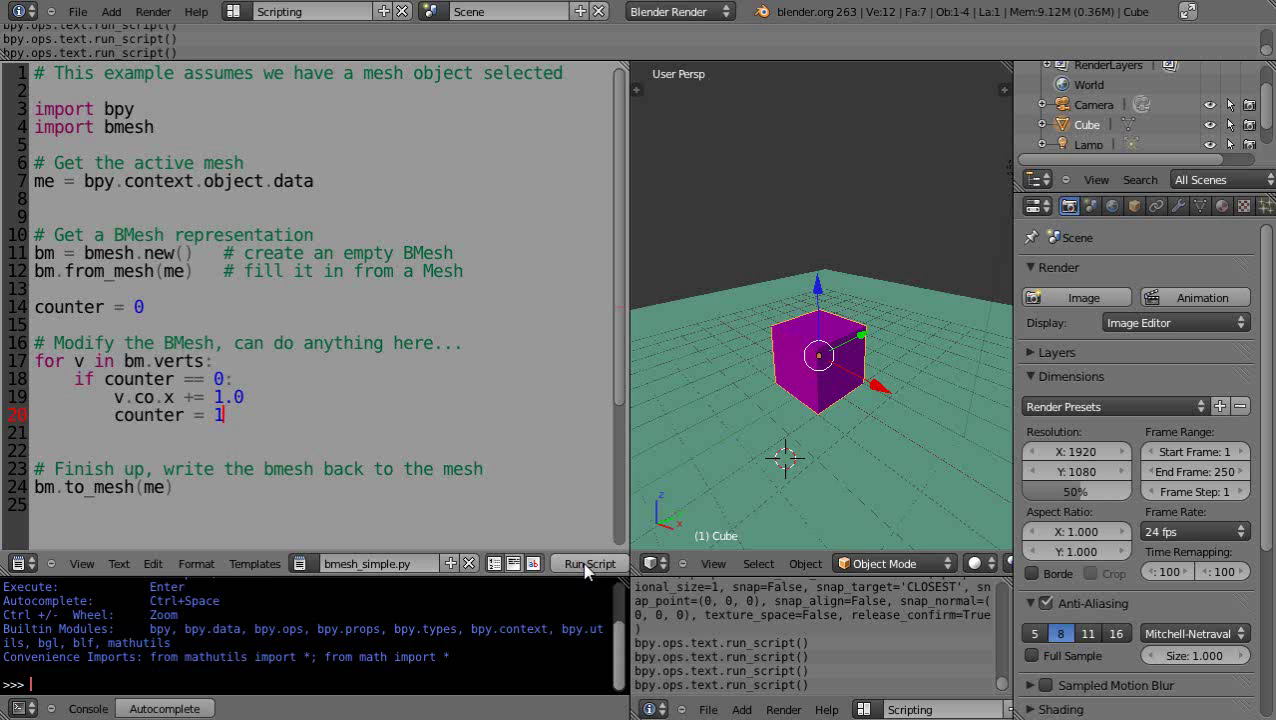
pyautogui.scroll(-3)
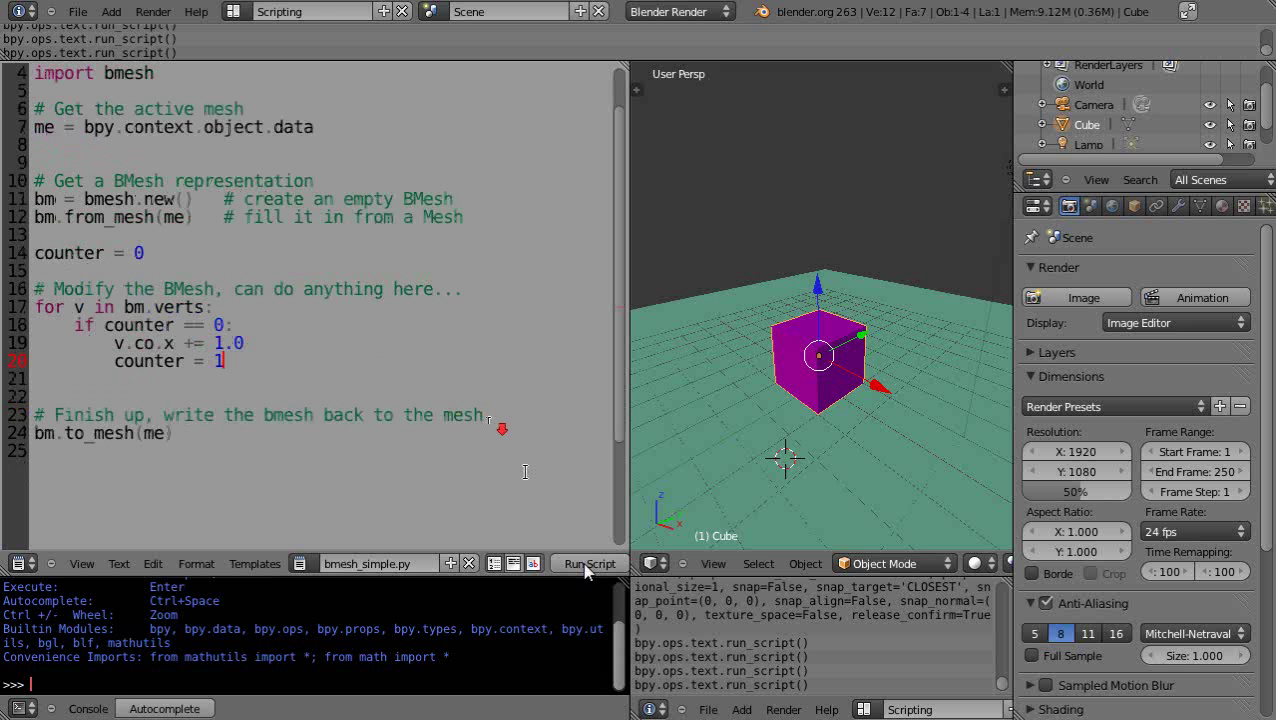
pyautogui.moveTo(344, 420)
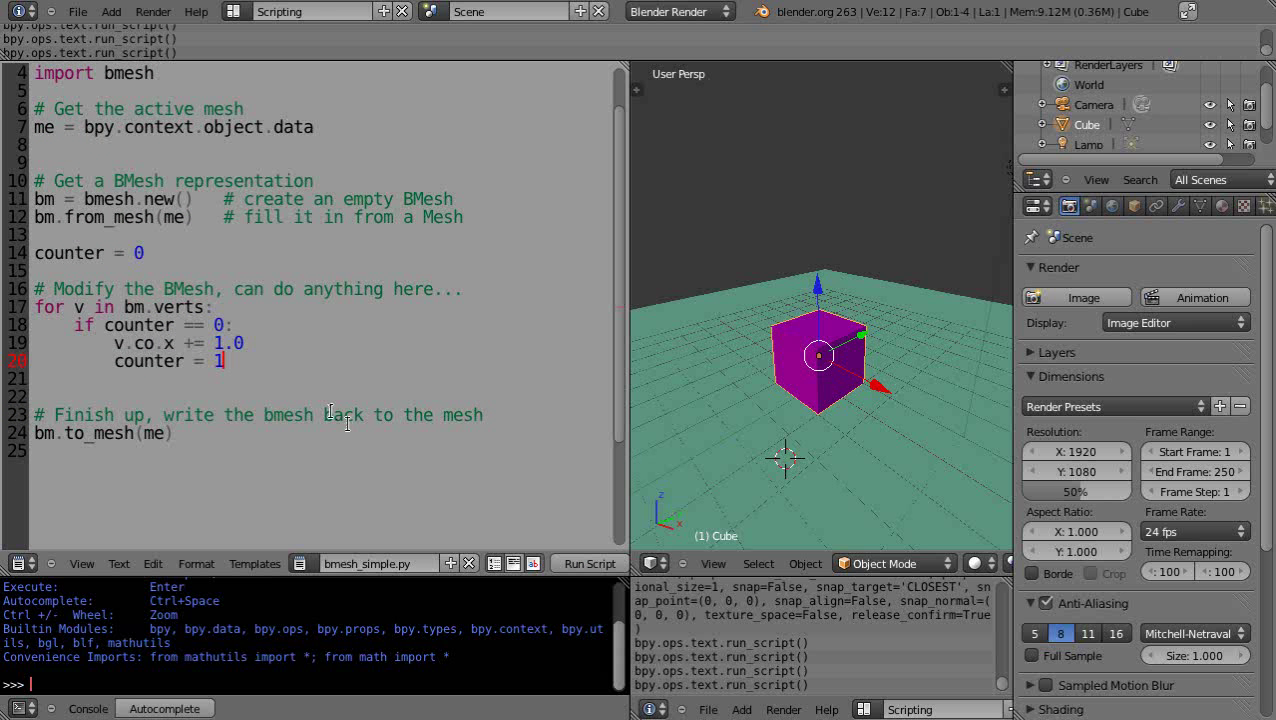
pyautogui.moveTo(956, 500)
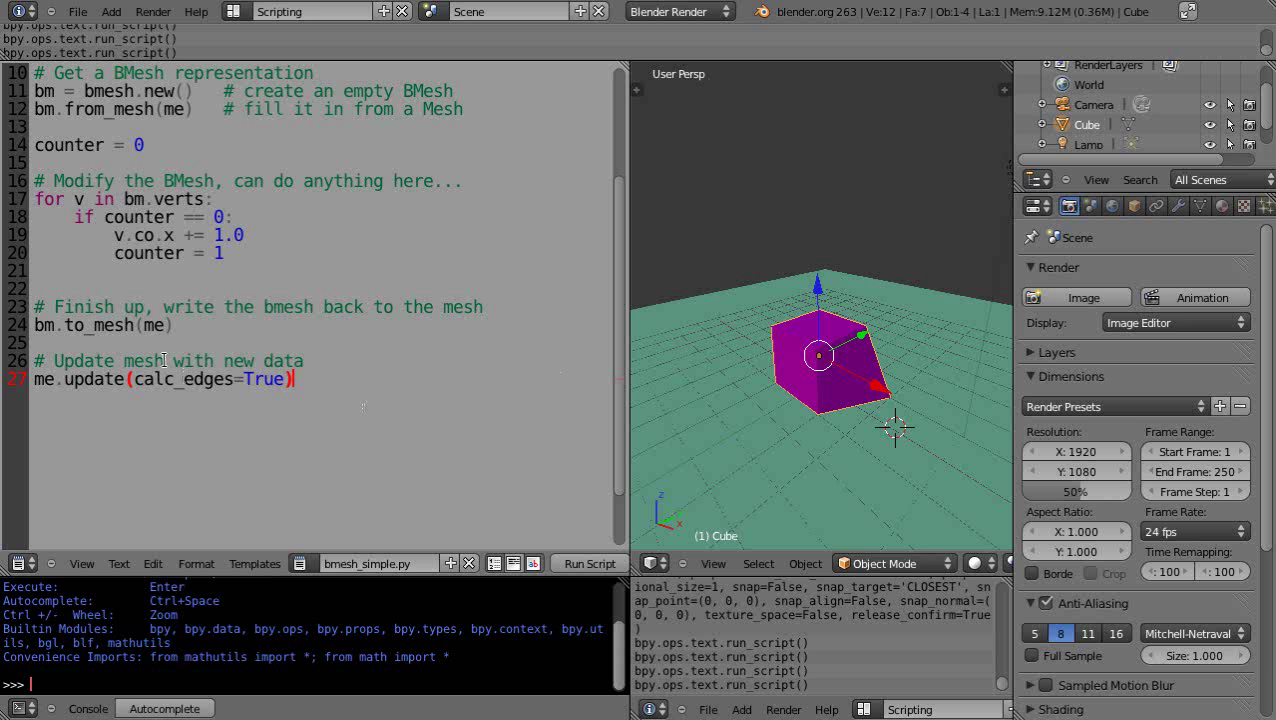
pyautogui.moveTo(460, 444)
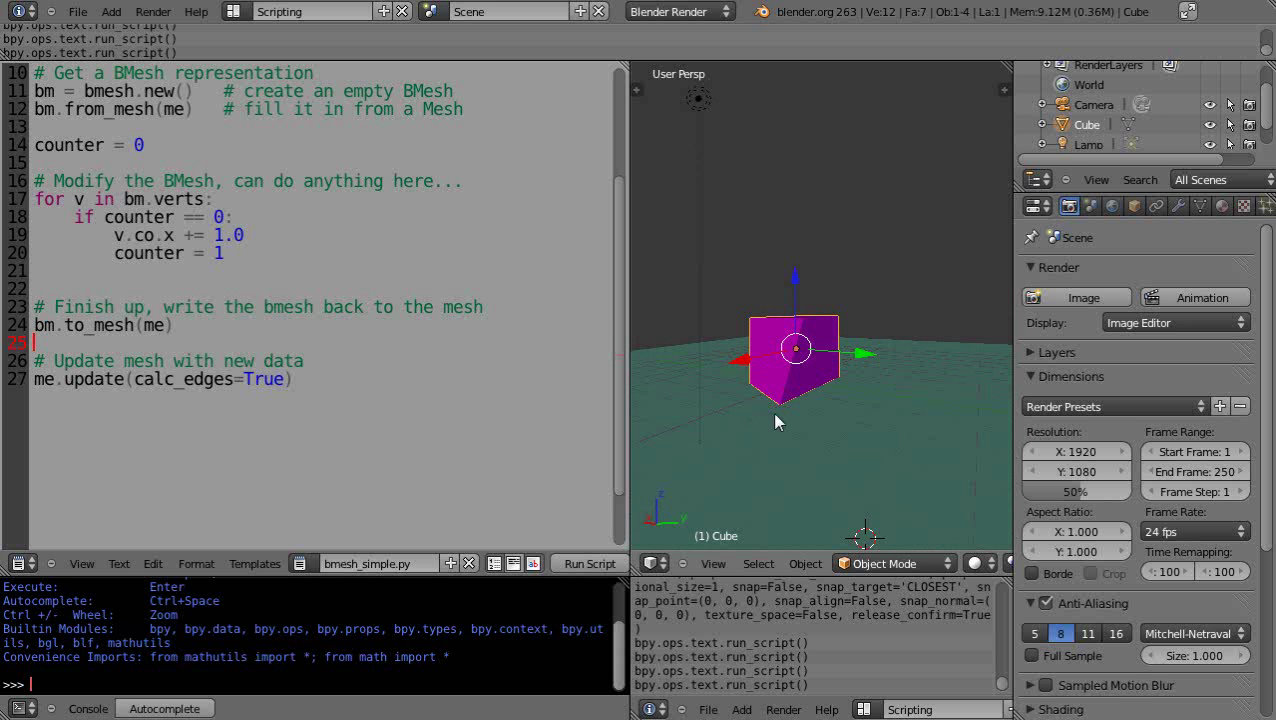
pyautogui.moveTo(728, 416)
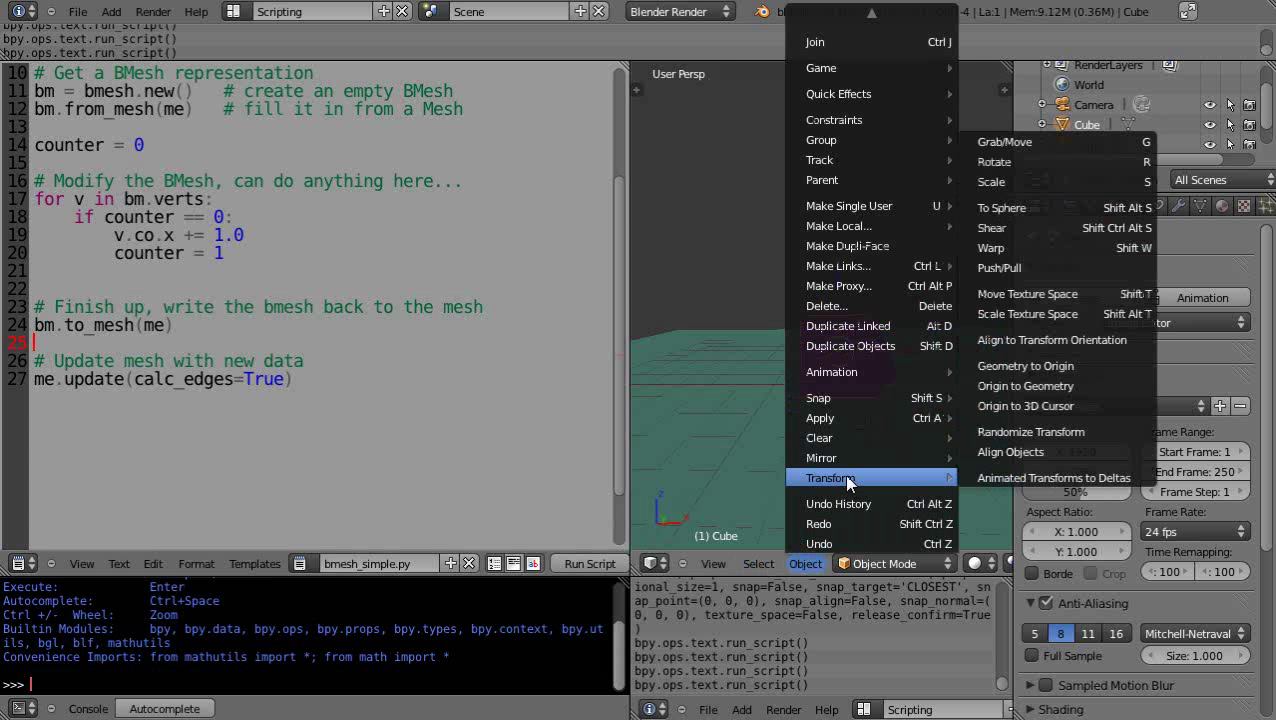
pyautogui.moveTo(1030, 462)
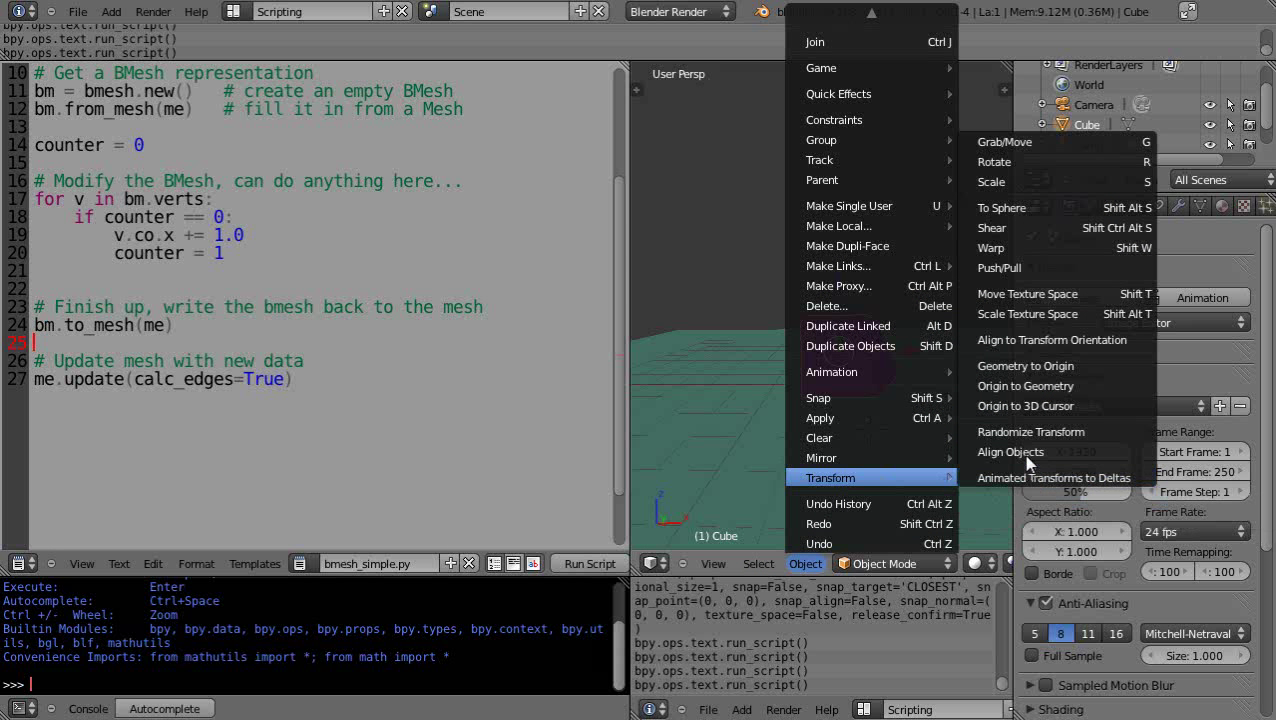
pyautogui.moveTo(1024, 384)
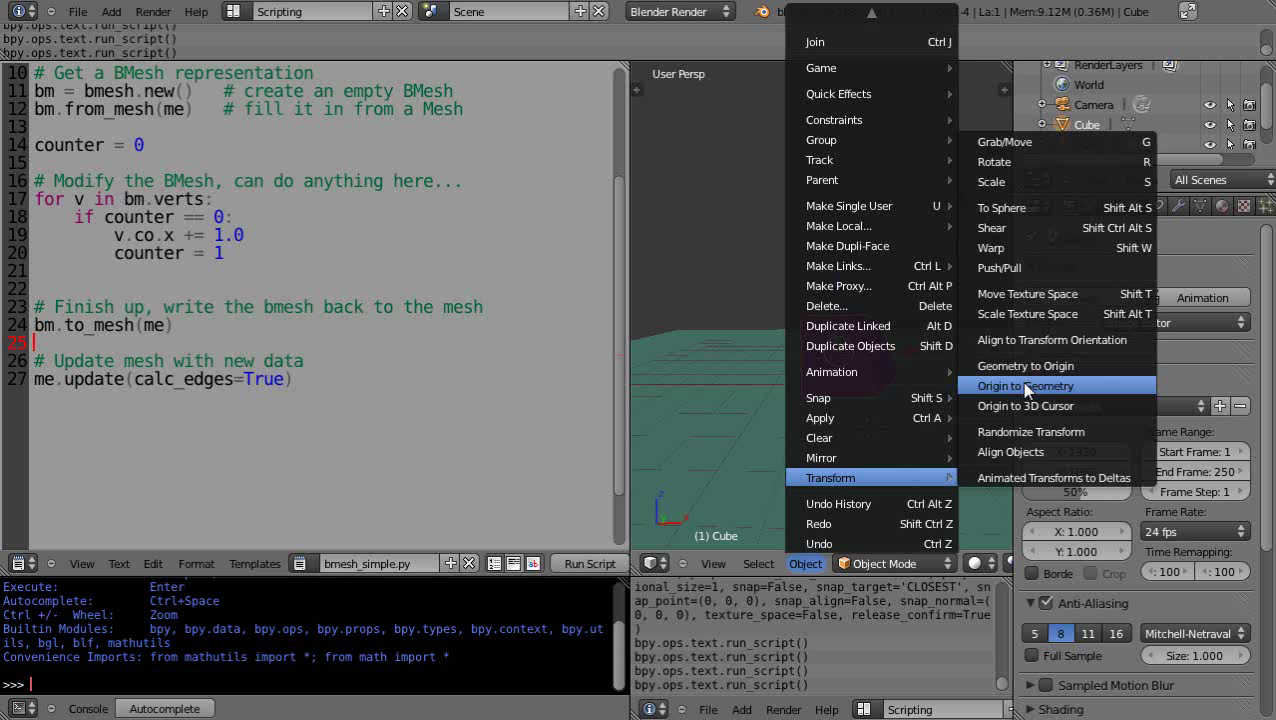
# Apply Object > Transform > Origin to Geometry to the deformed cube
pyautogui.click(1024, 384)
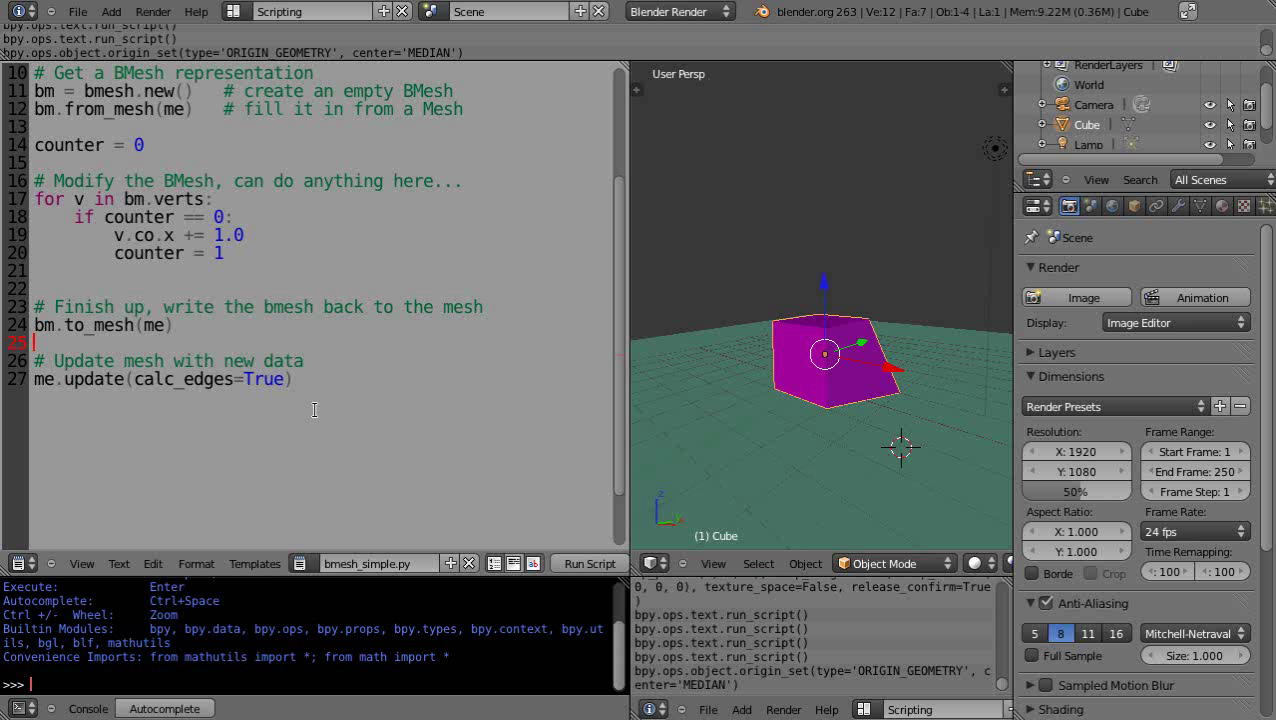
pyautogui.moveTo(844, 432)
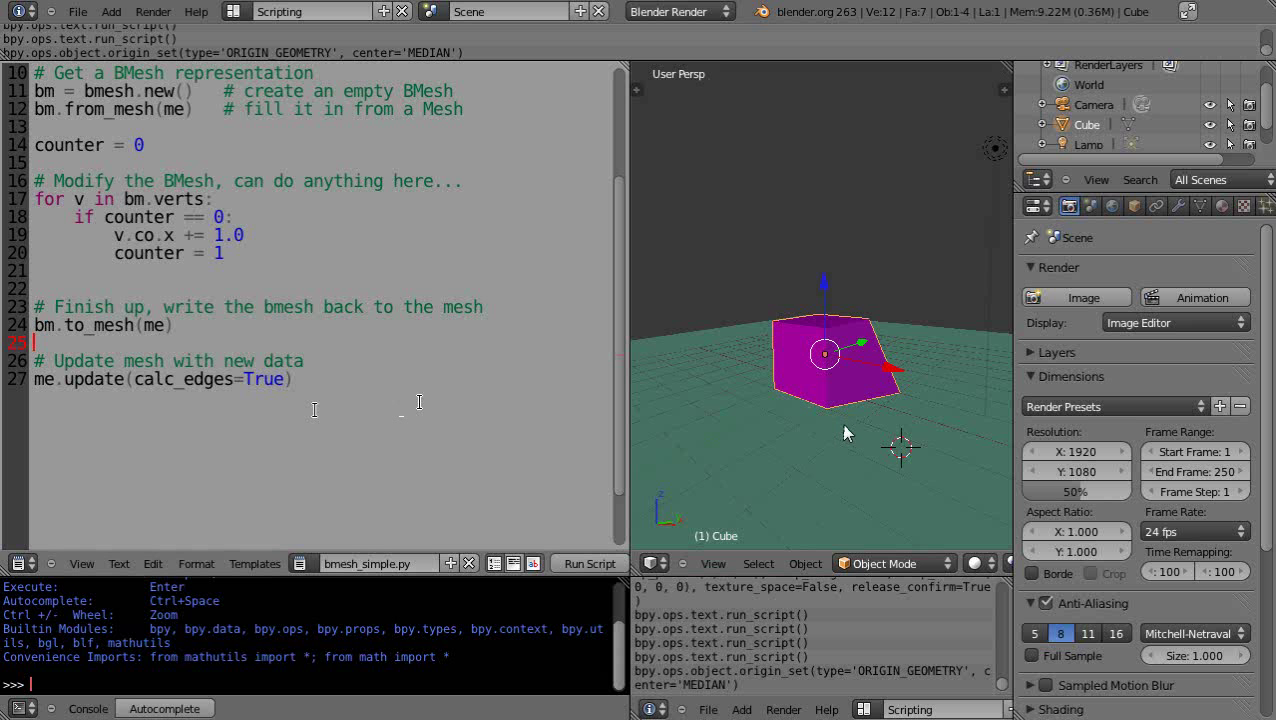
pyautogui.moveTo(938, 424)
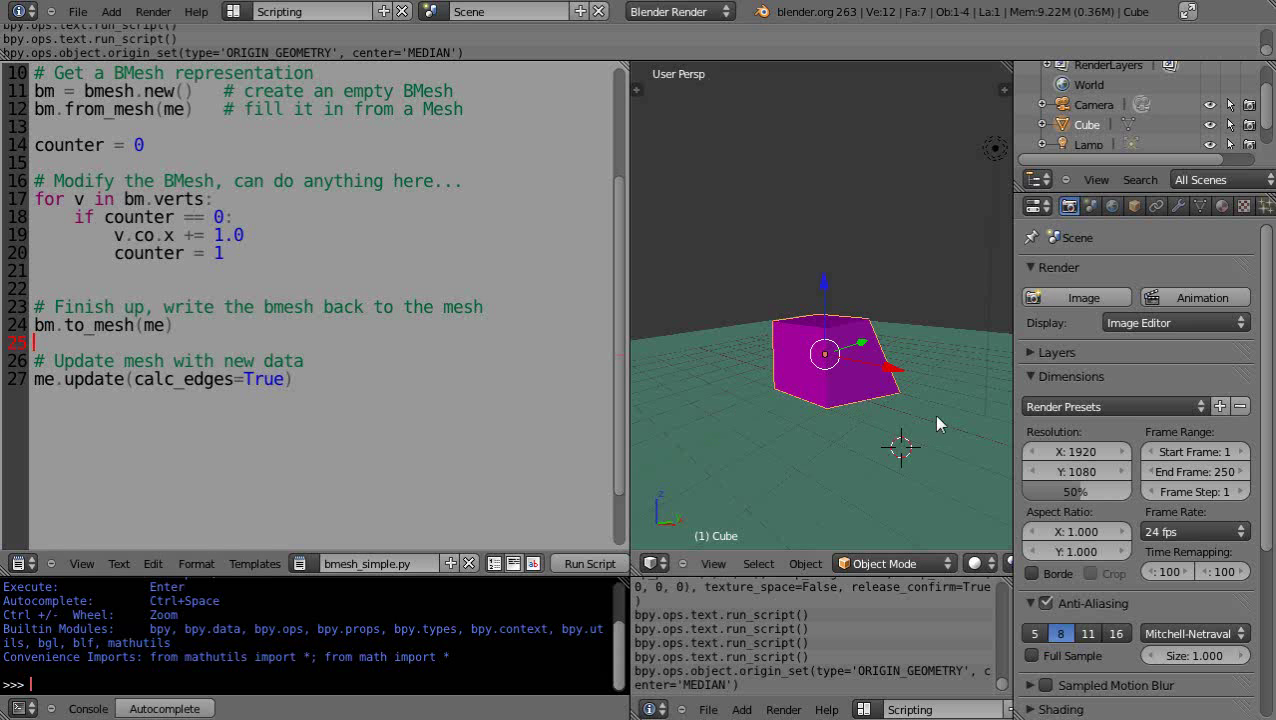
pyautogui.moveTo(890, 428)
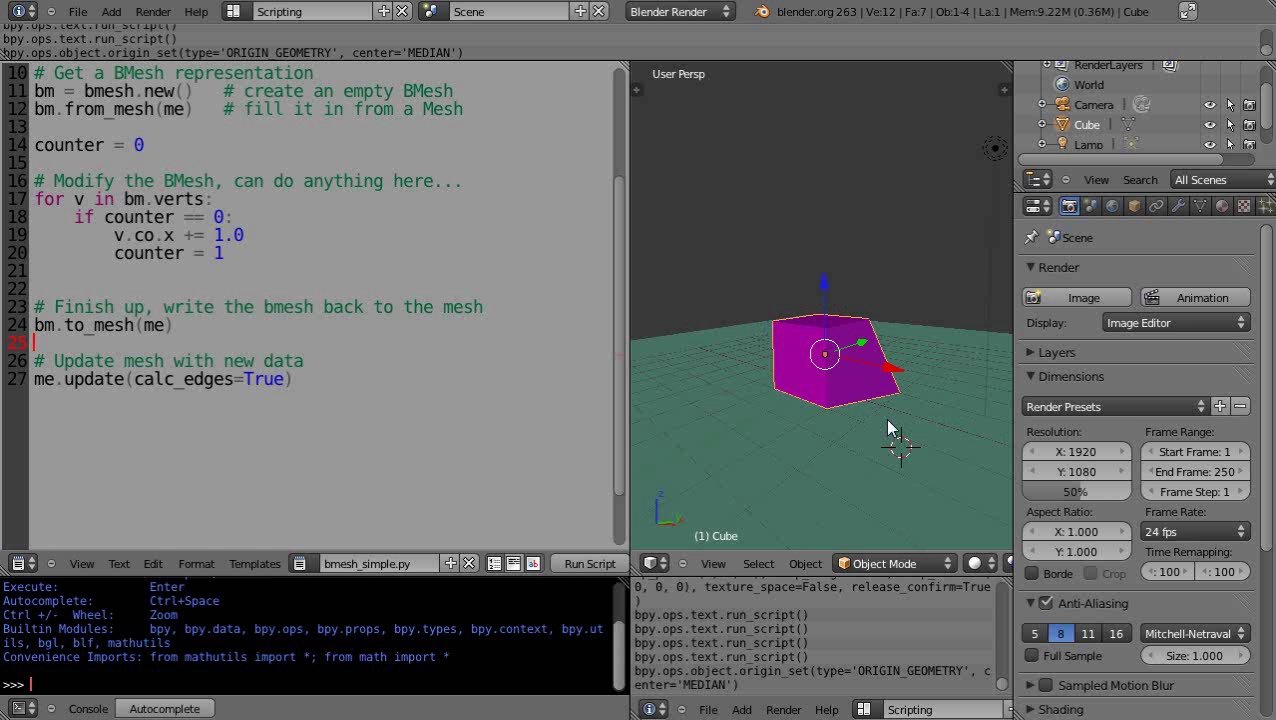